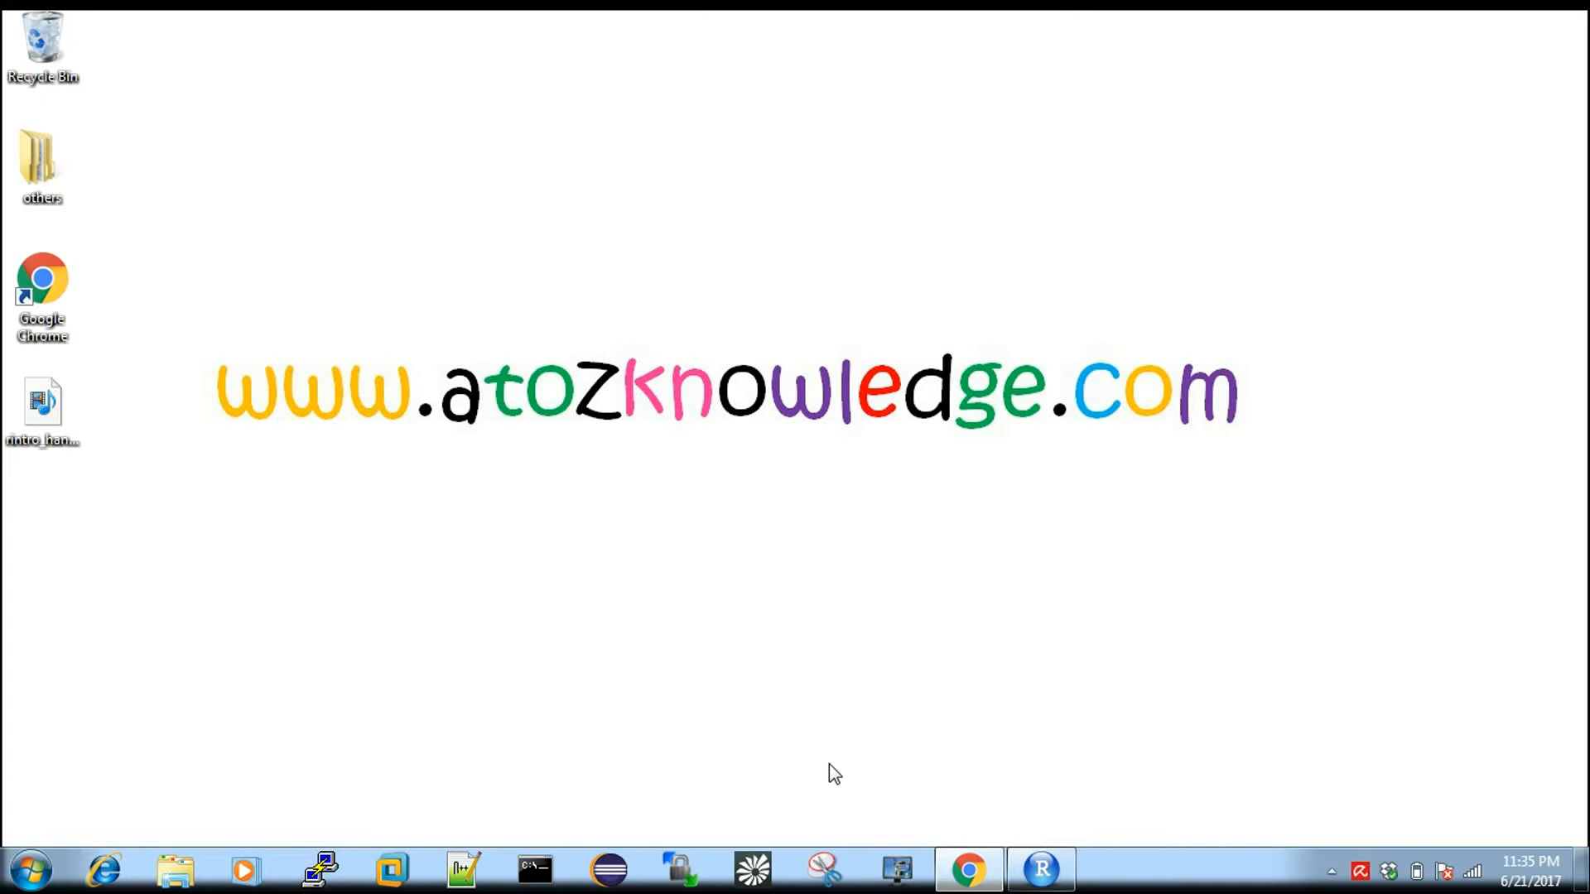
mouse_move(980, 822)
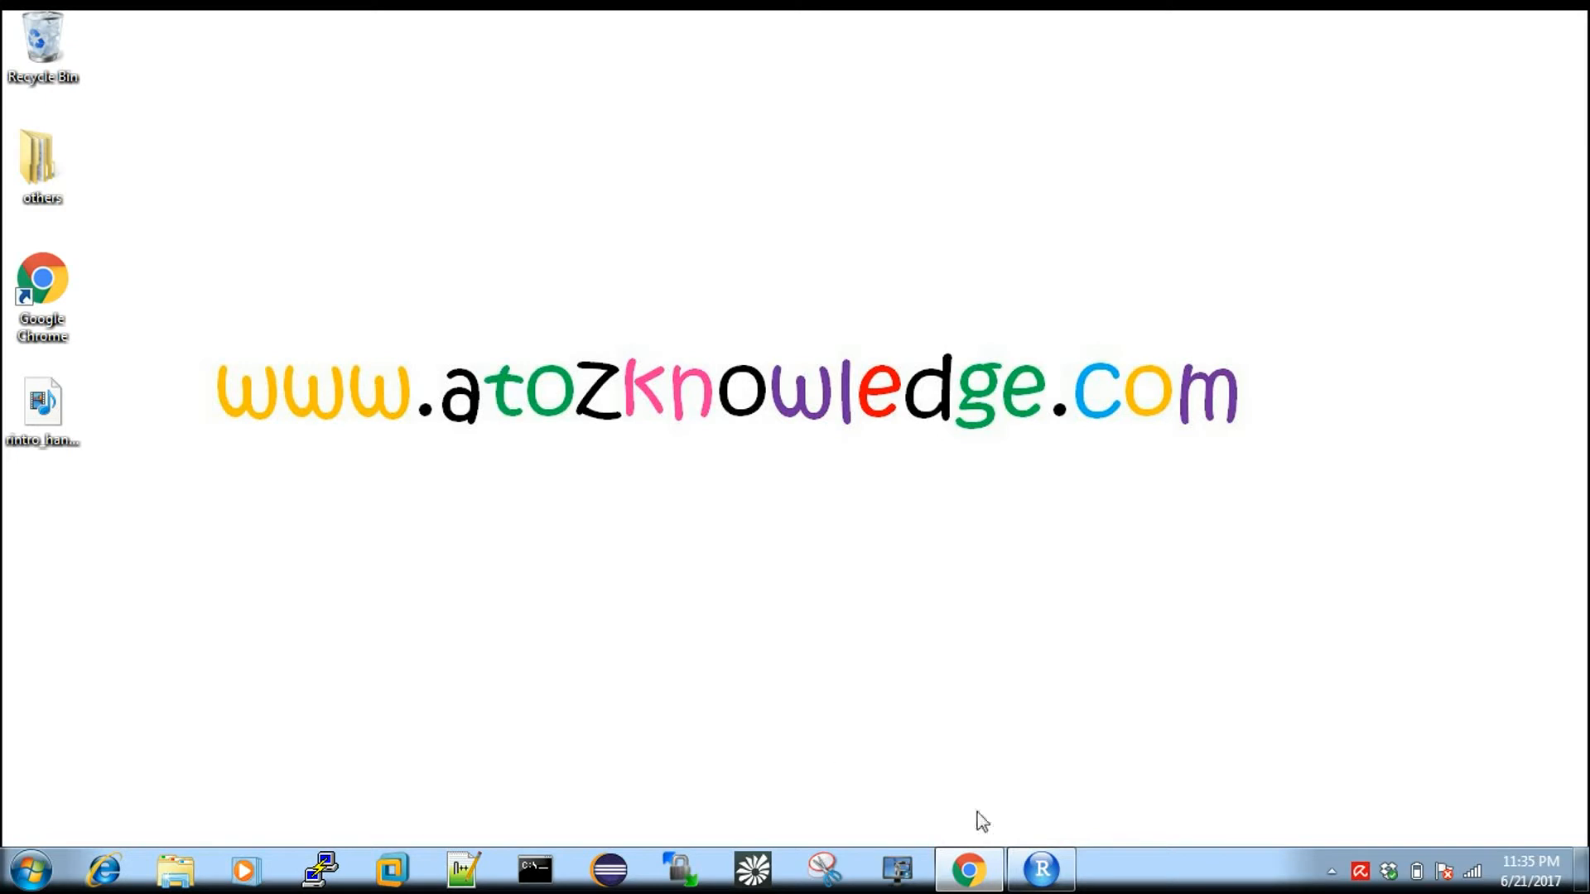
Step: Quit the running RStudio window and relaunch RStudio from the Start menu
click(1039, 869)
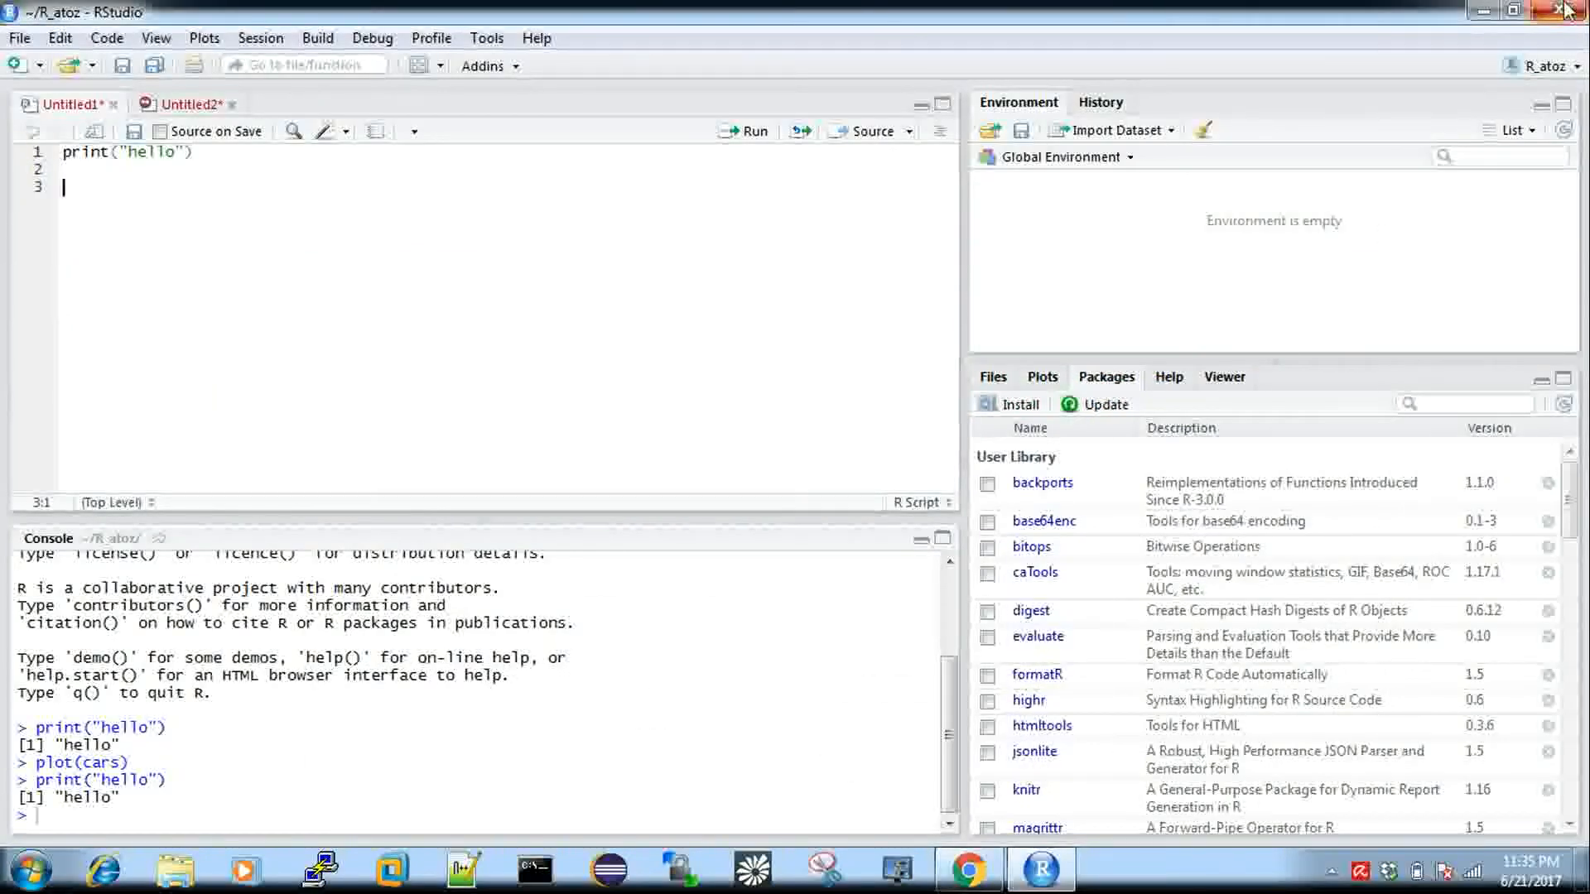
click(23, 865)
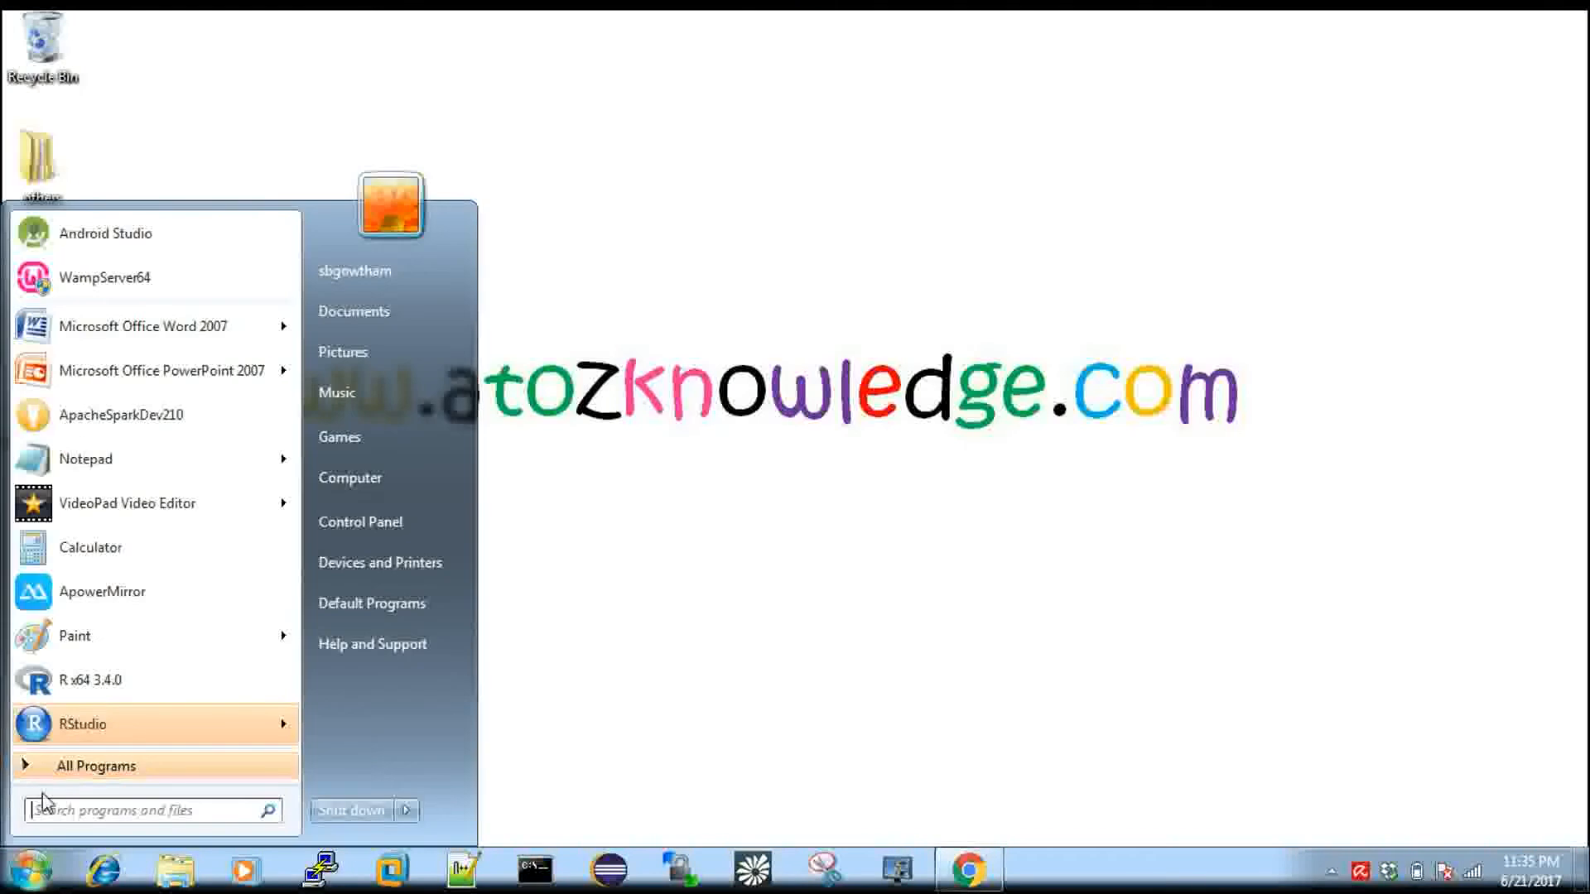
mouse_move(80, 730)
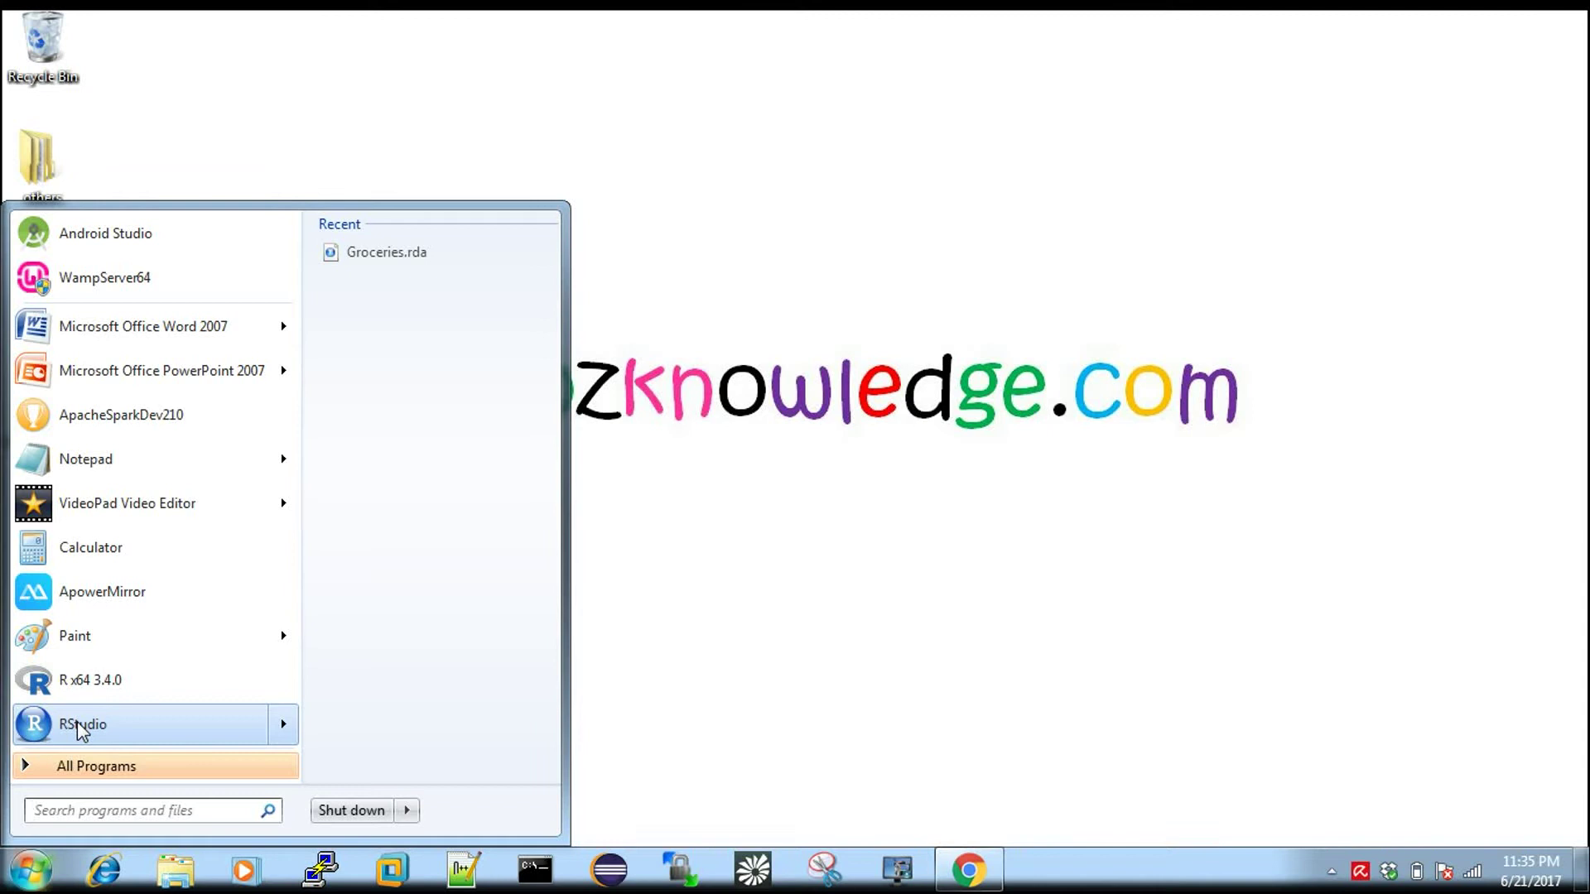
click(79, 725)
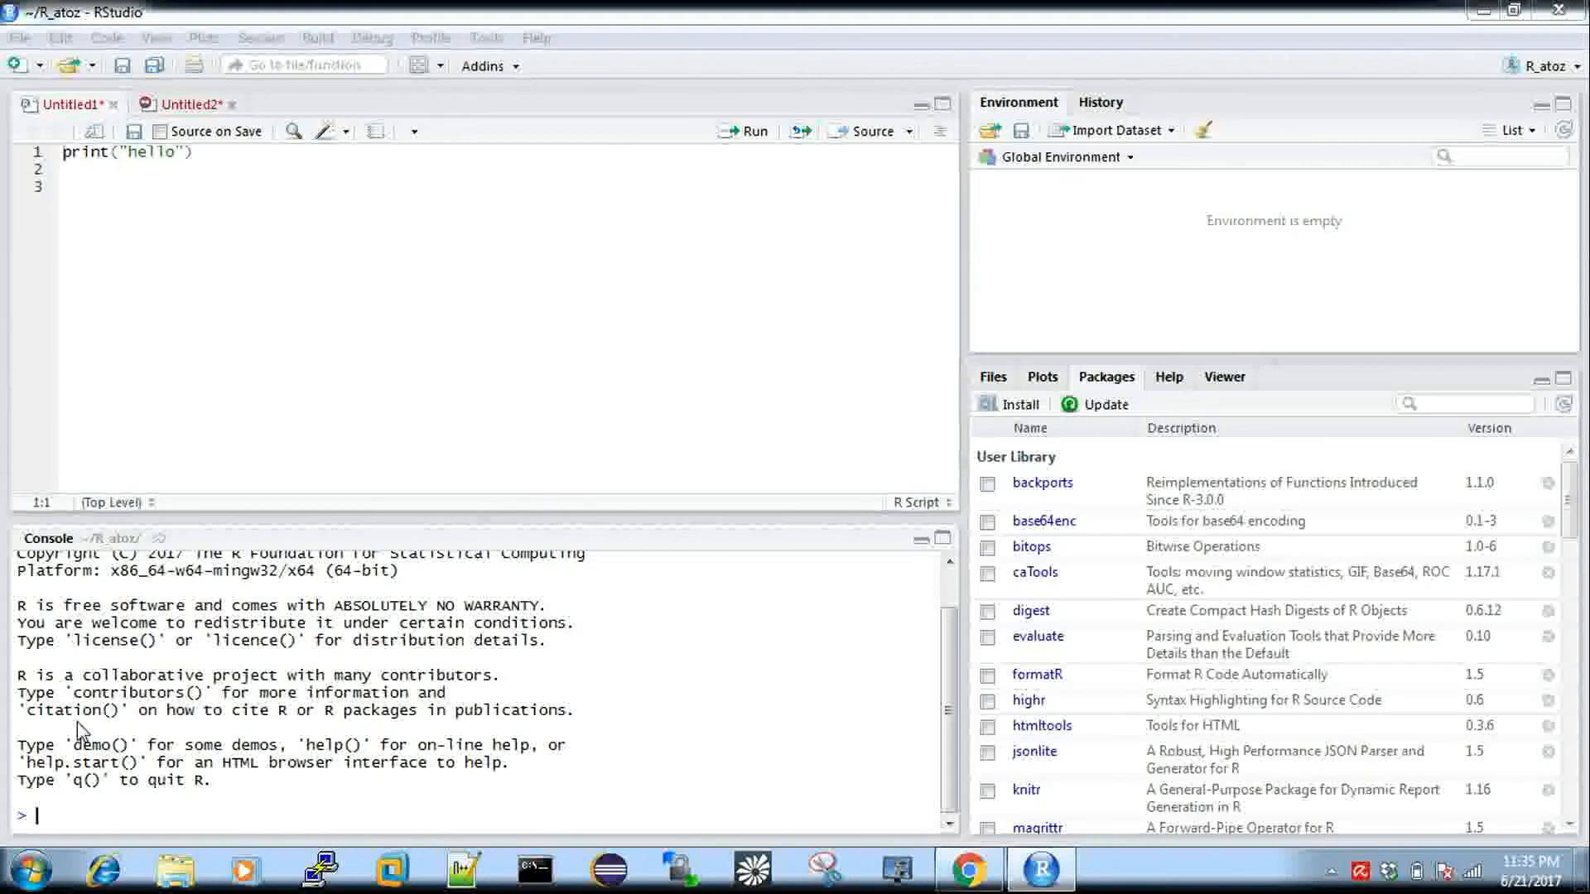
Step: Close the Untitled1 script and Untitled2 notebook, choosing Don't Save for both
click(114, 104)
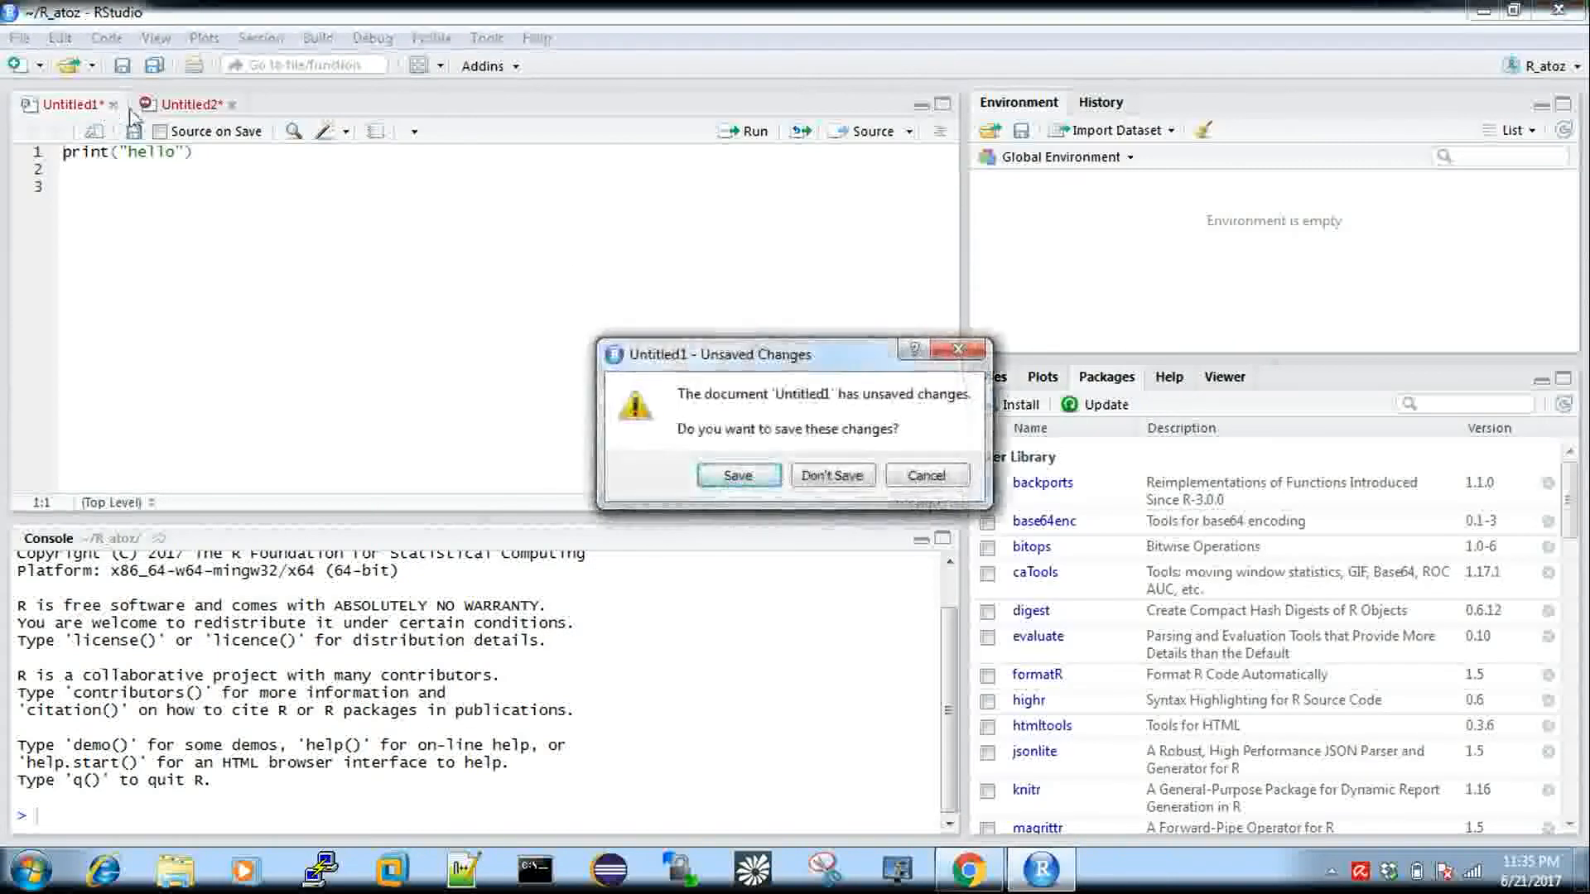
click(833, 475)
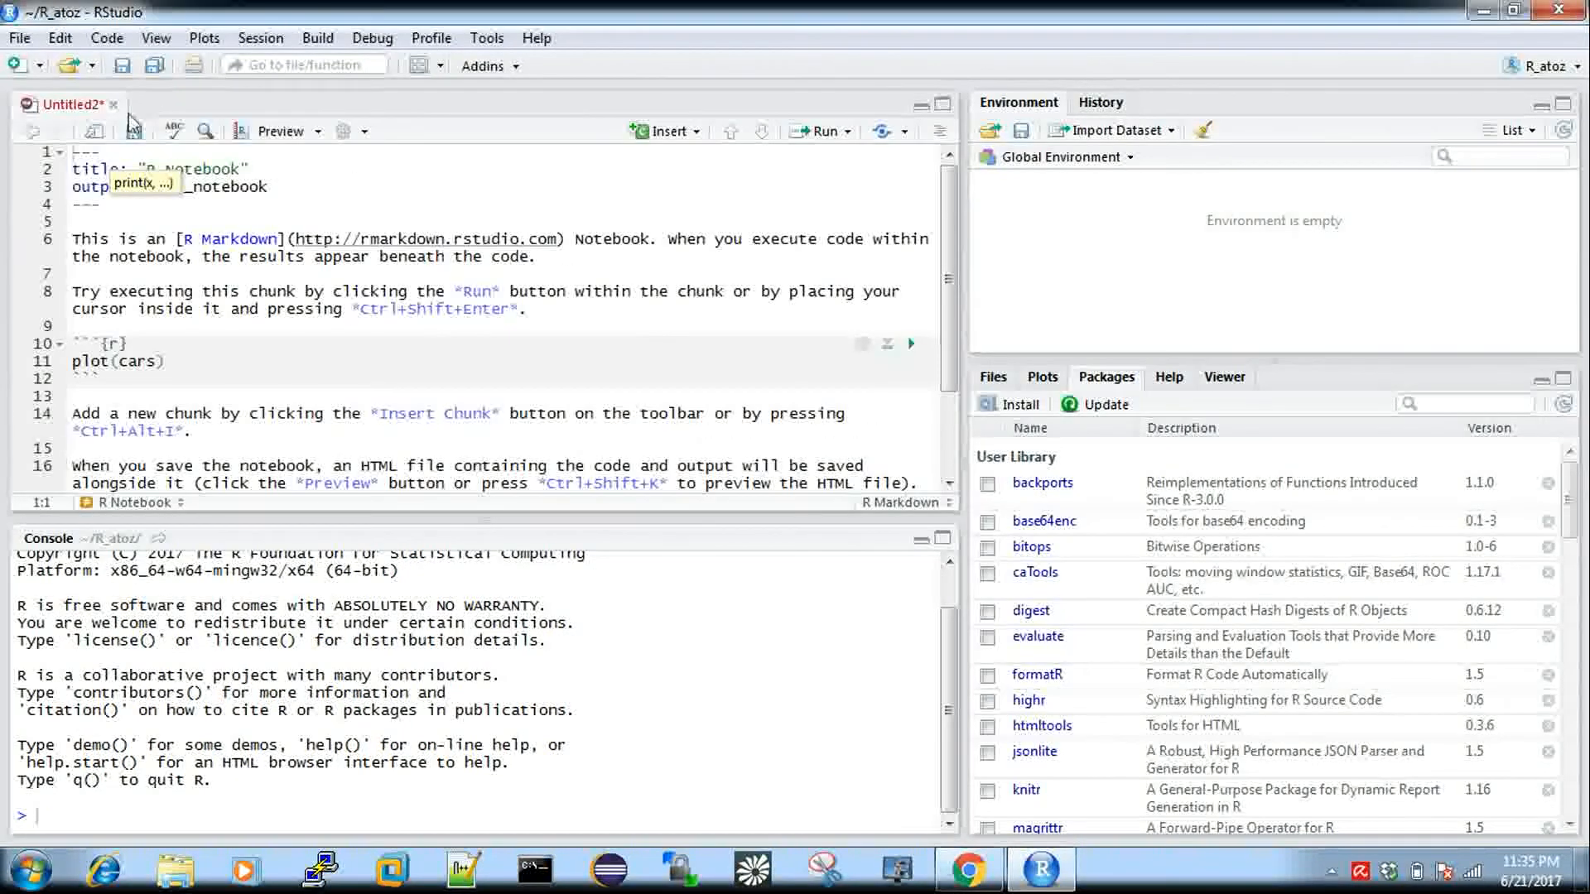
click(109, 105)
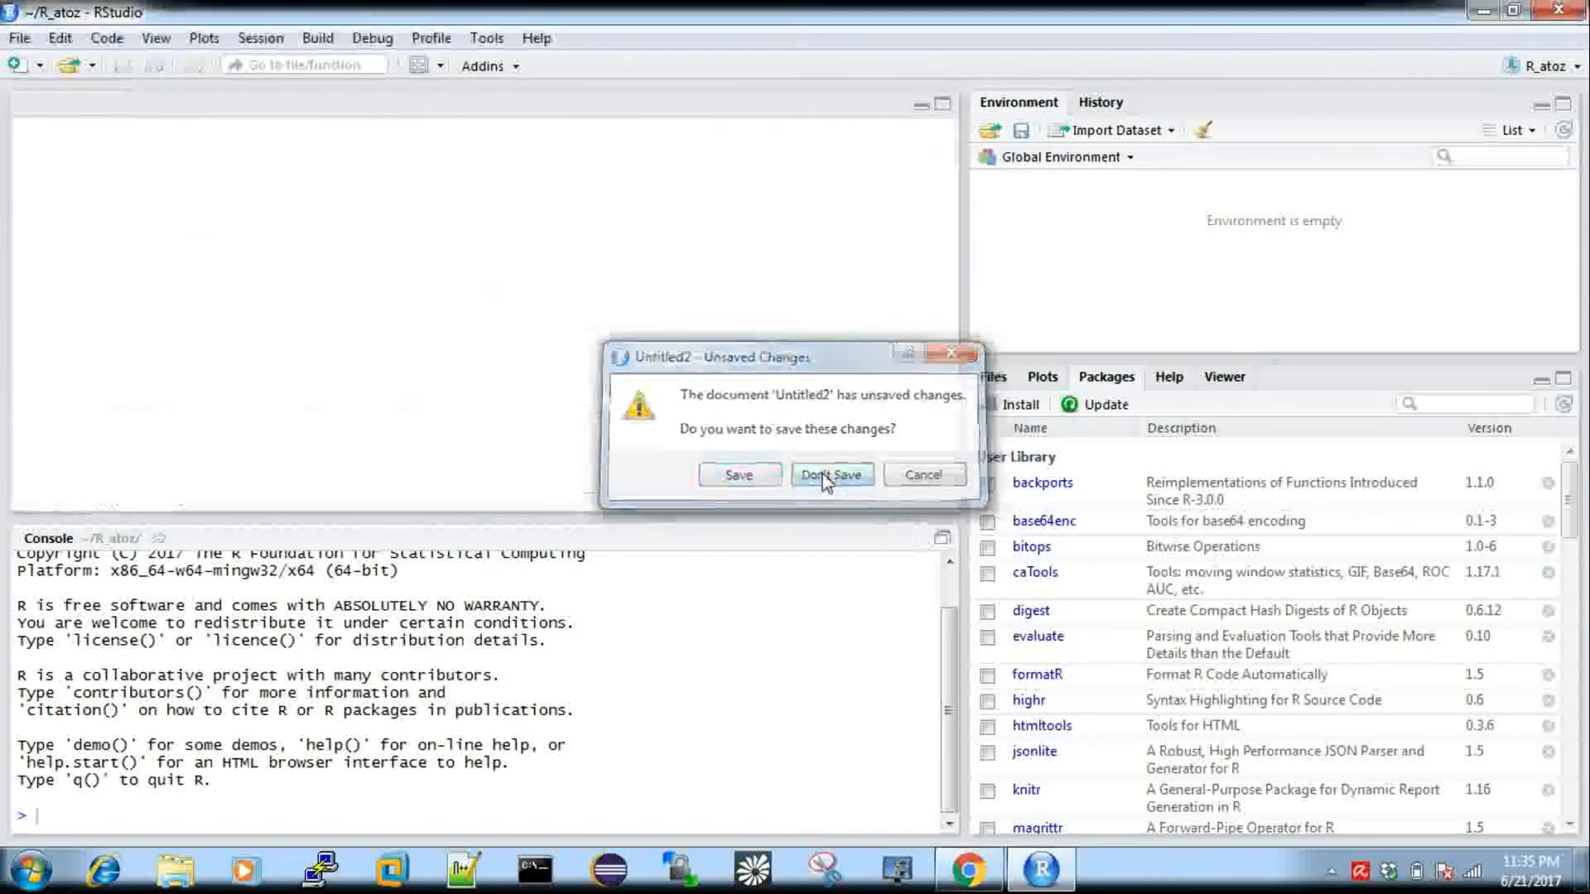
click(832, 473)
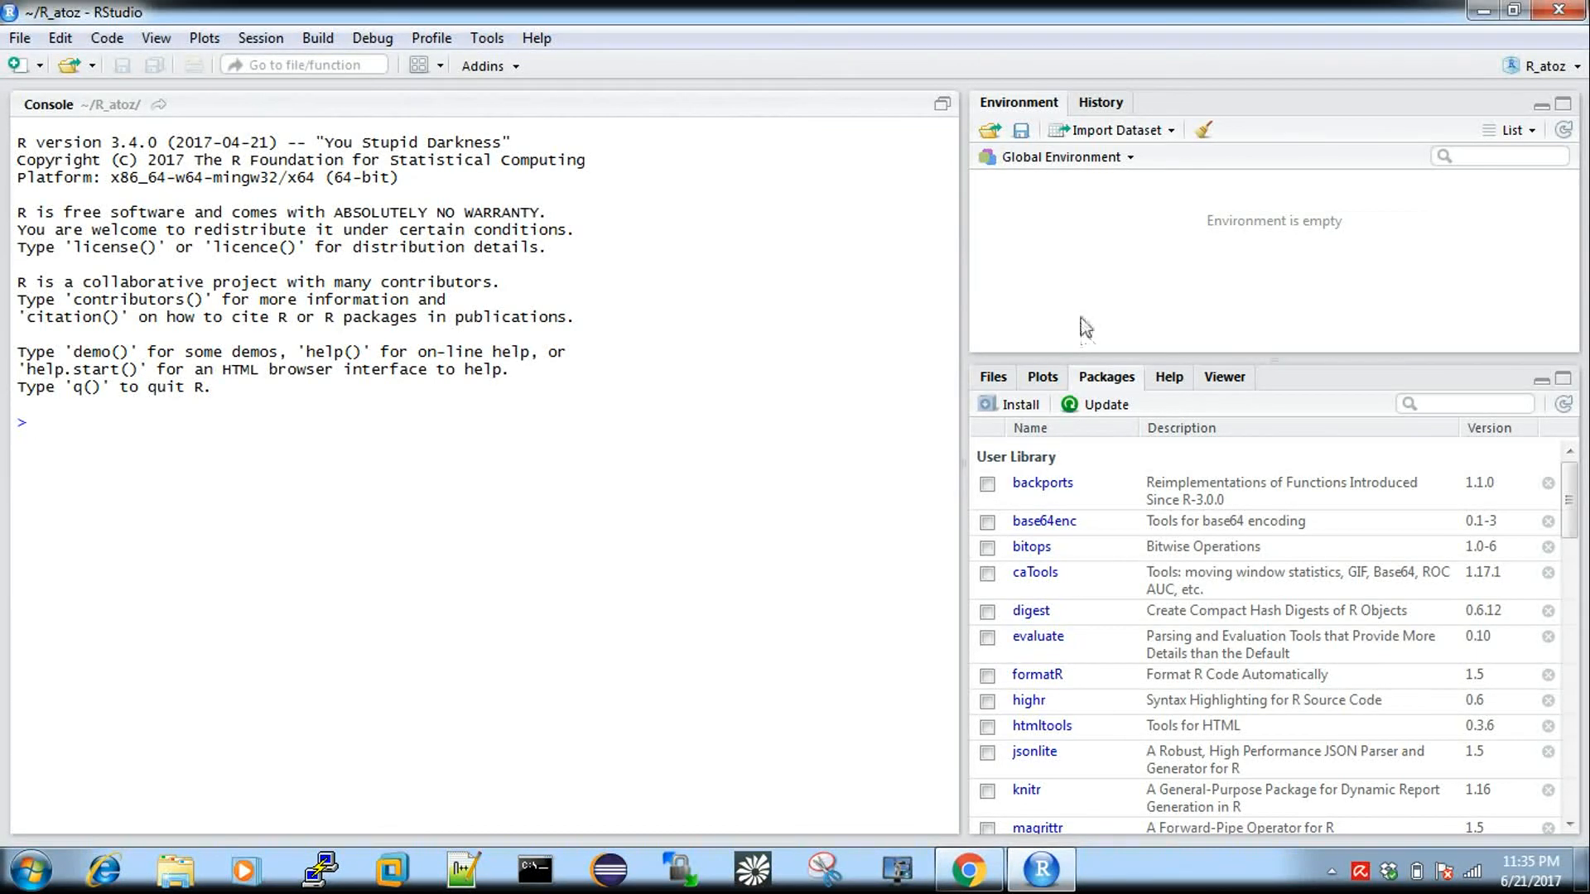
click(1100, 102)
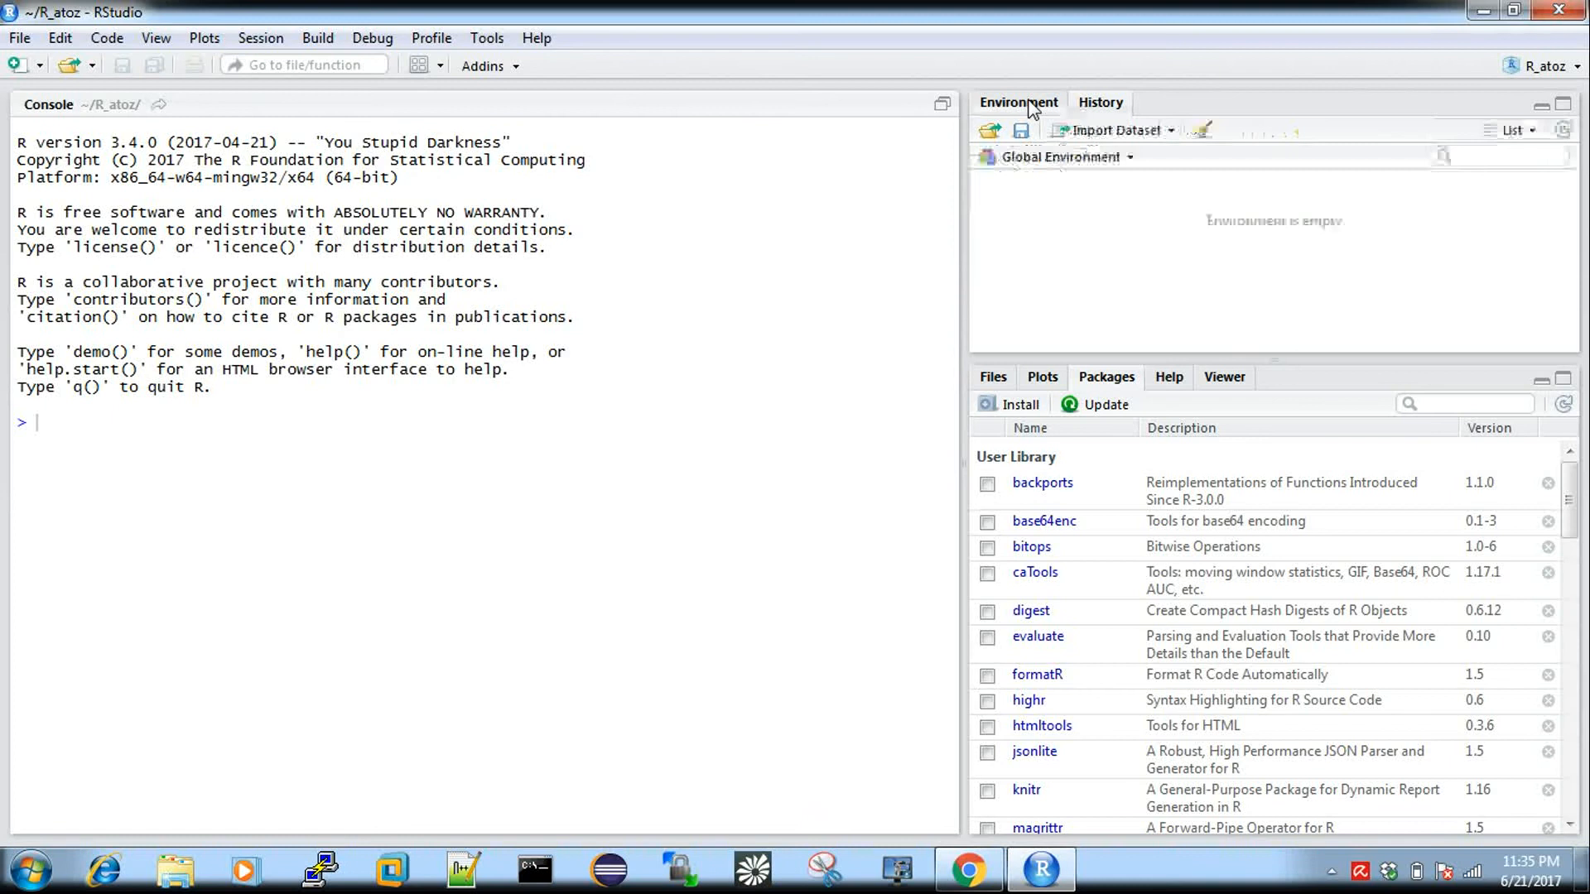
mouse_move(1067, 169)
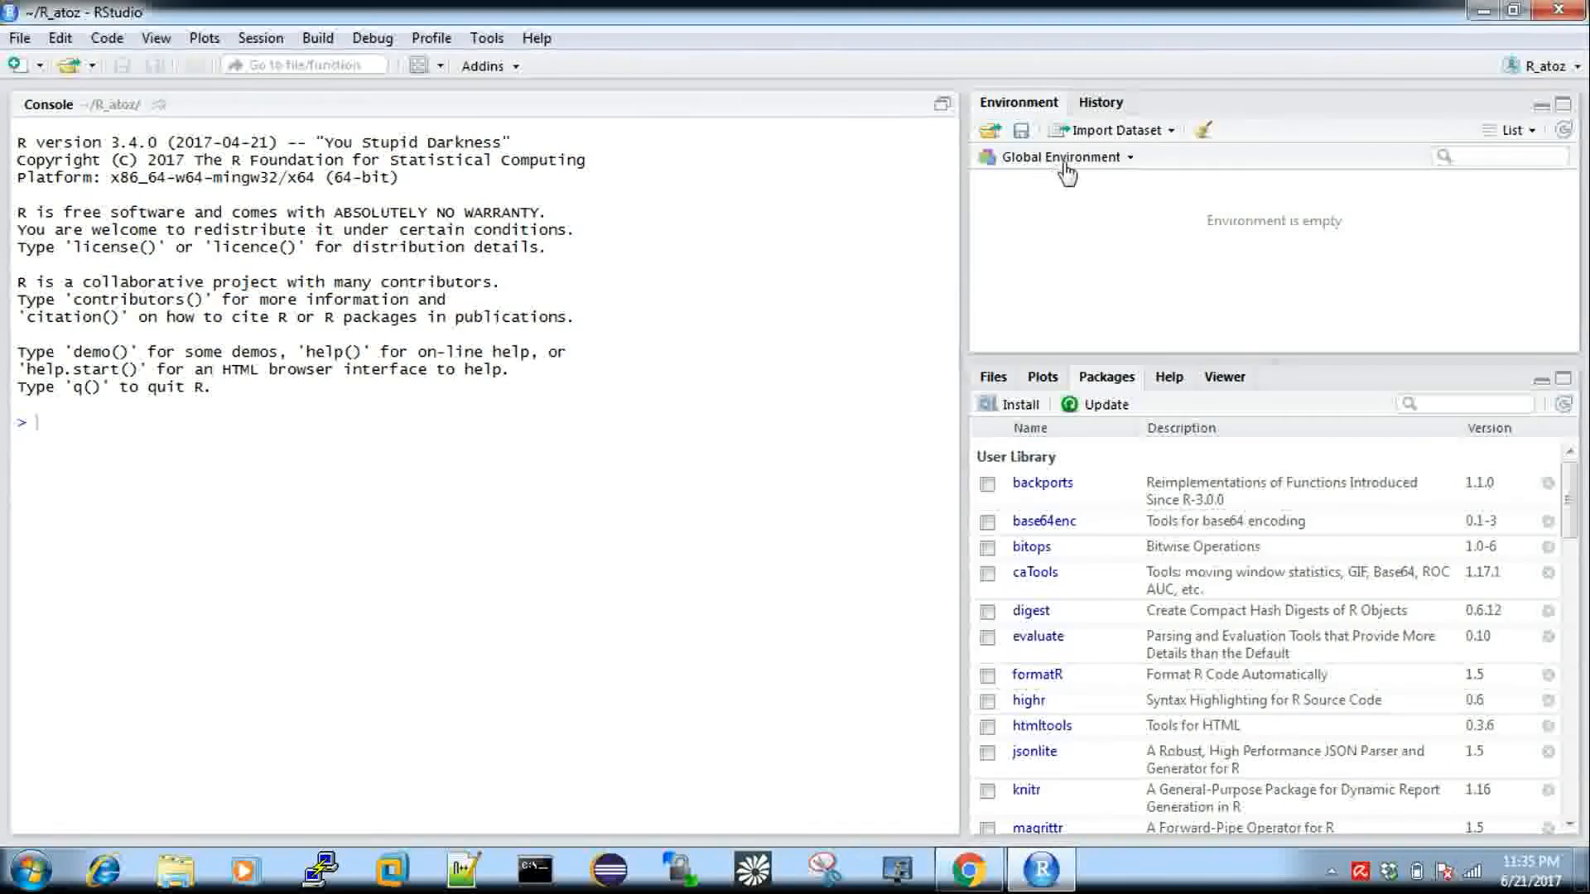
mouse_move(1194, 228)
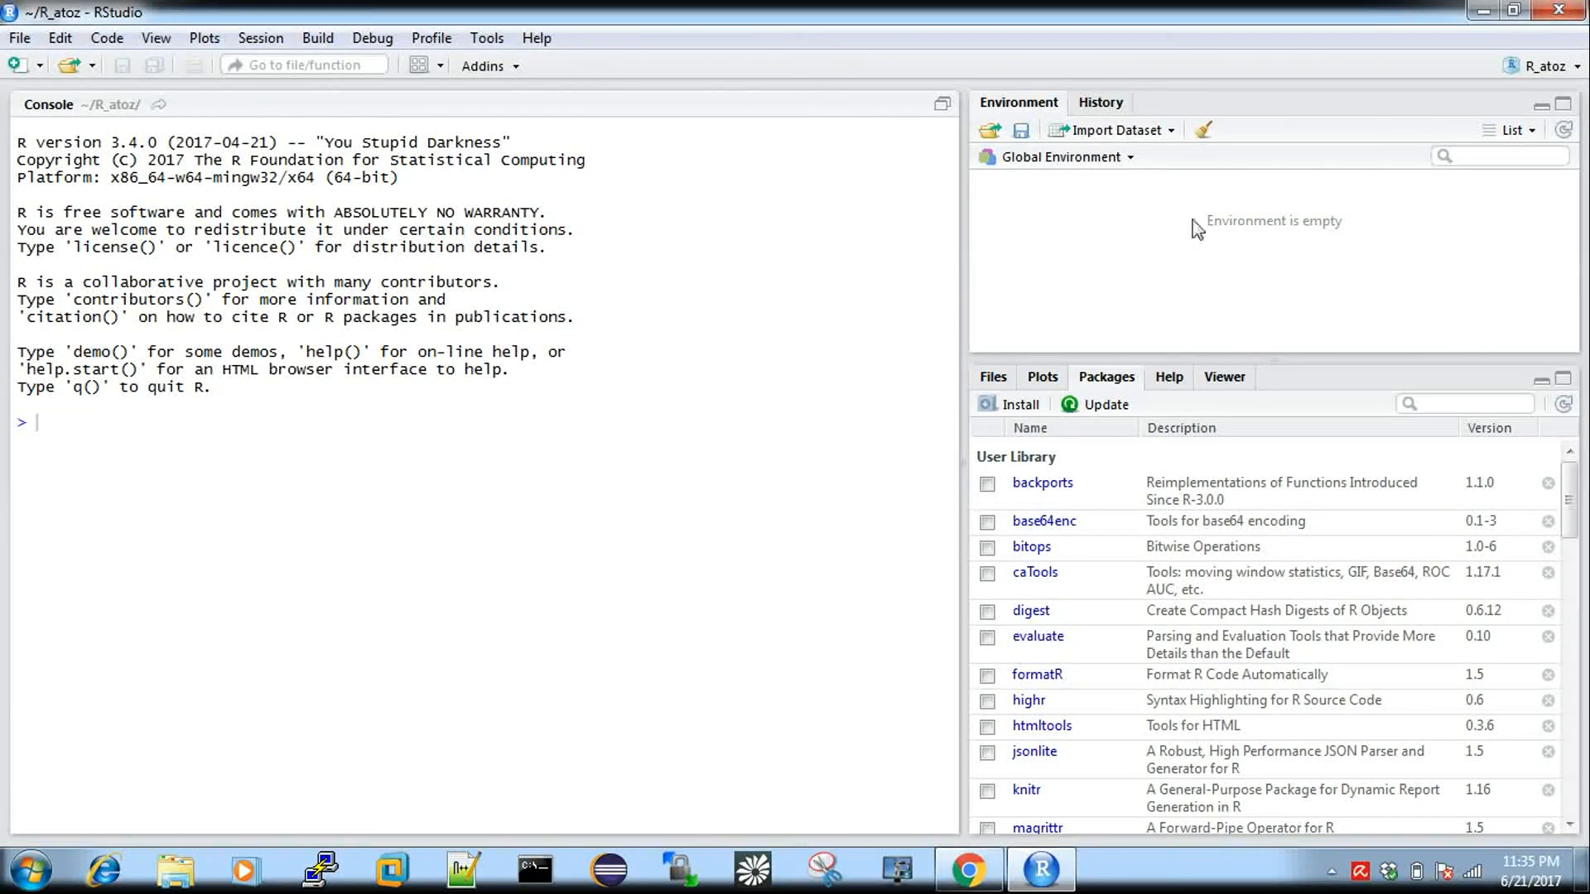
mouse_move(1123, 139)
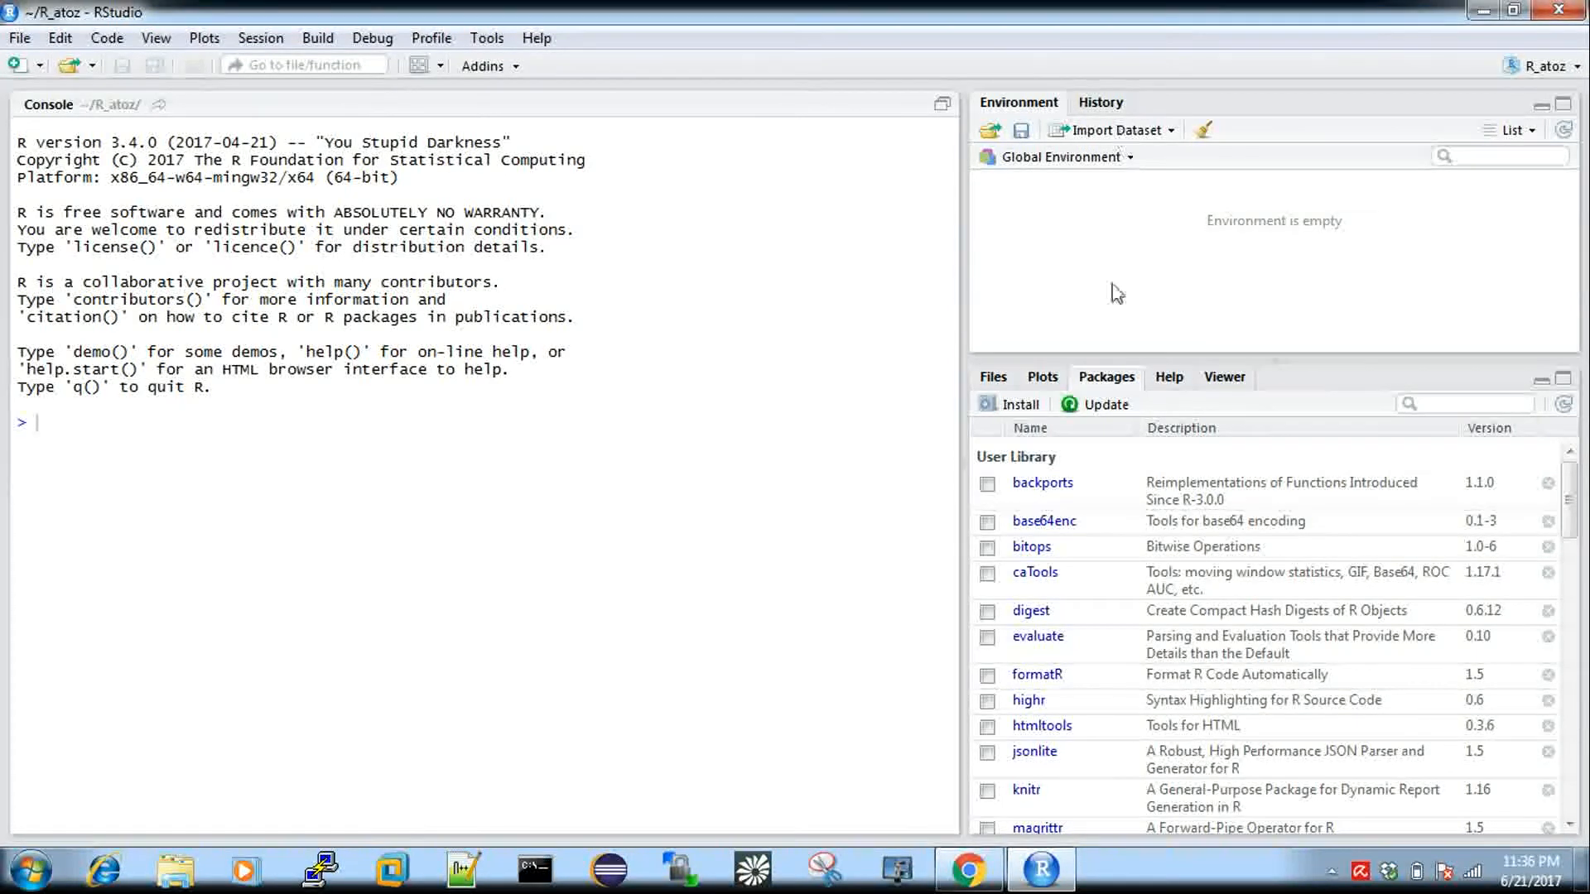
Step: Browse the Files, Plots, Packages and Help panes, landing on the vector combine help page
click(992, 377)
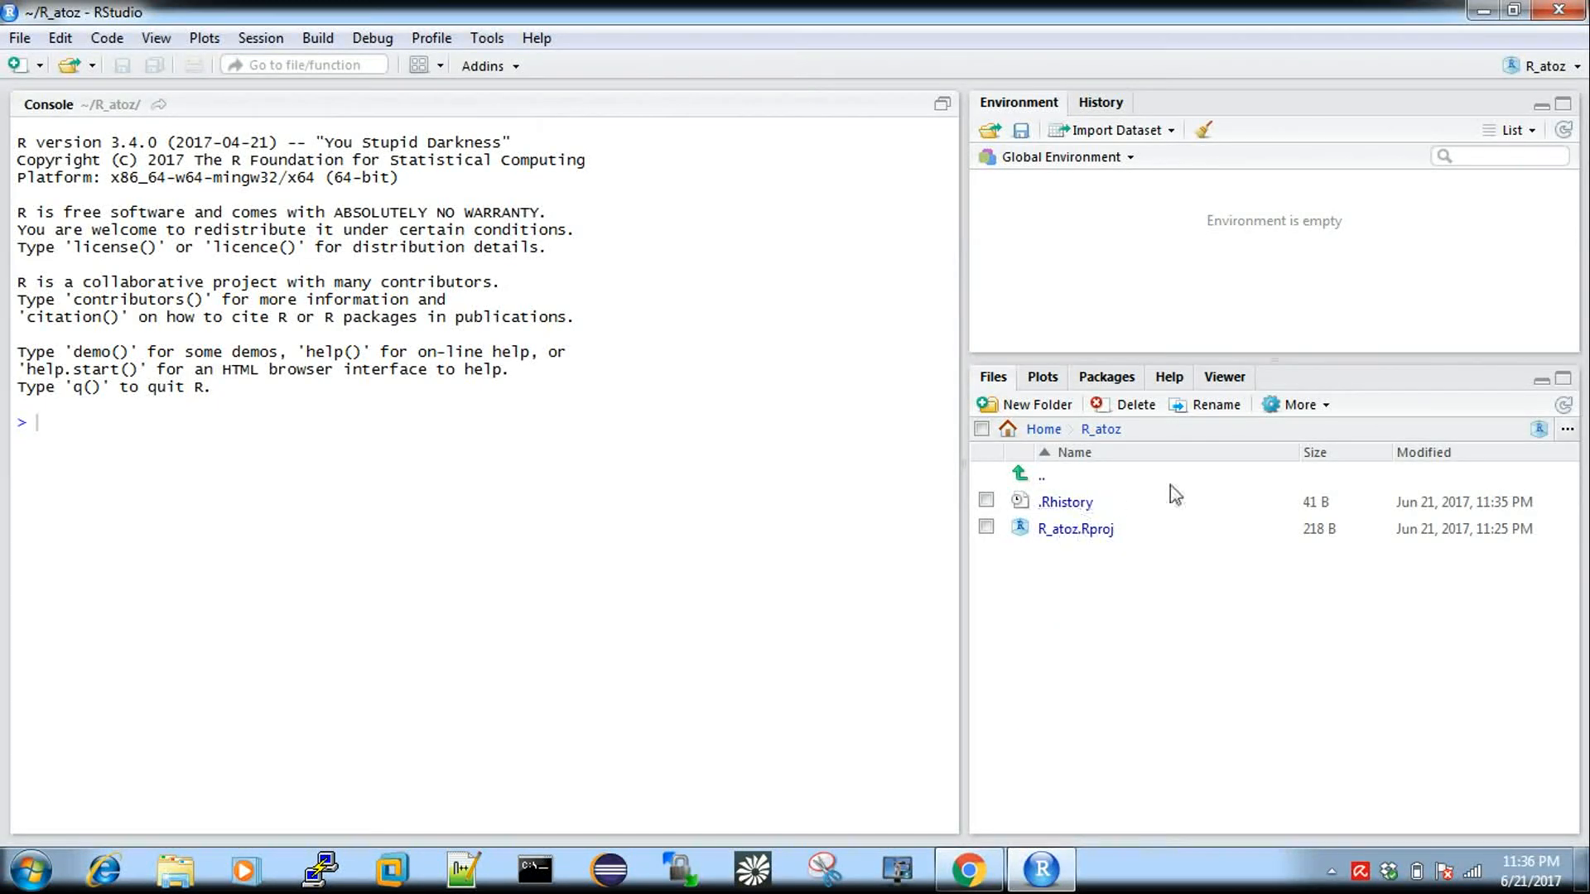
mouse_move(1176, 658)
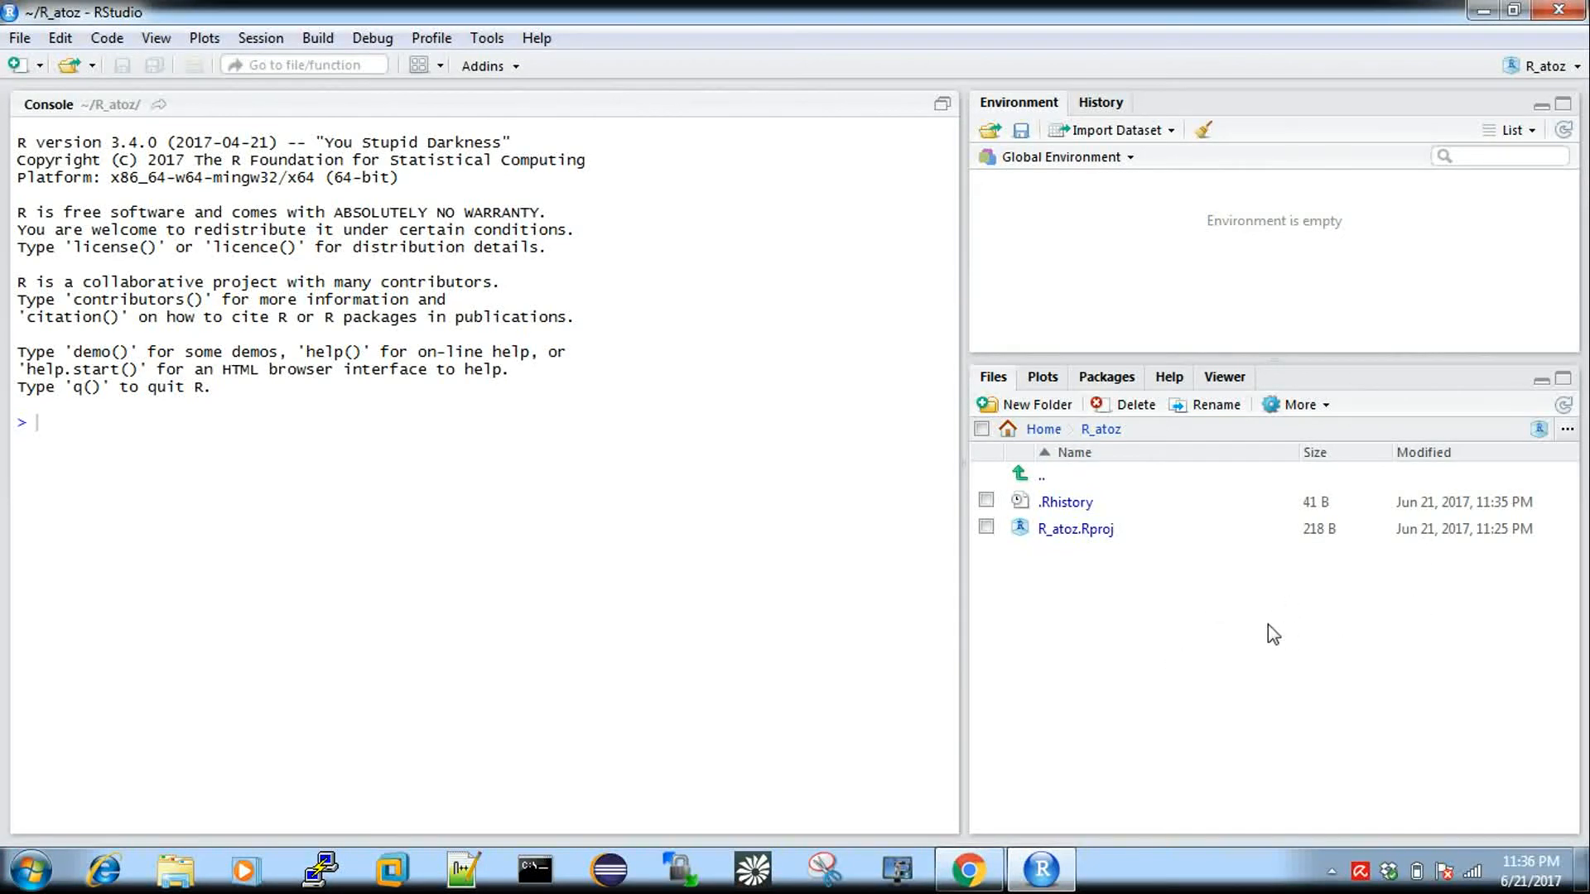
mouse_move(1070, 388)
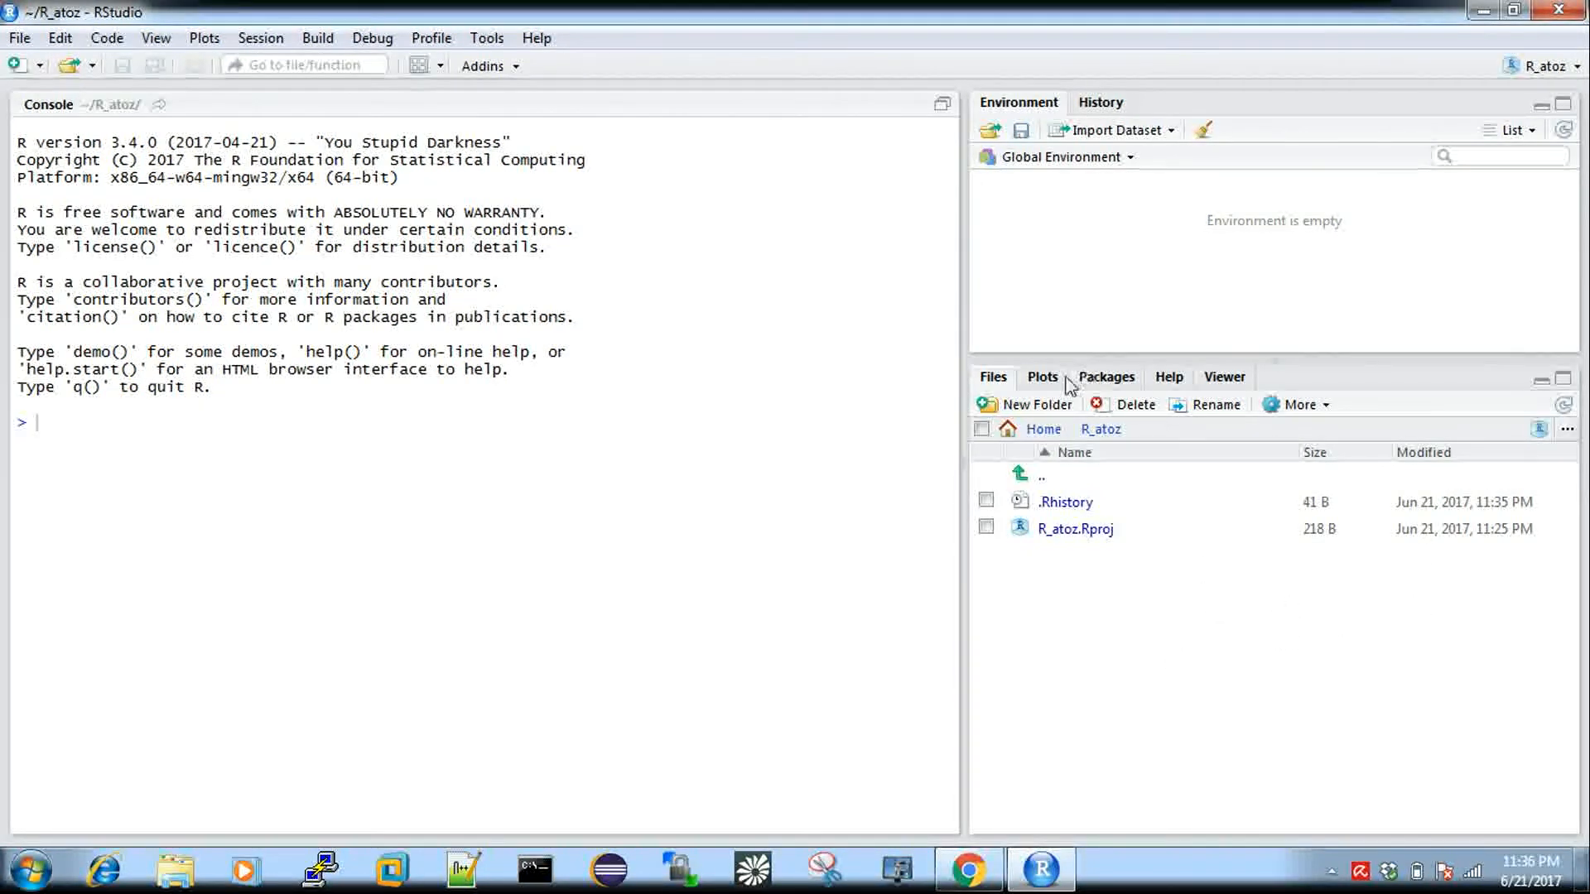
click(1044, 378)
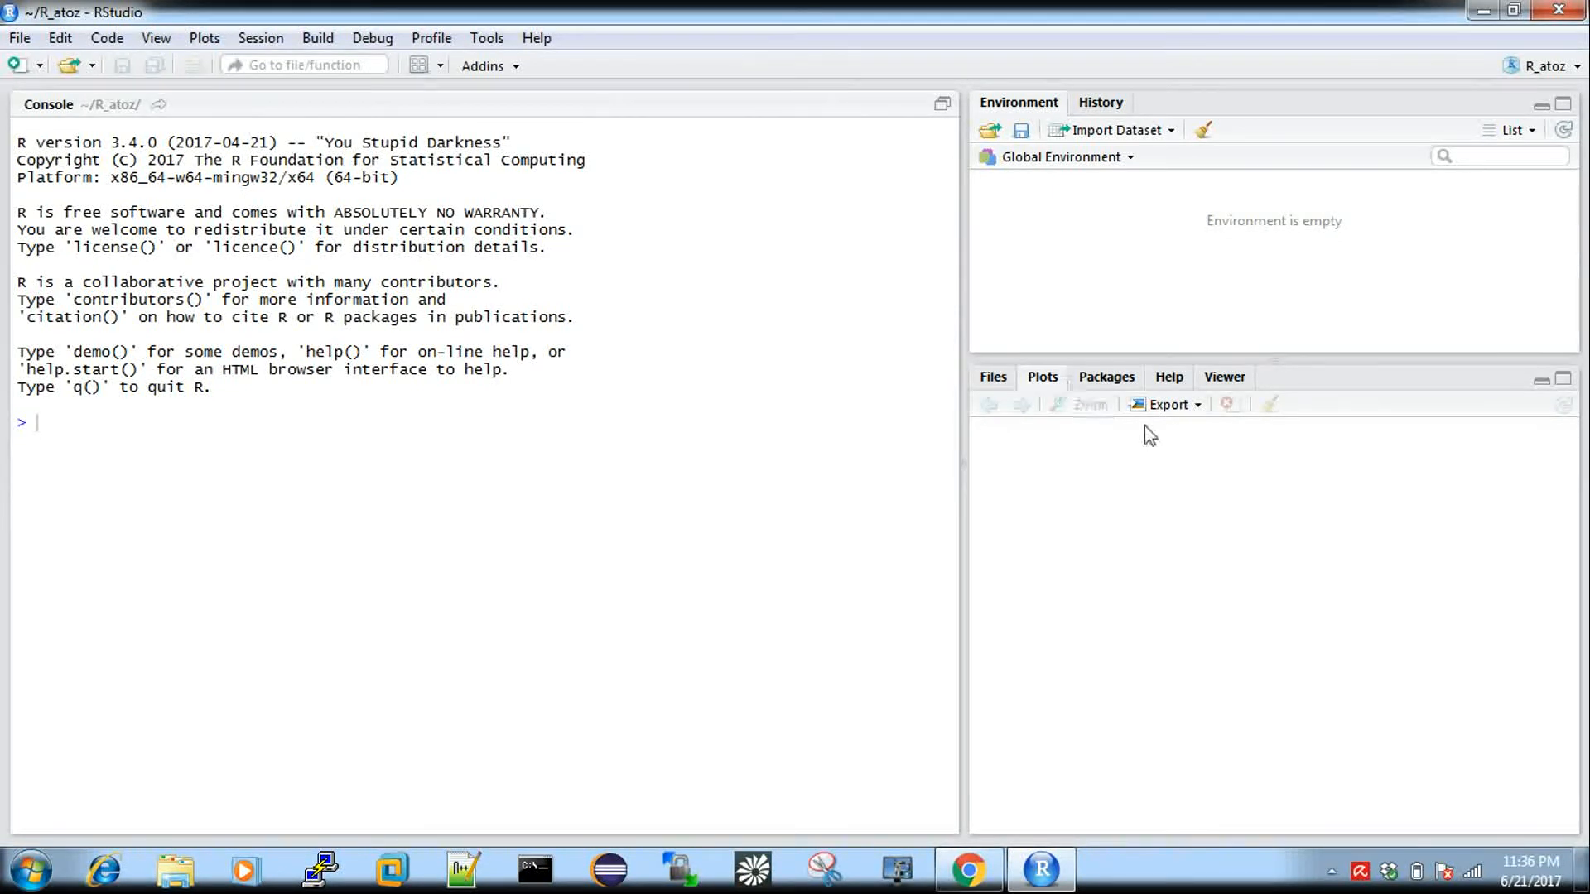
mouse_move(1113, 391)
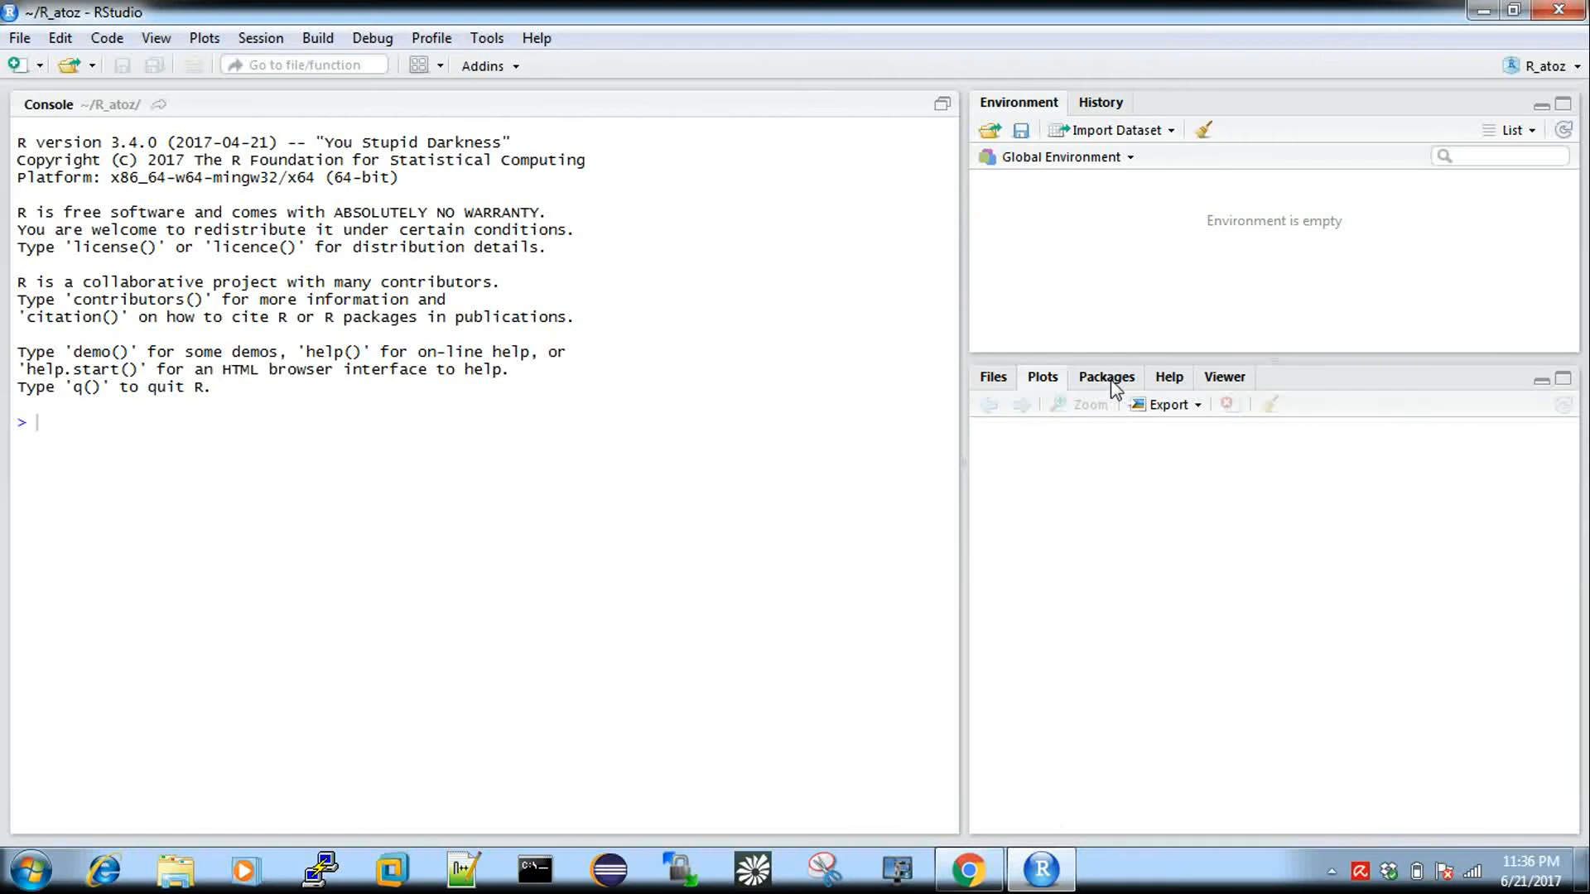
click(1107, 378)
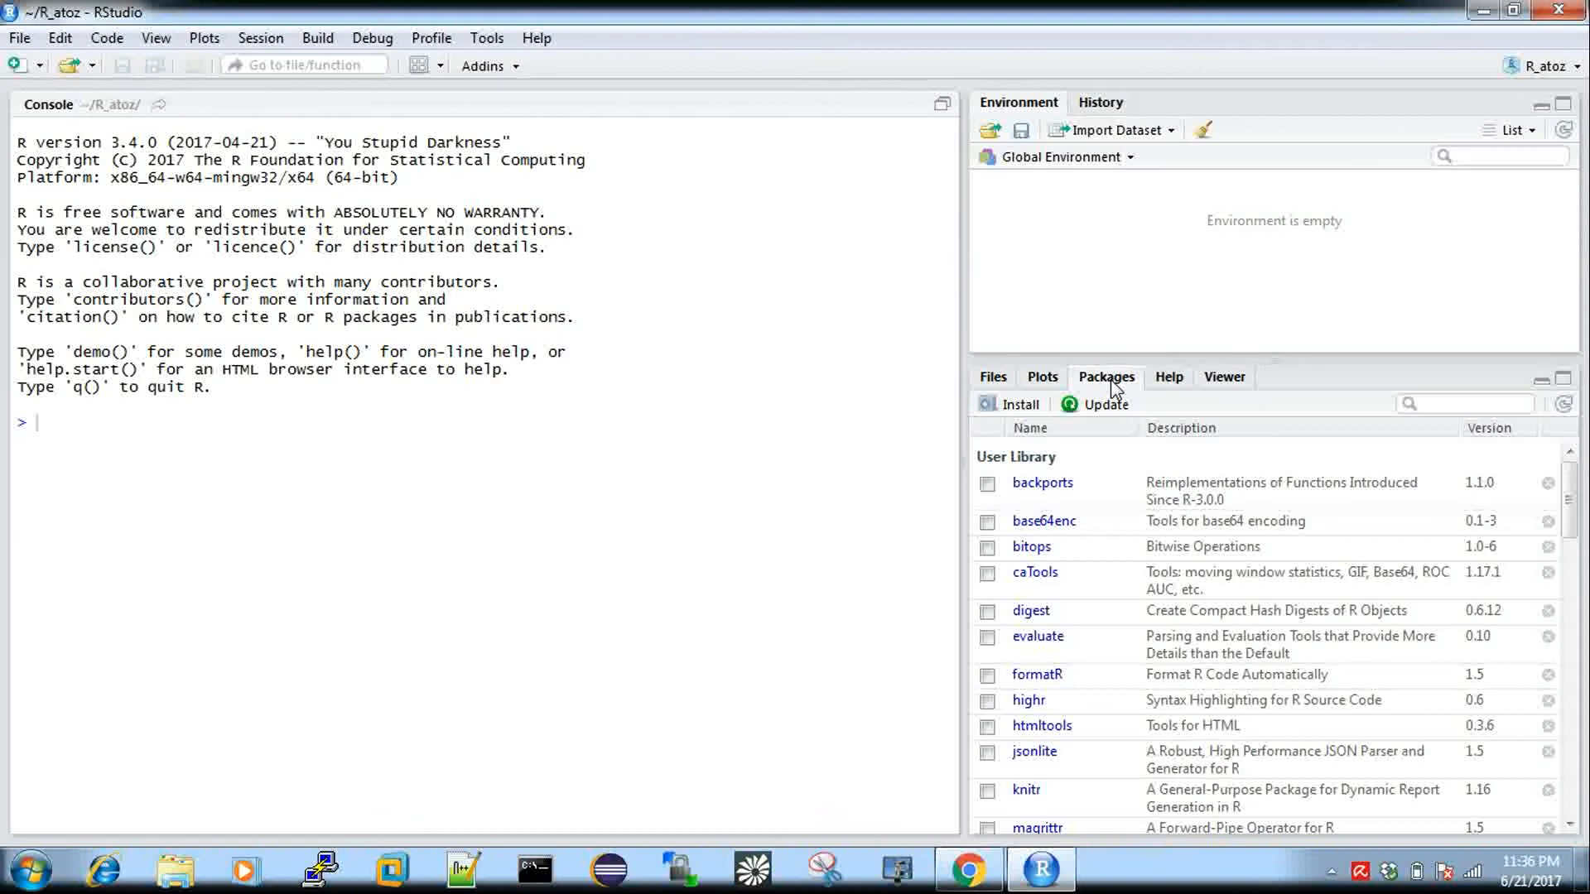
click(1170, 378)
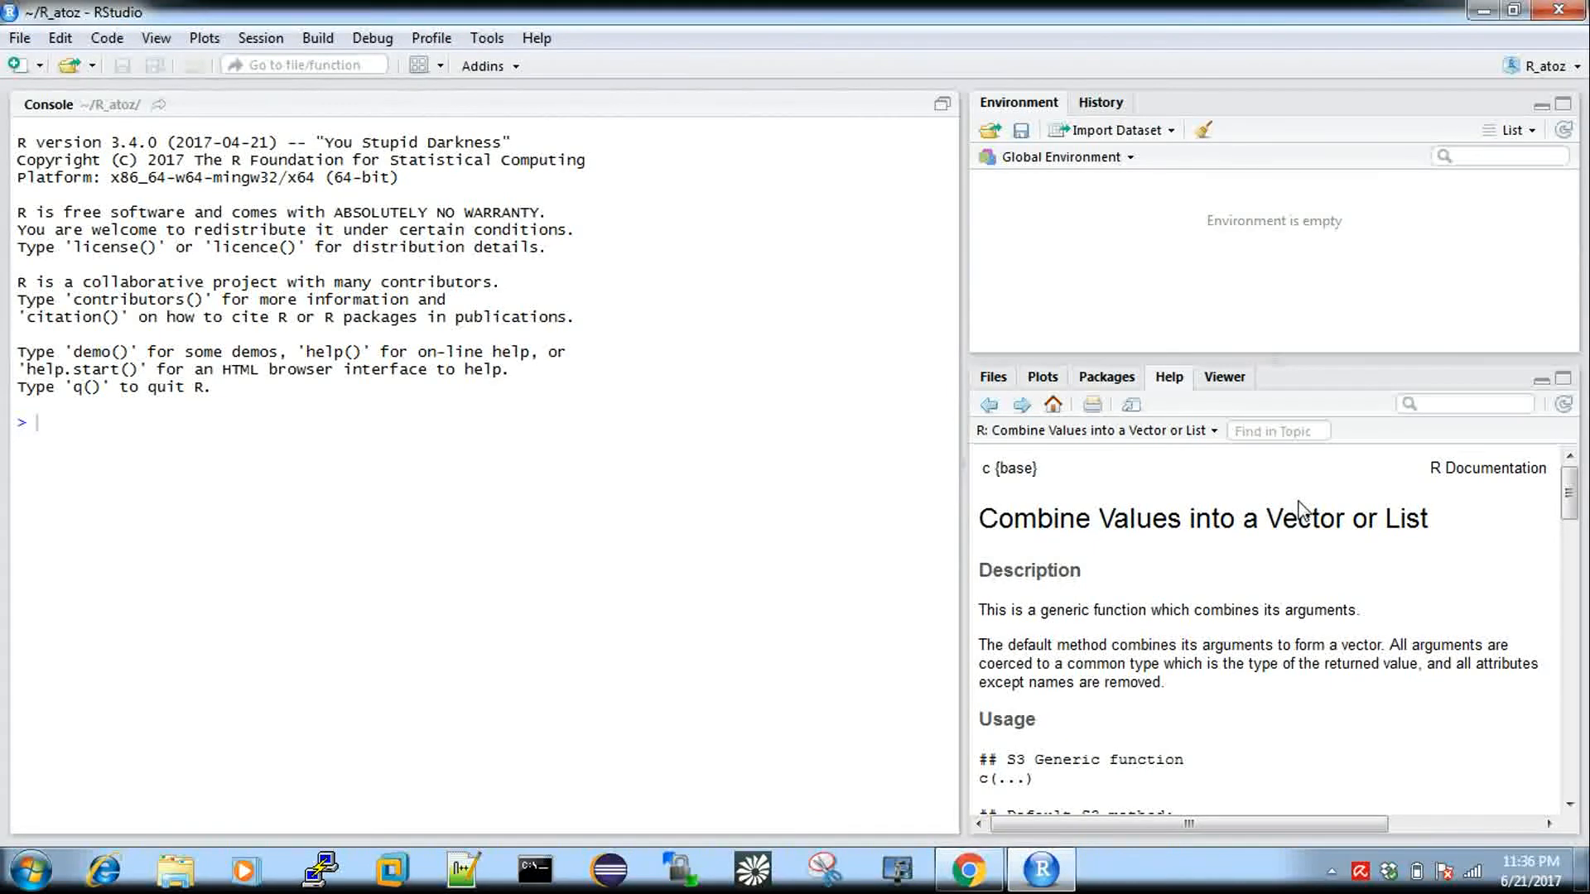
mouse_move(1140, 464)
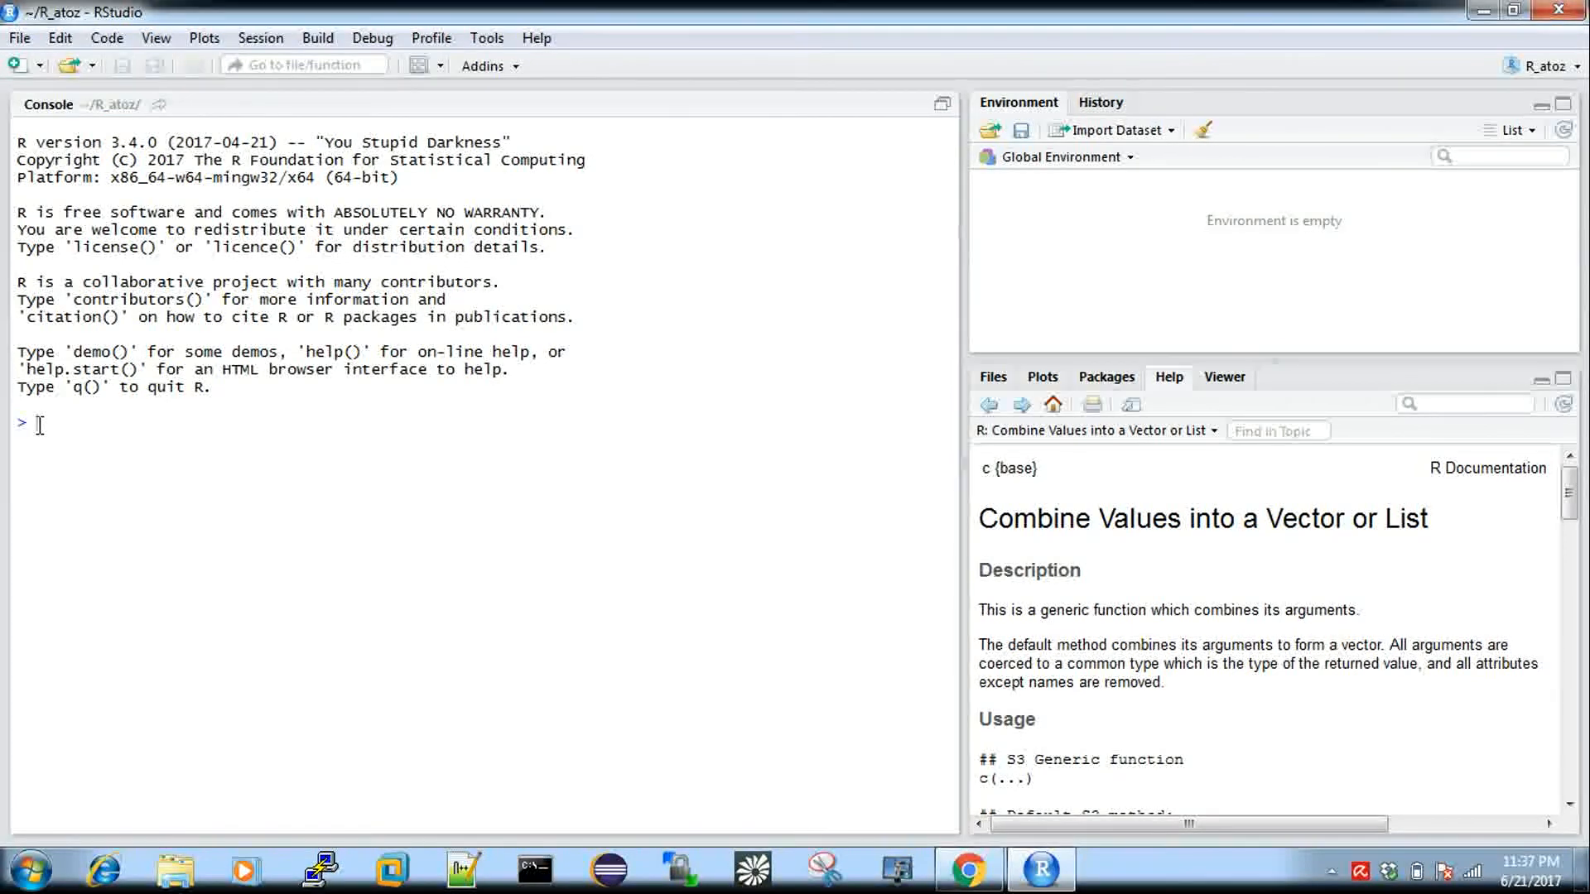
Step: Run 1+2 and print("hello") in the console, returning 3 and [1] "hello"
text(1+2)
text(pr)
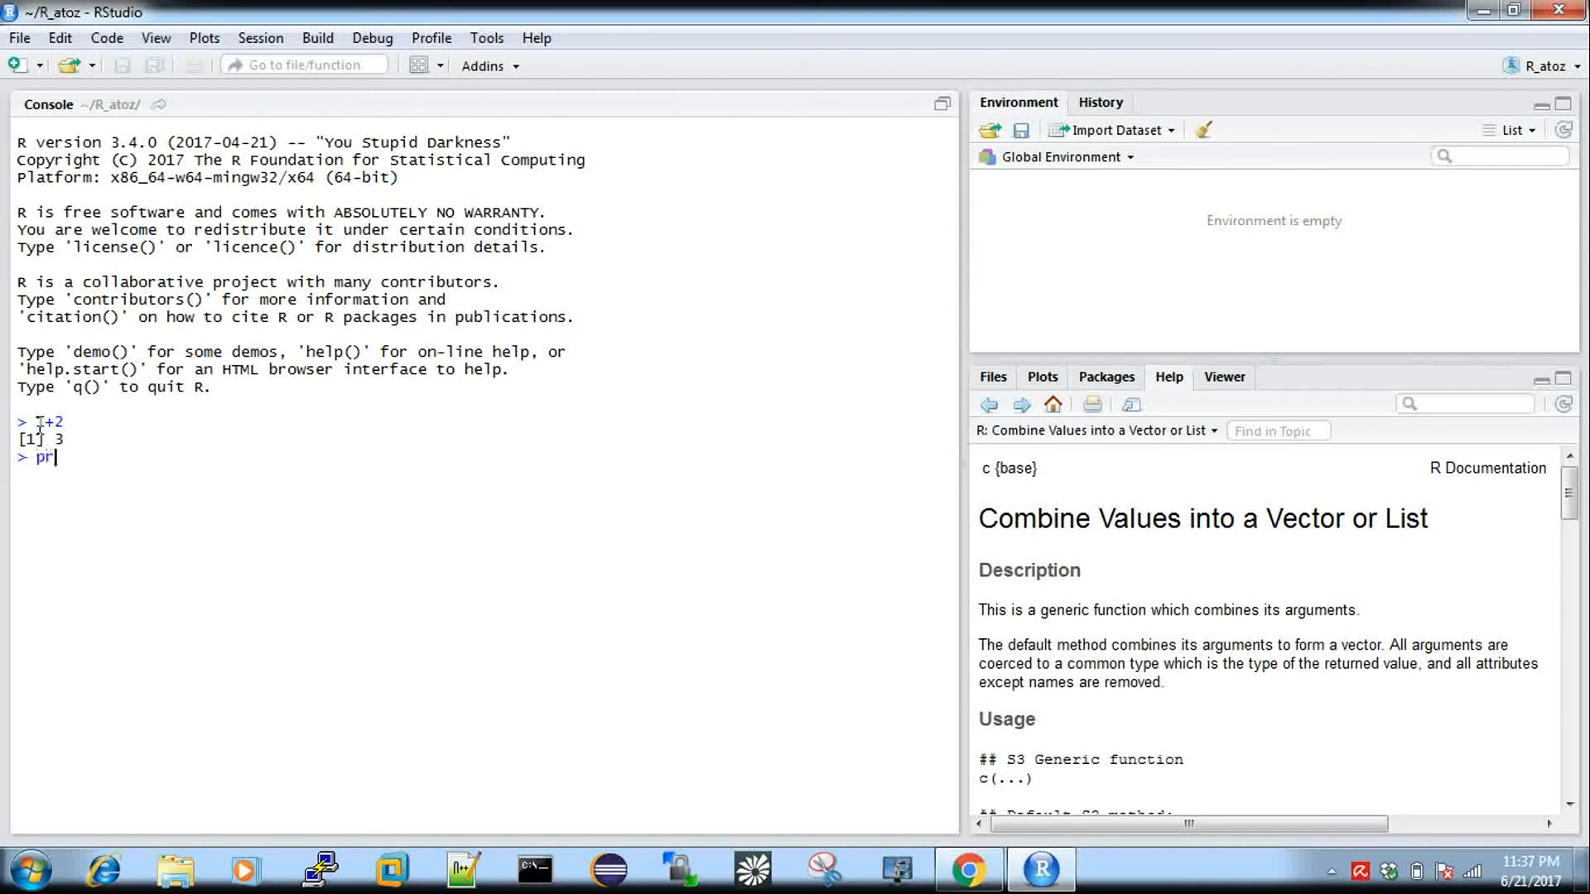
text(int()
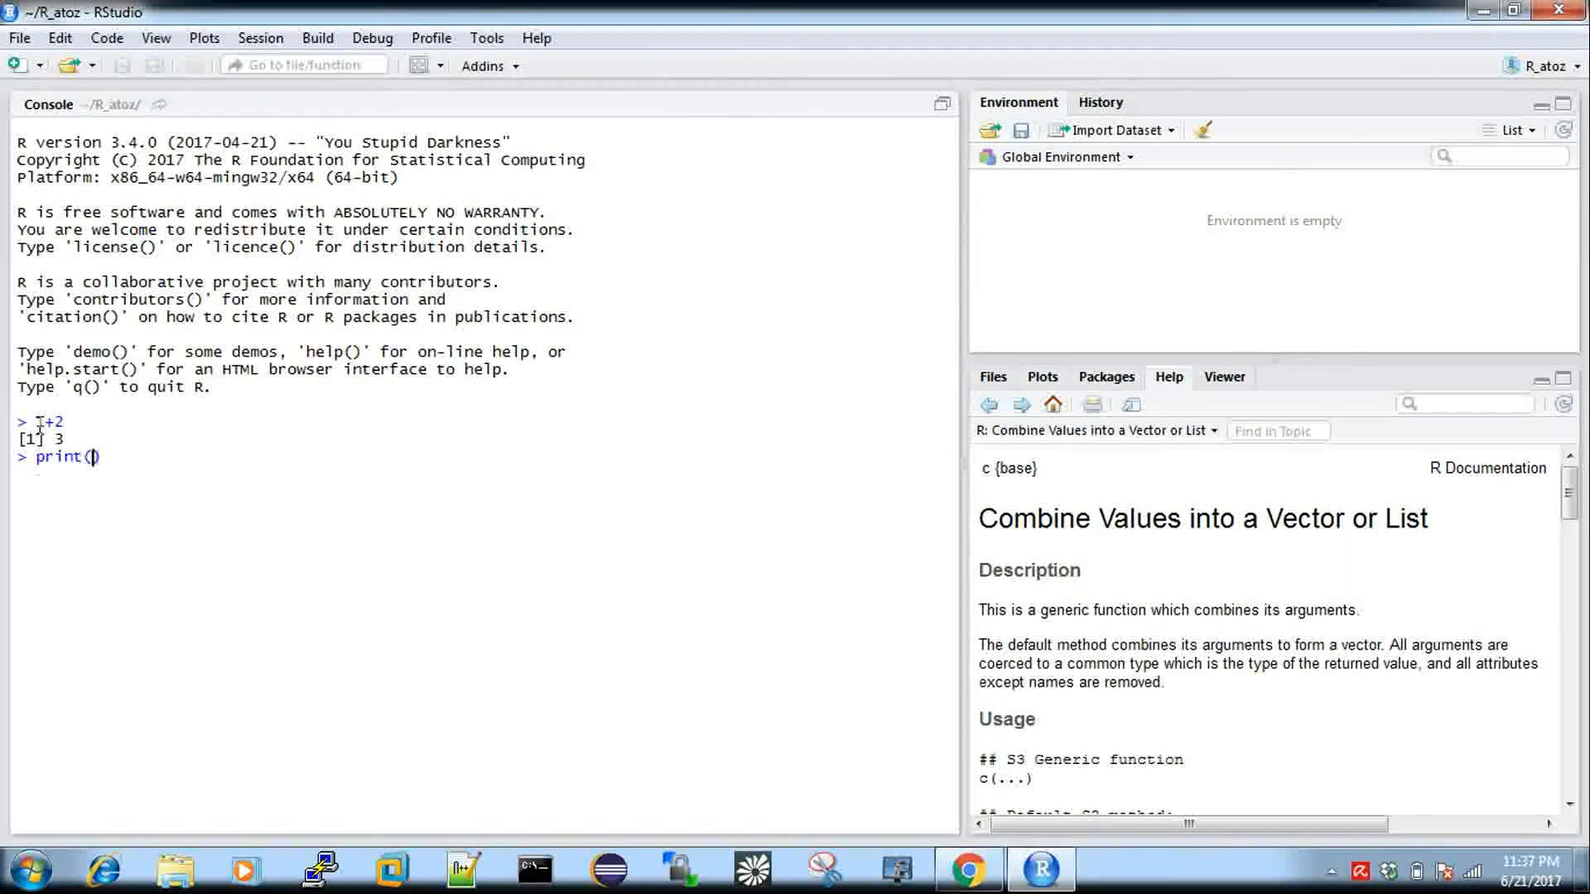
text("hello"))
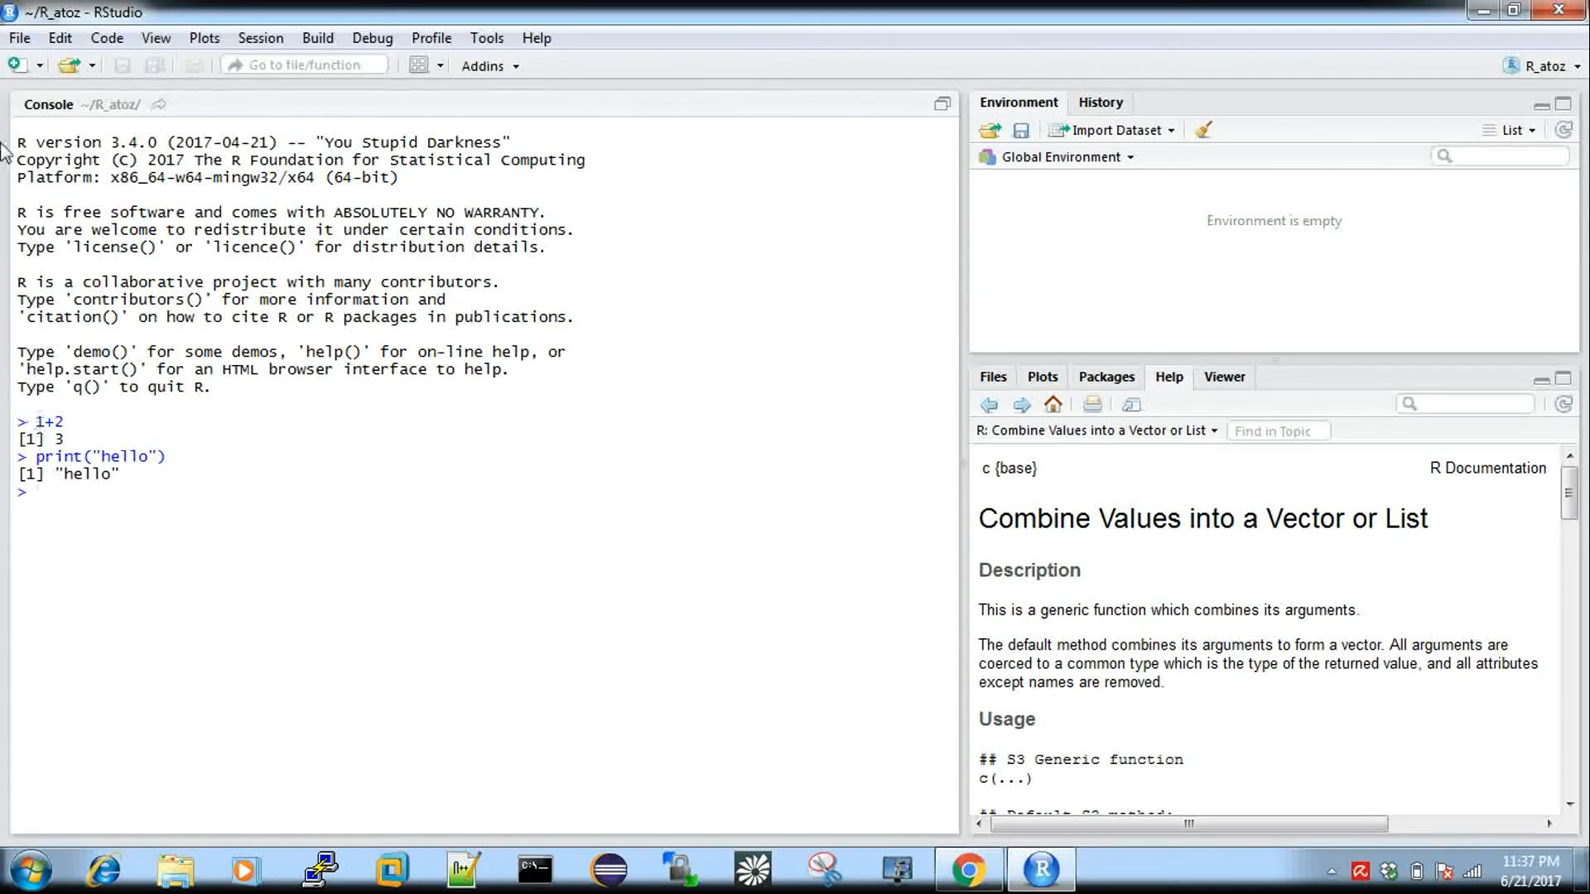
Step: Start a new project as an Empty Project in a new directory
click(20, 38)
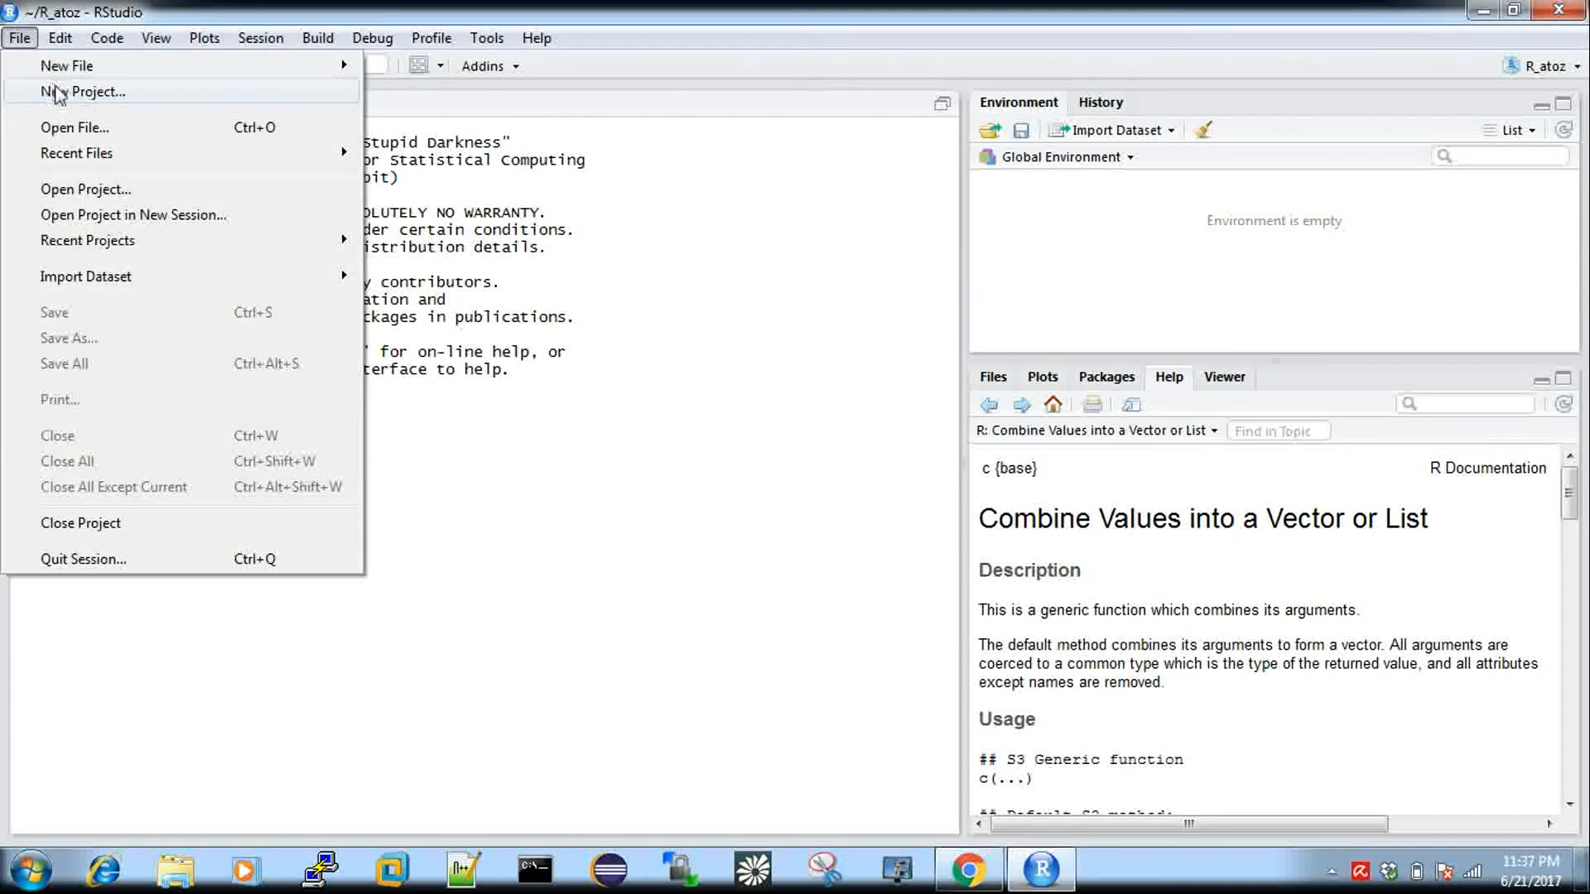
click(80, 91)
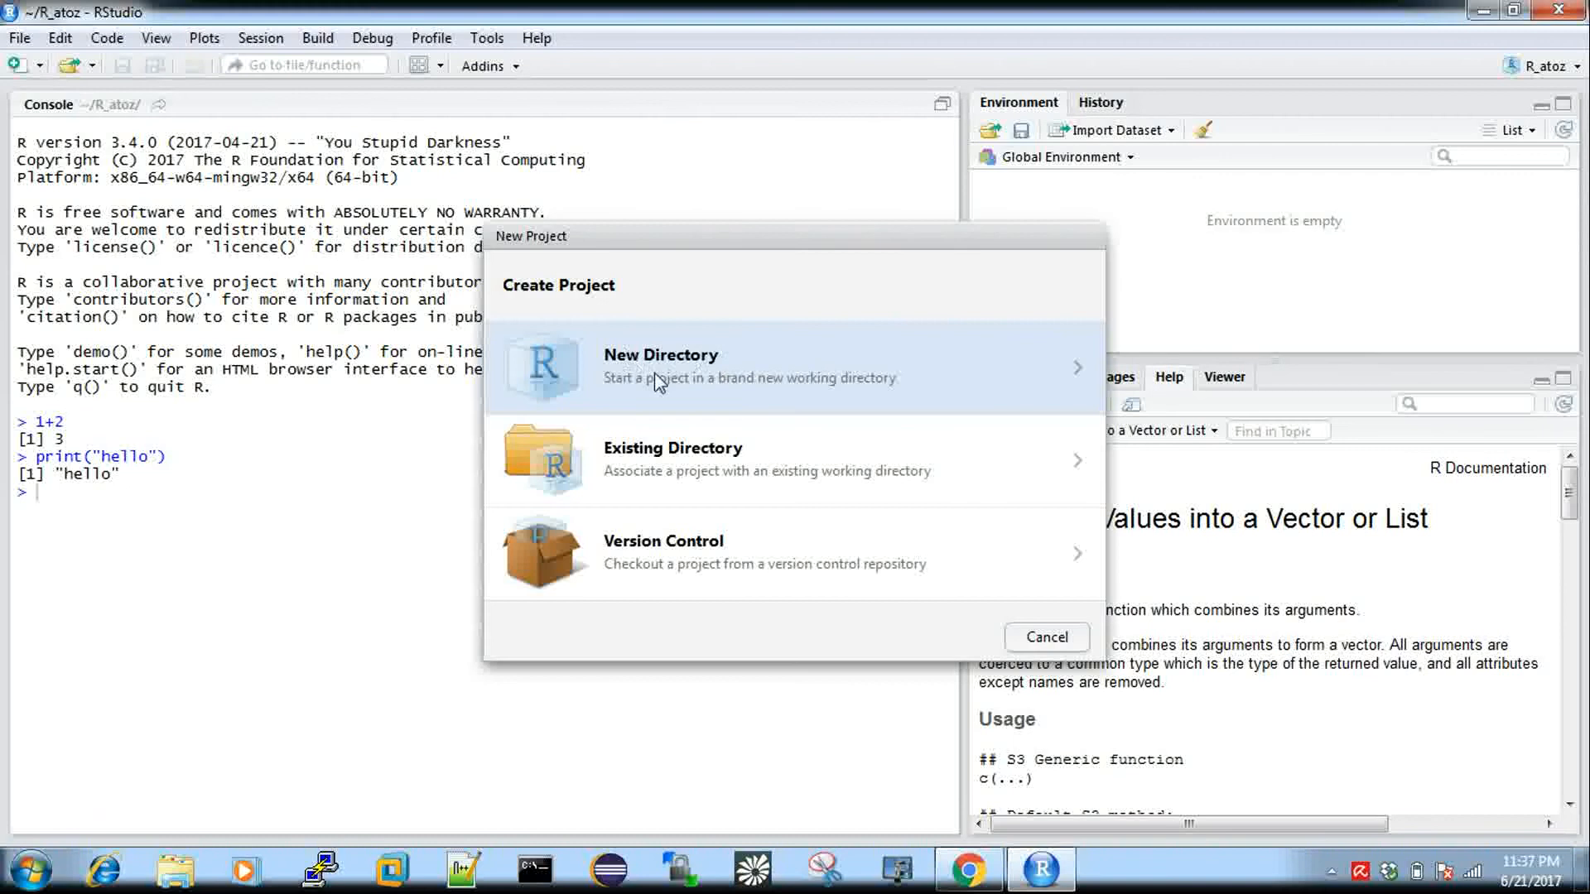
mouse_move(668, 610)
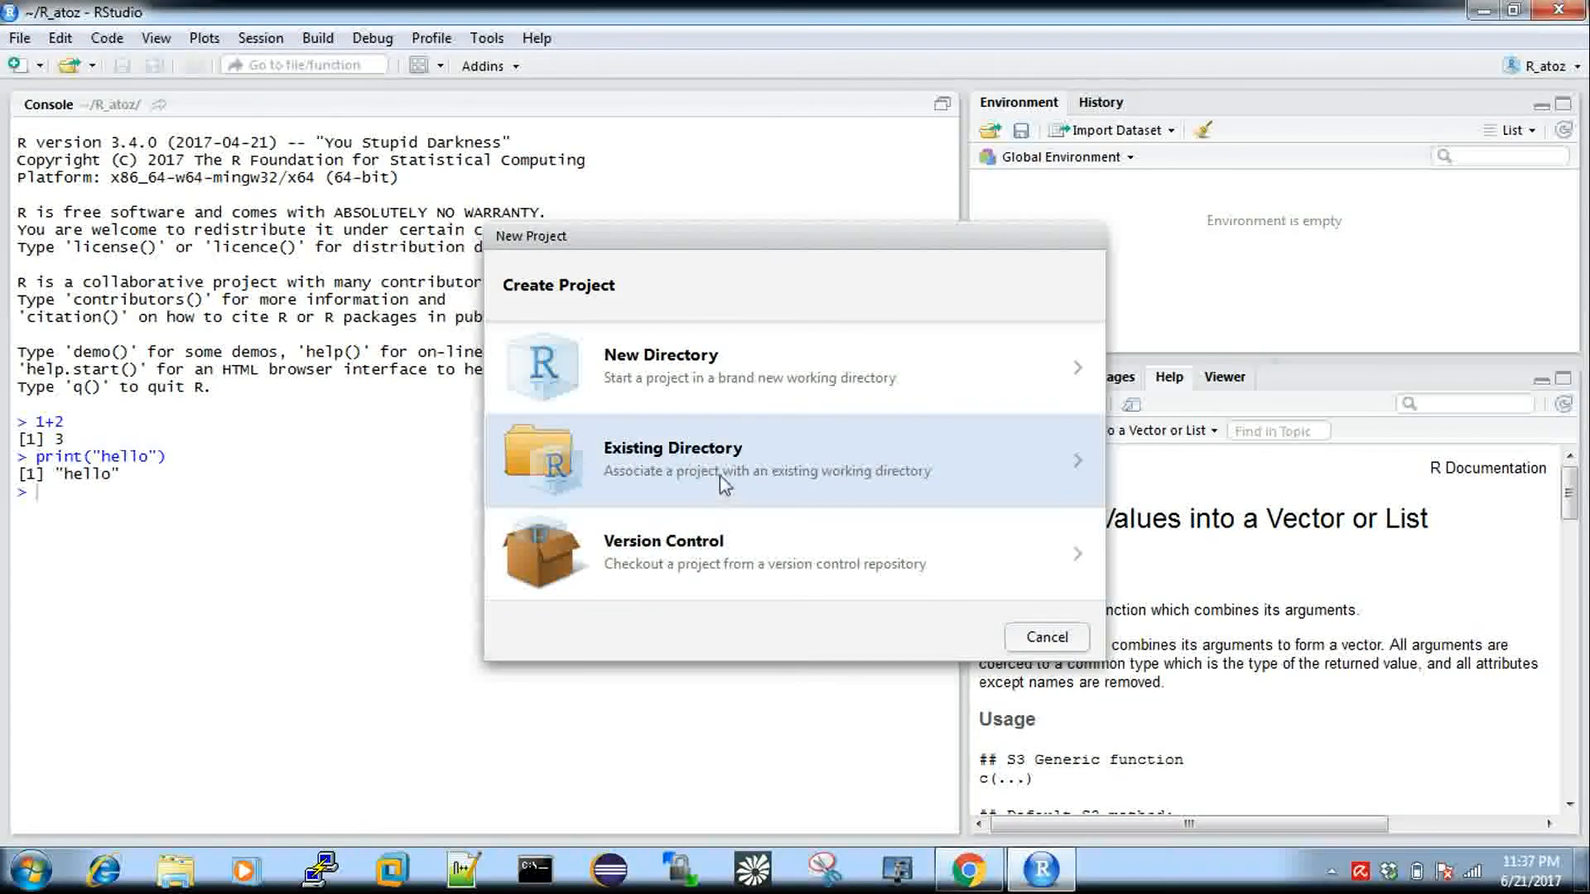
mouse_move(735, 414)
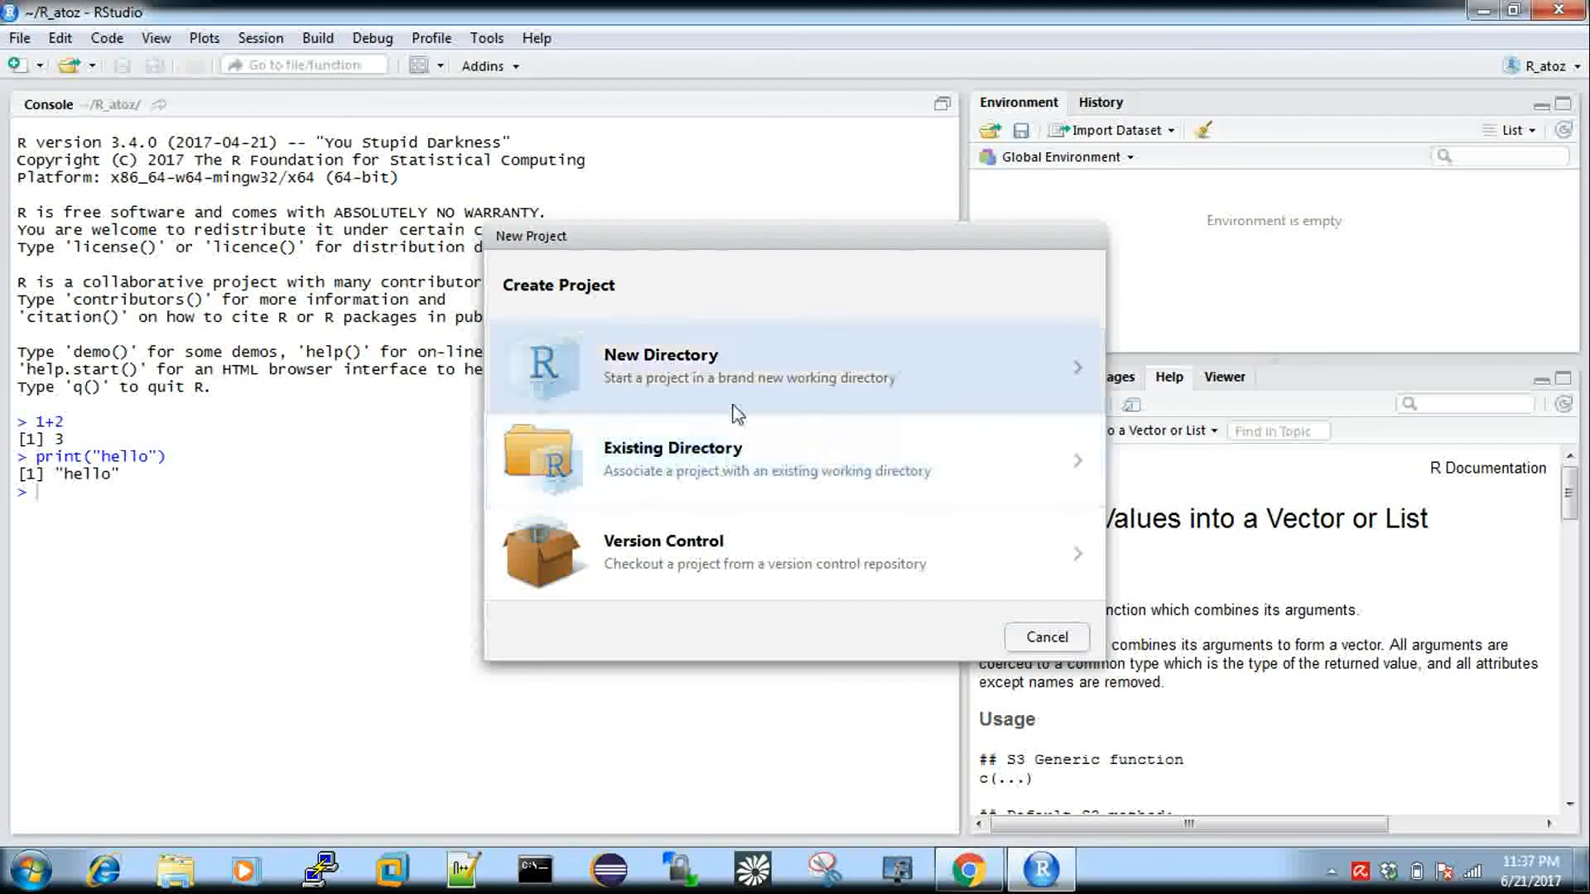
click(692, 366)
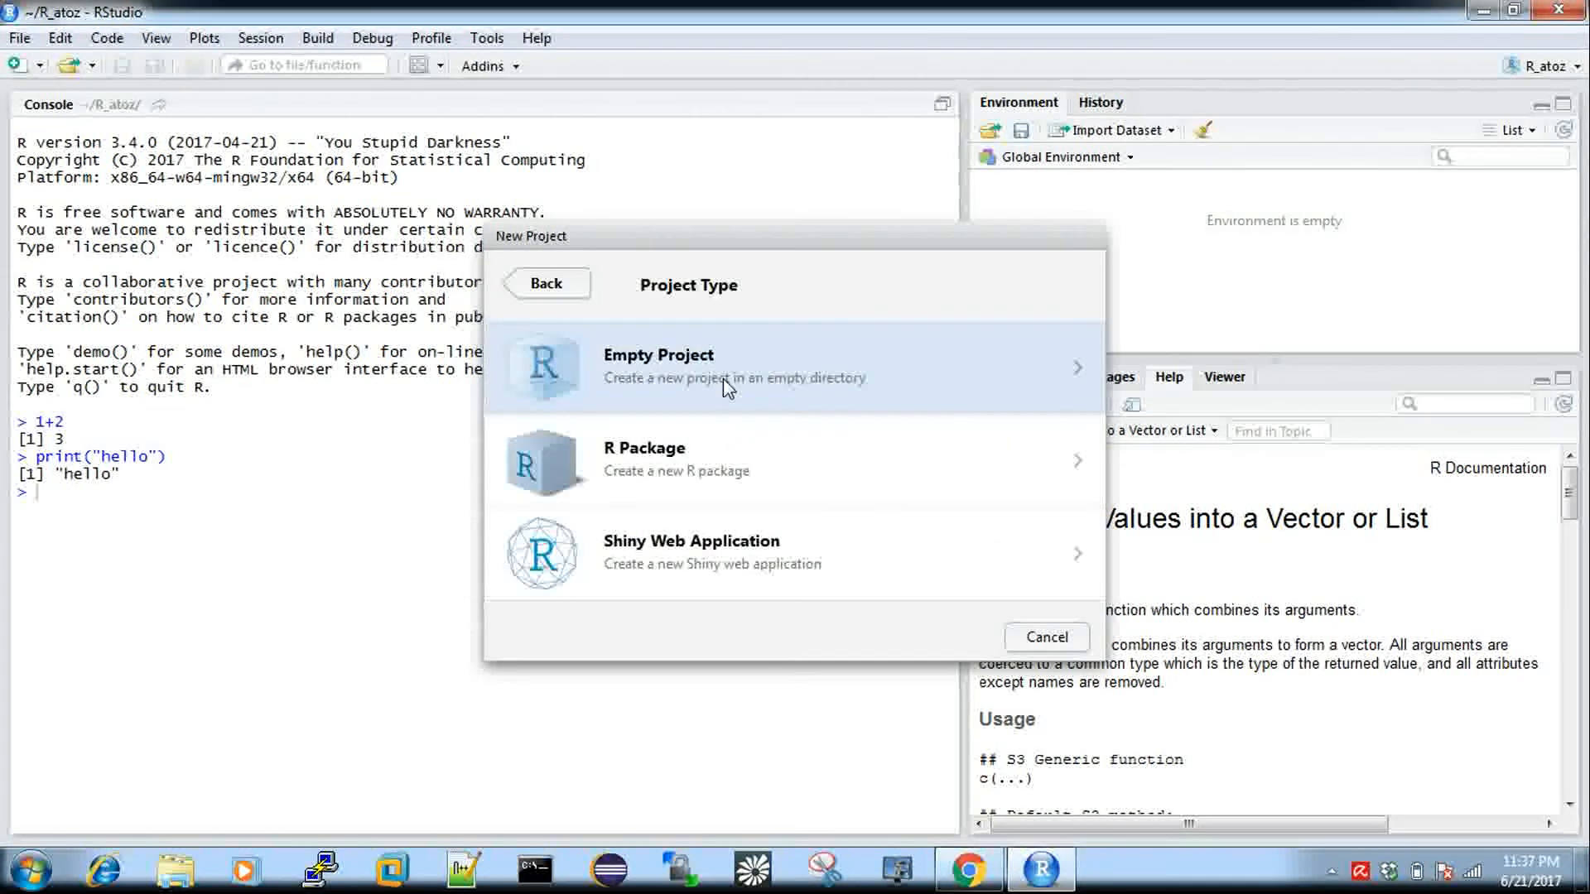
mouse_move(702, 477)
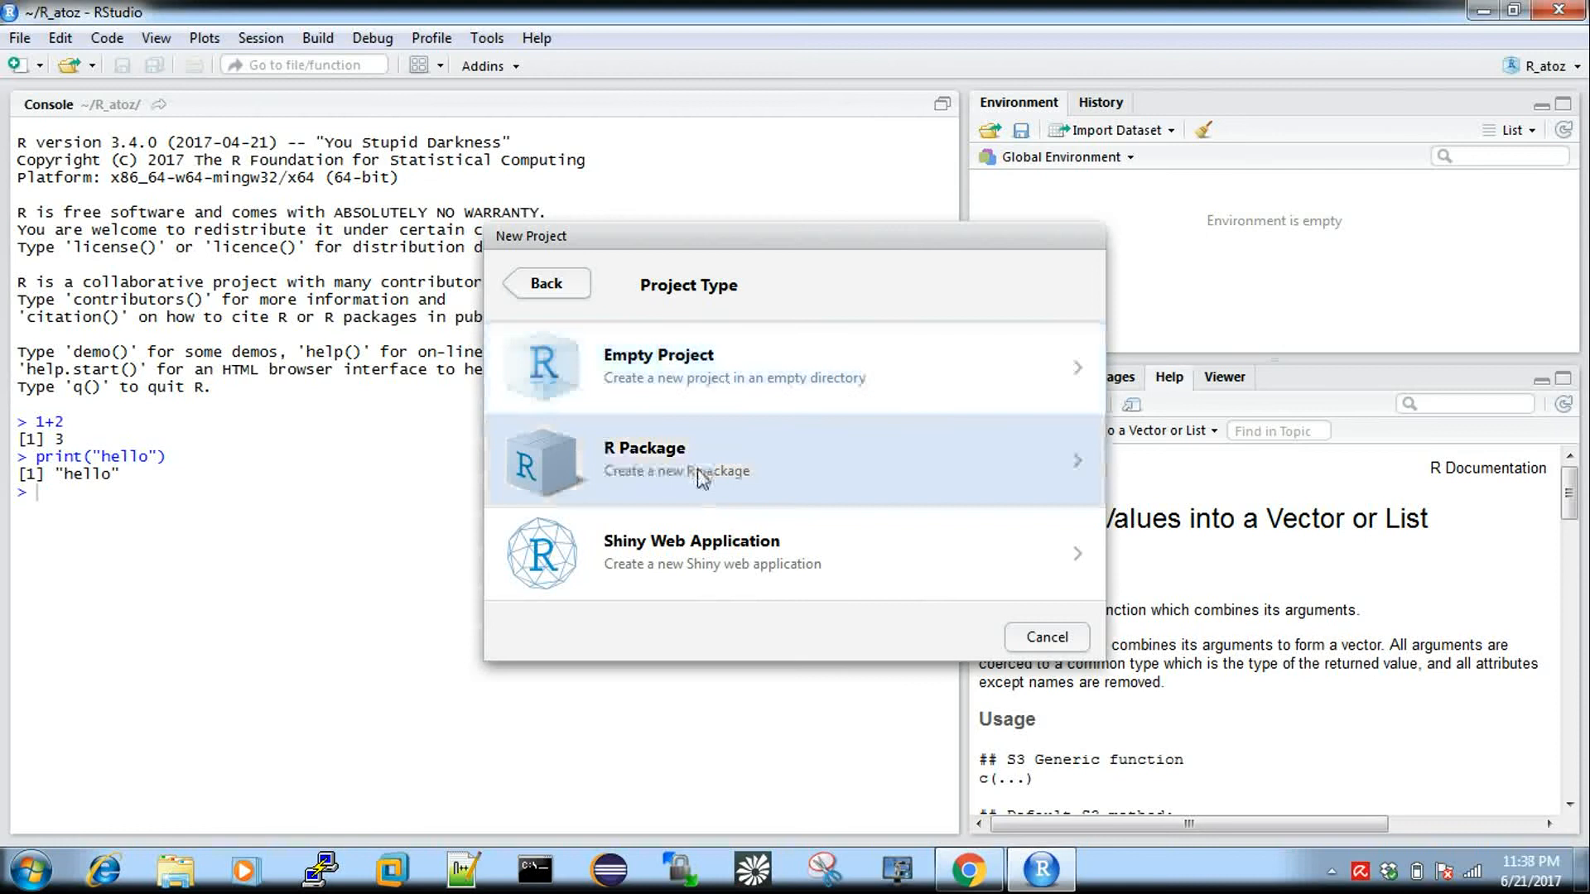
mouse_move(704, 563)
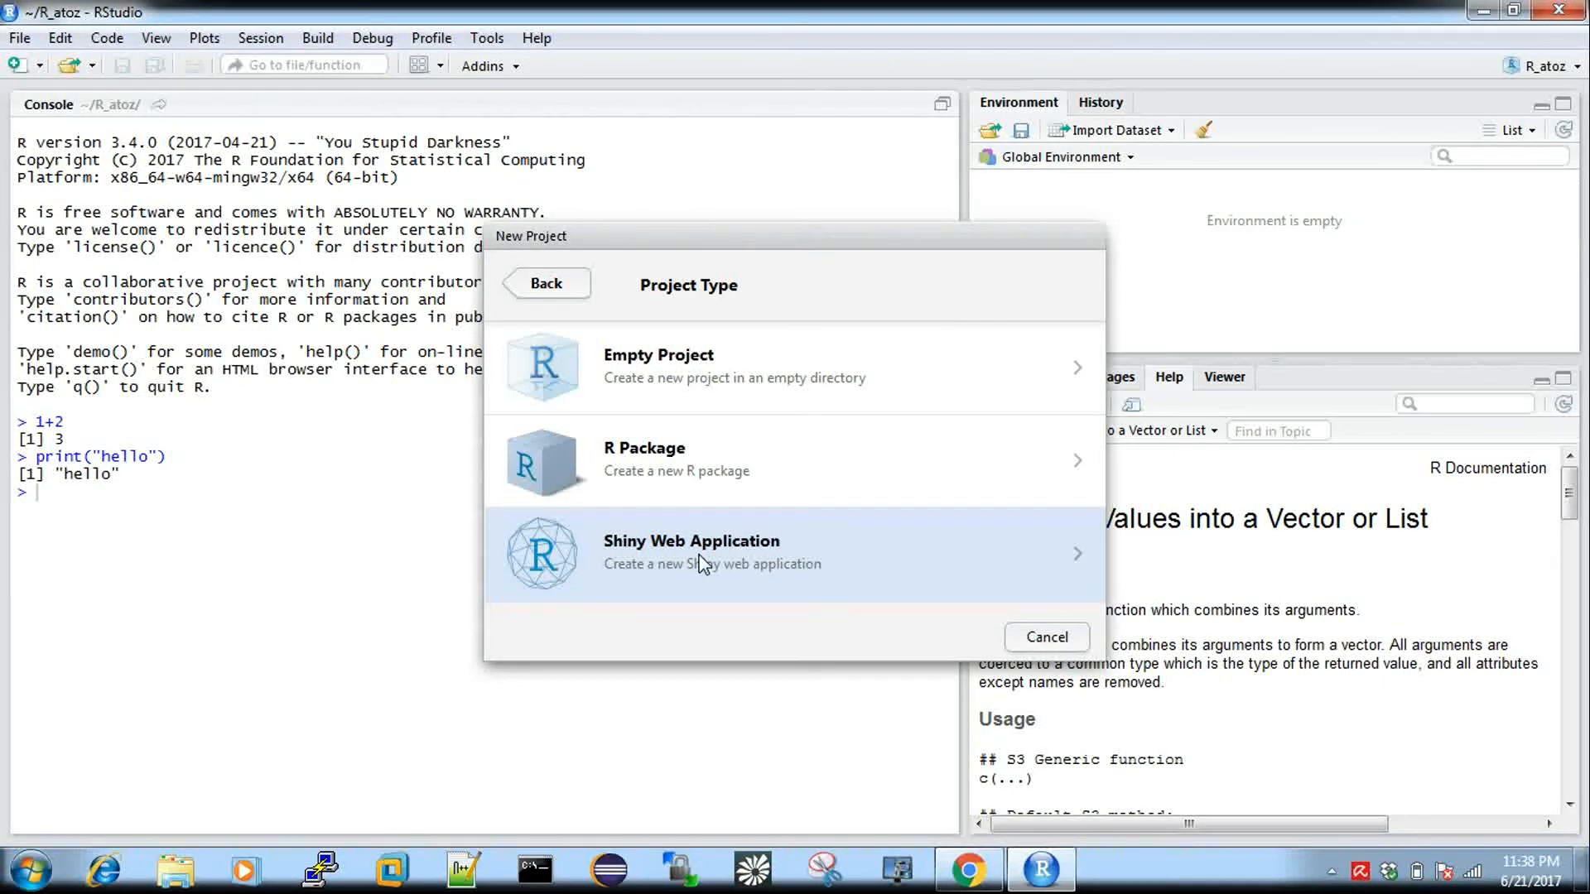
mouse_move(691, 477)
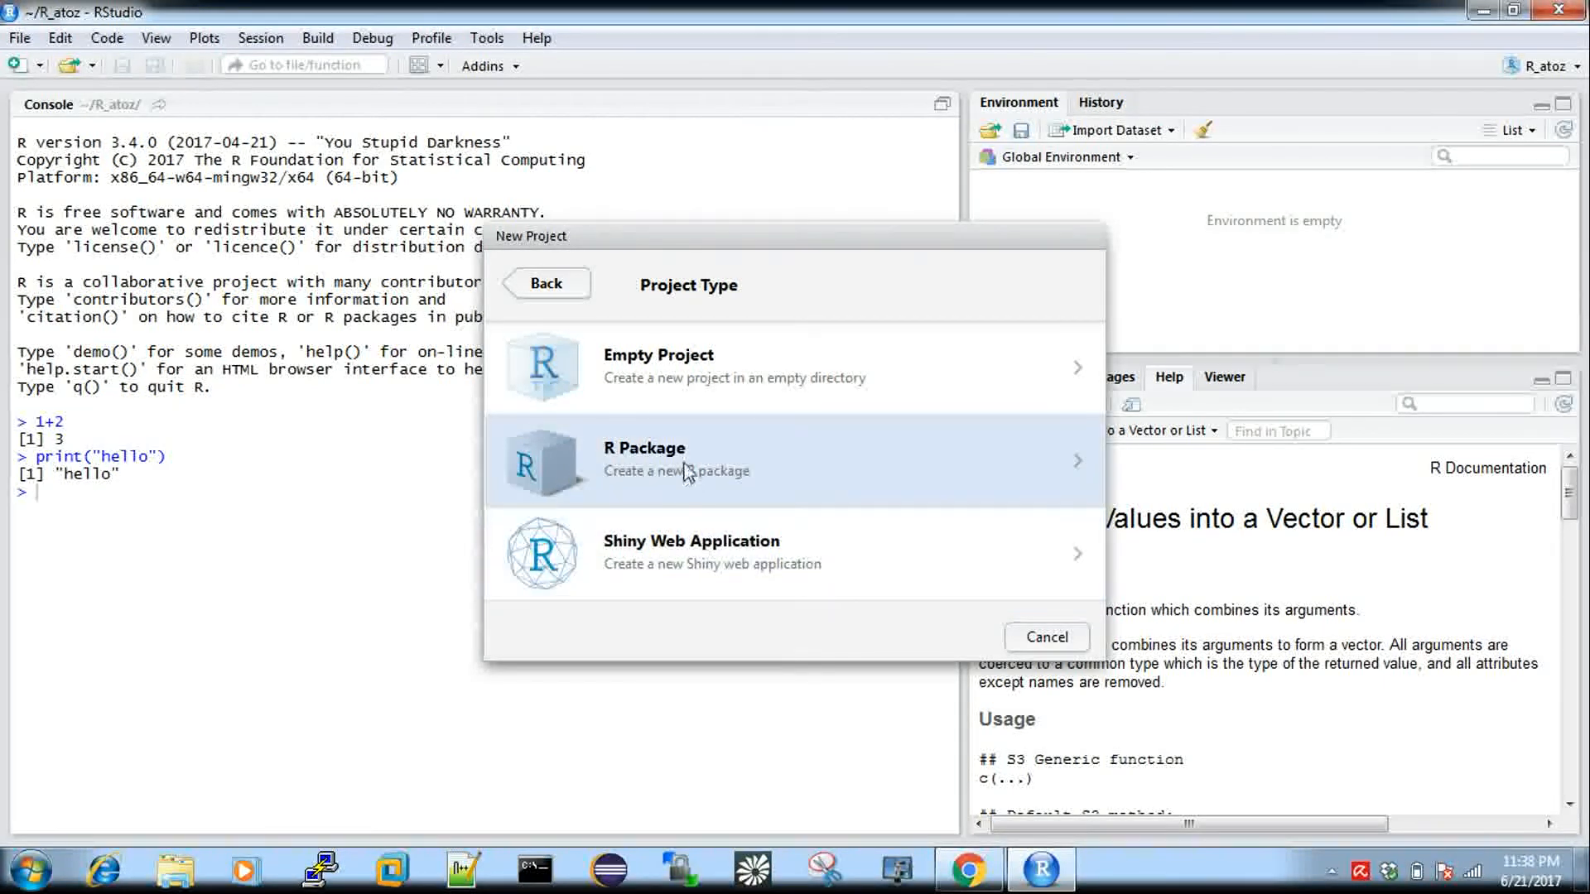
mouse_move(692, 378)
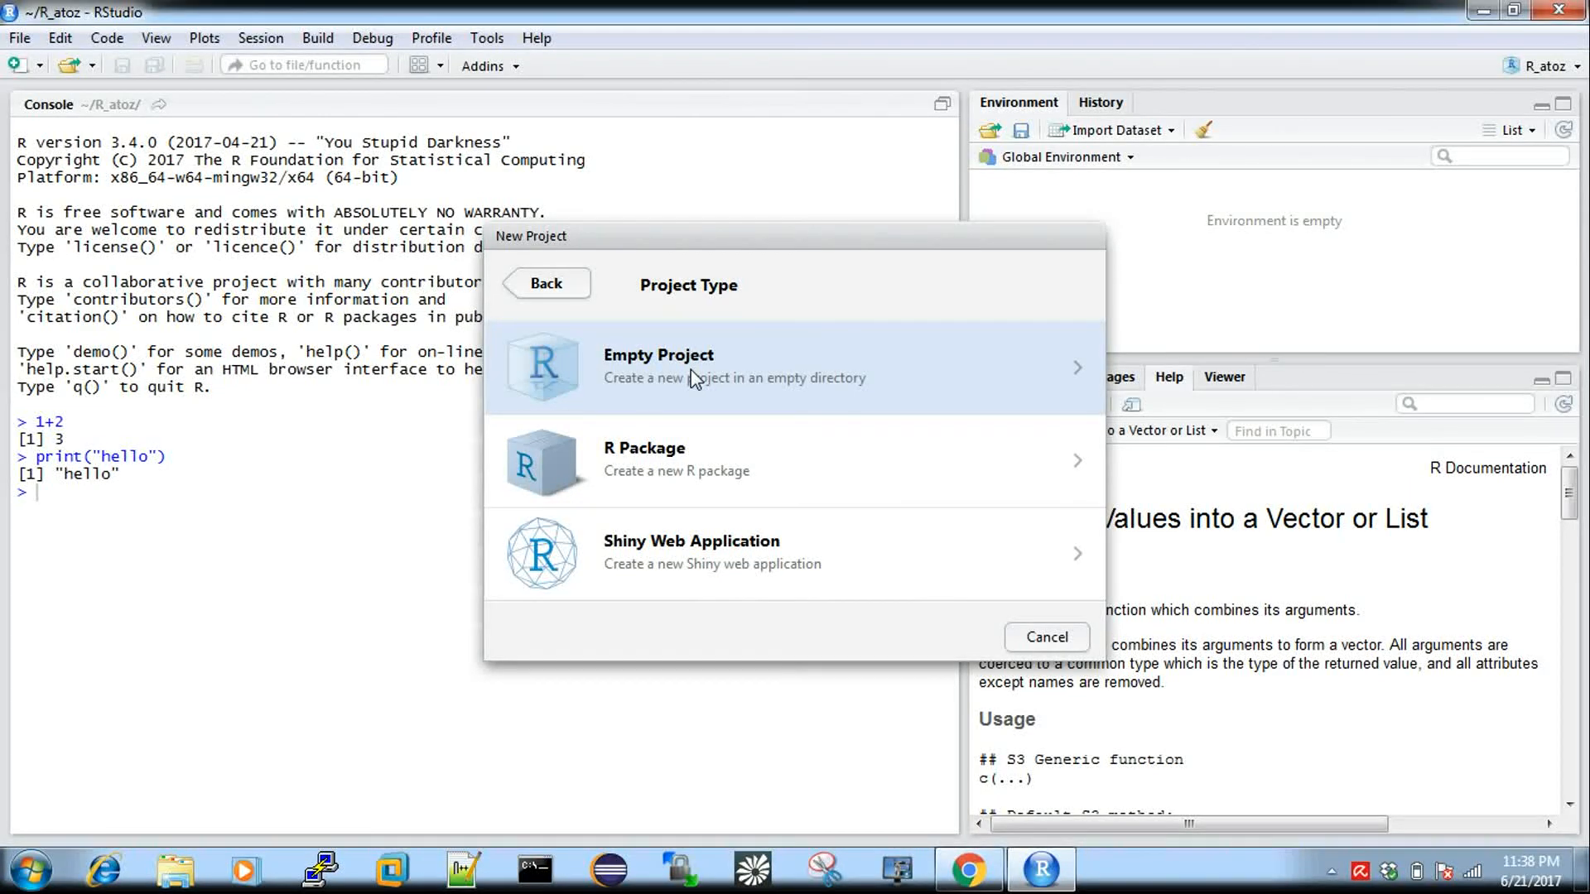
click(691, 378)
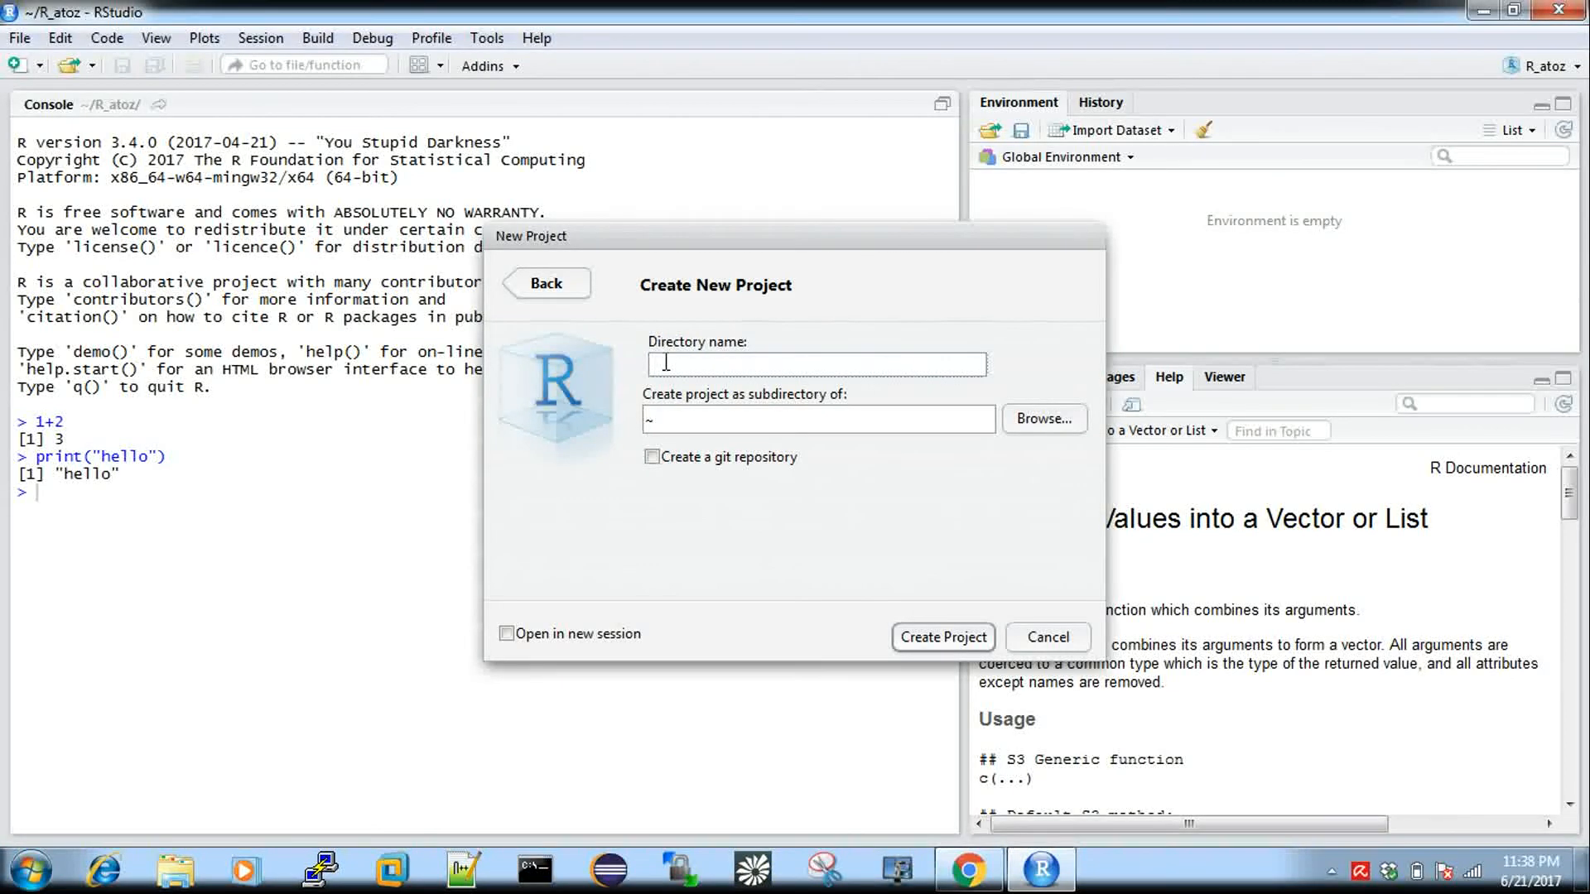
Step: Name the directory R_atoz1 under the home folder and create the project
text(R)
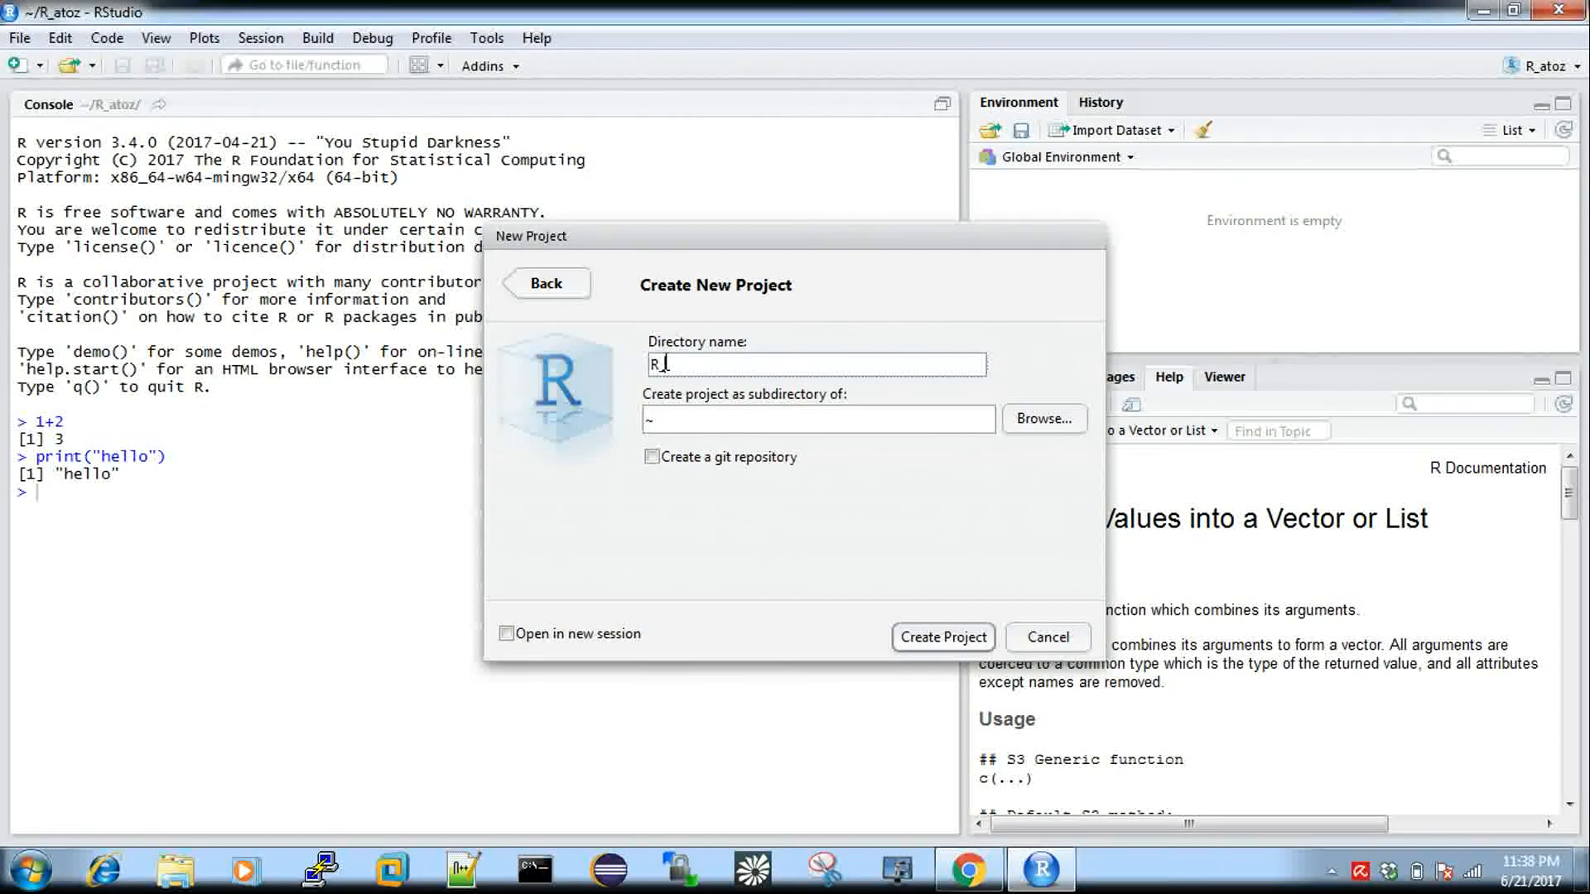
text(_atoz)
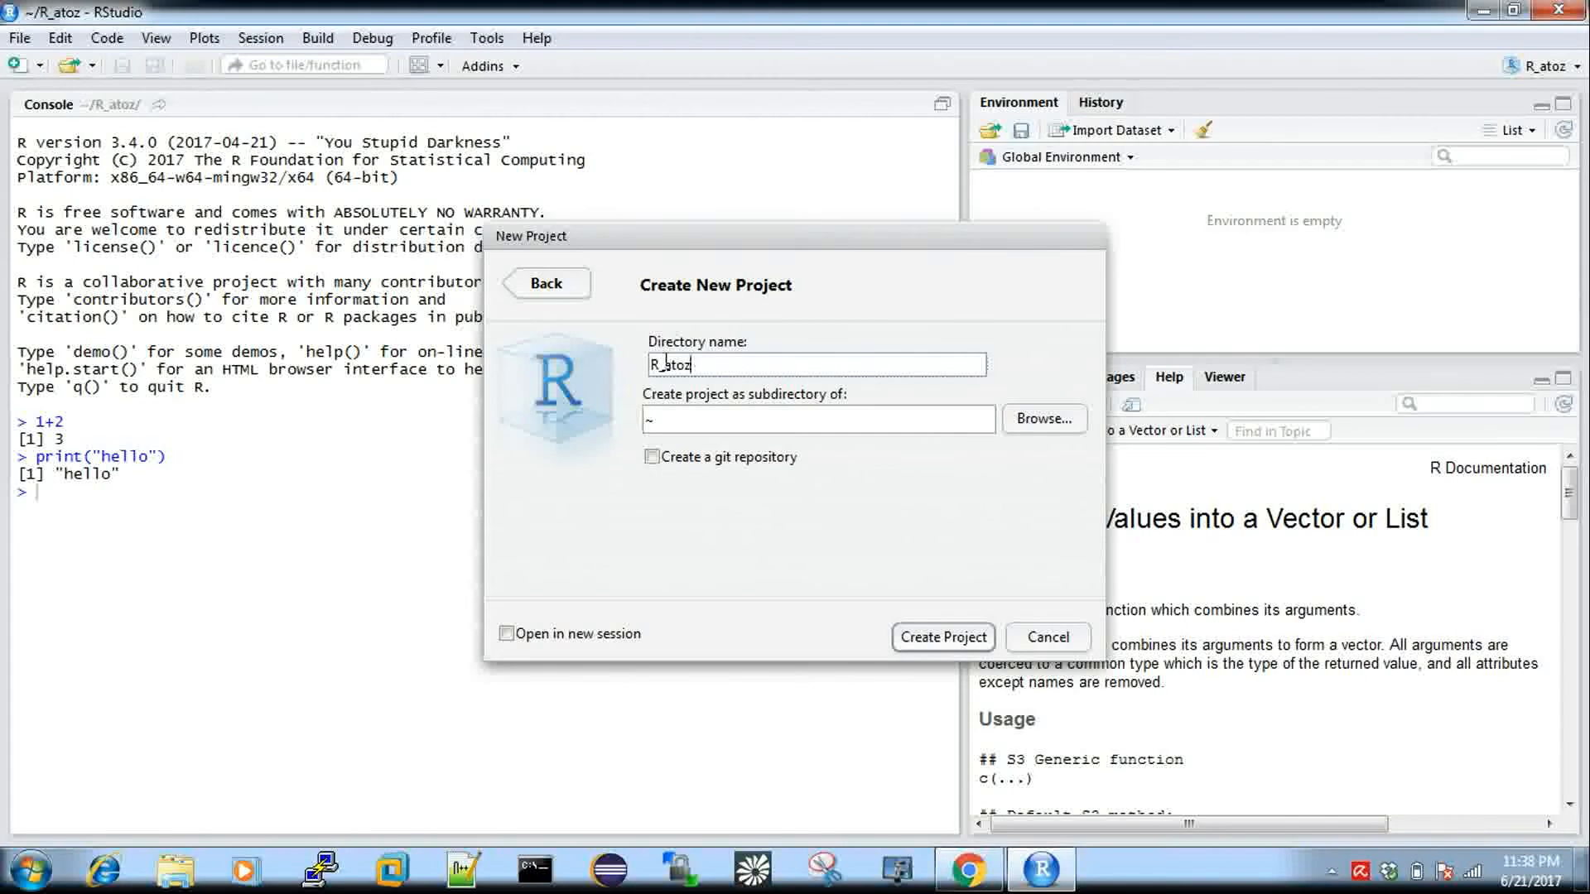
text(1)
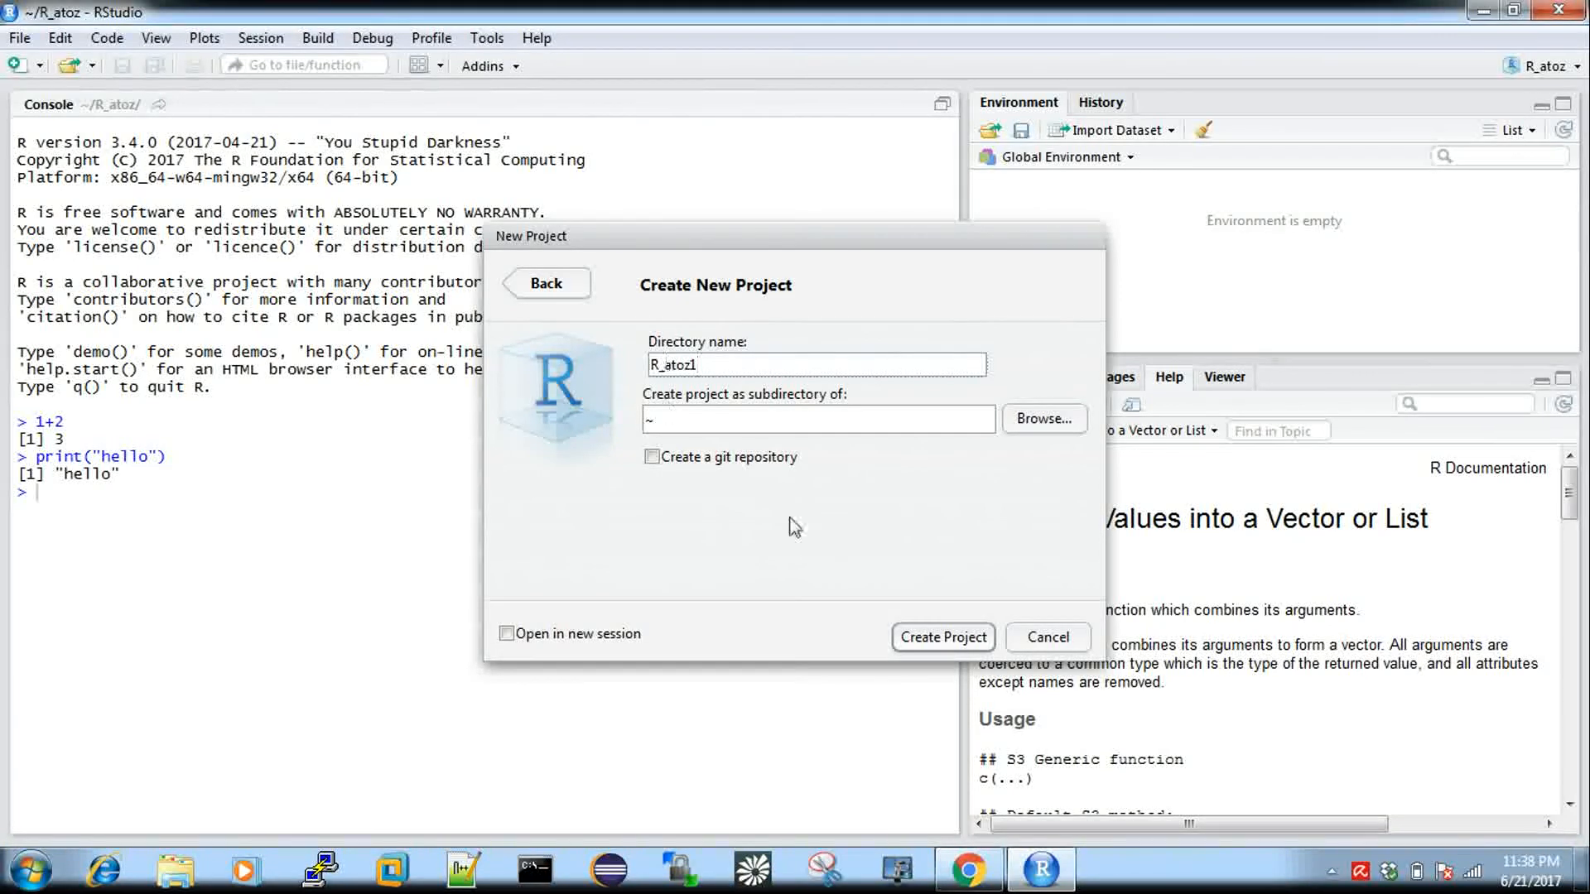
mouse_move(1060, 440)
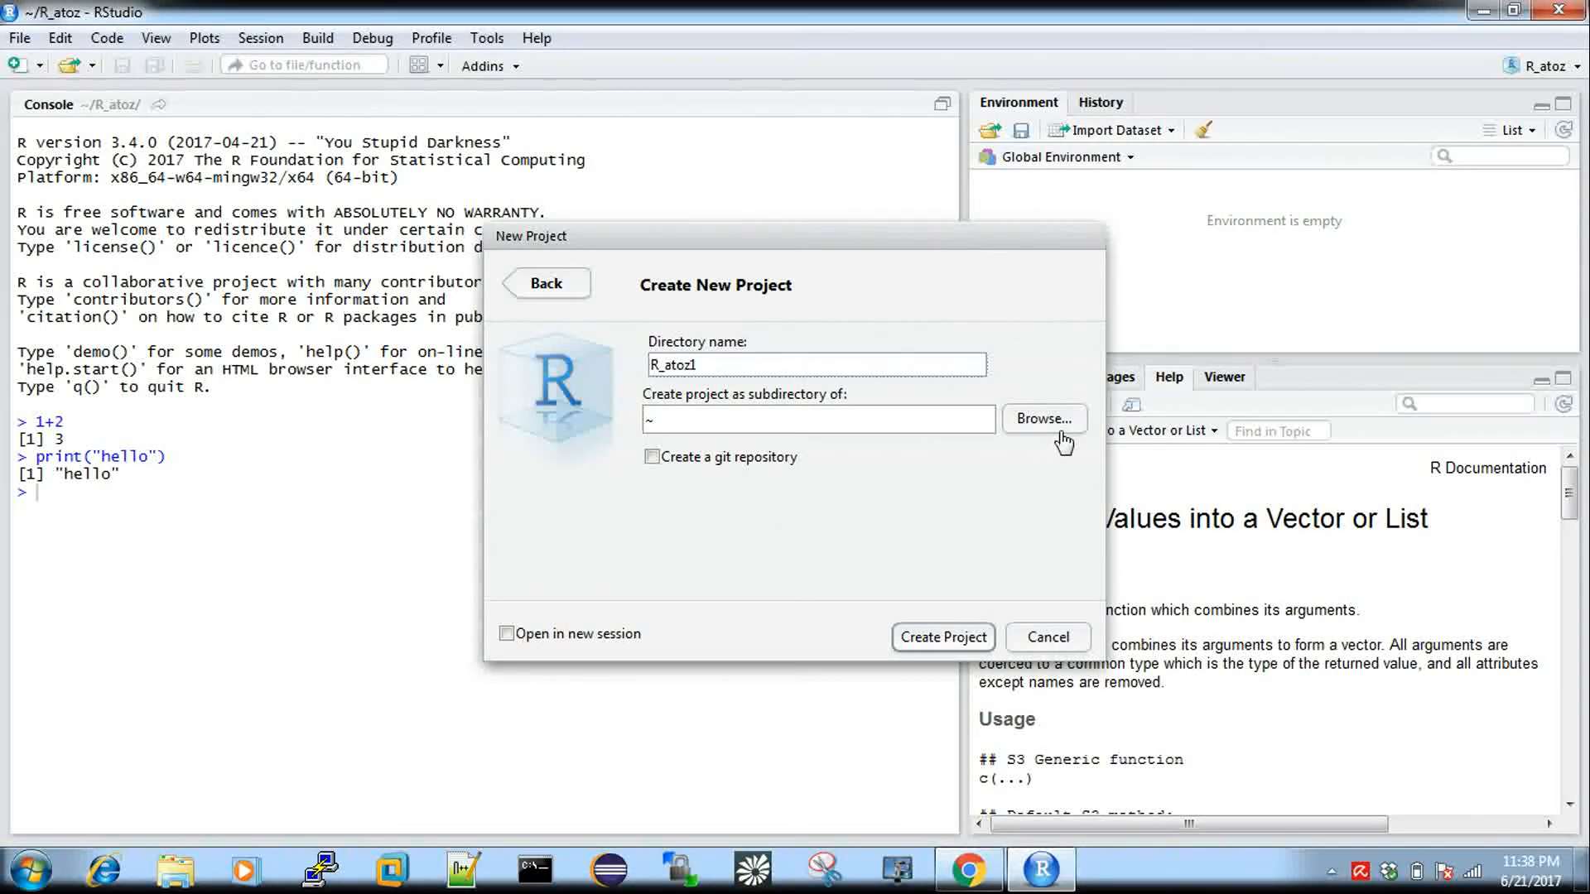
mouse_move(1060, 461)
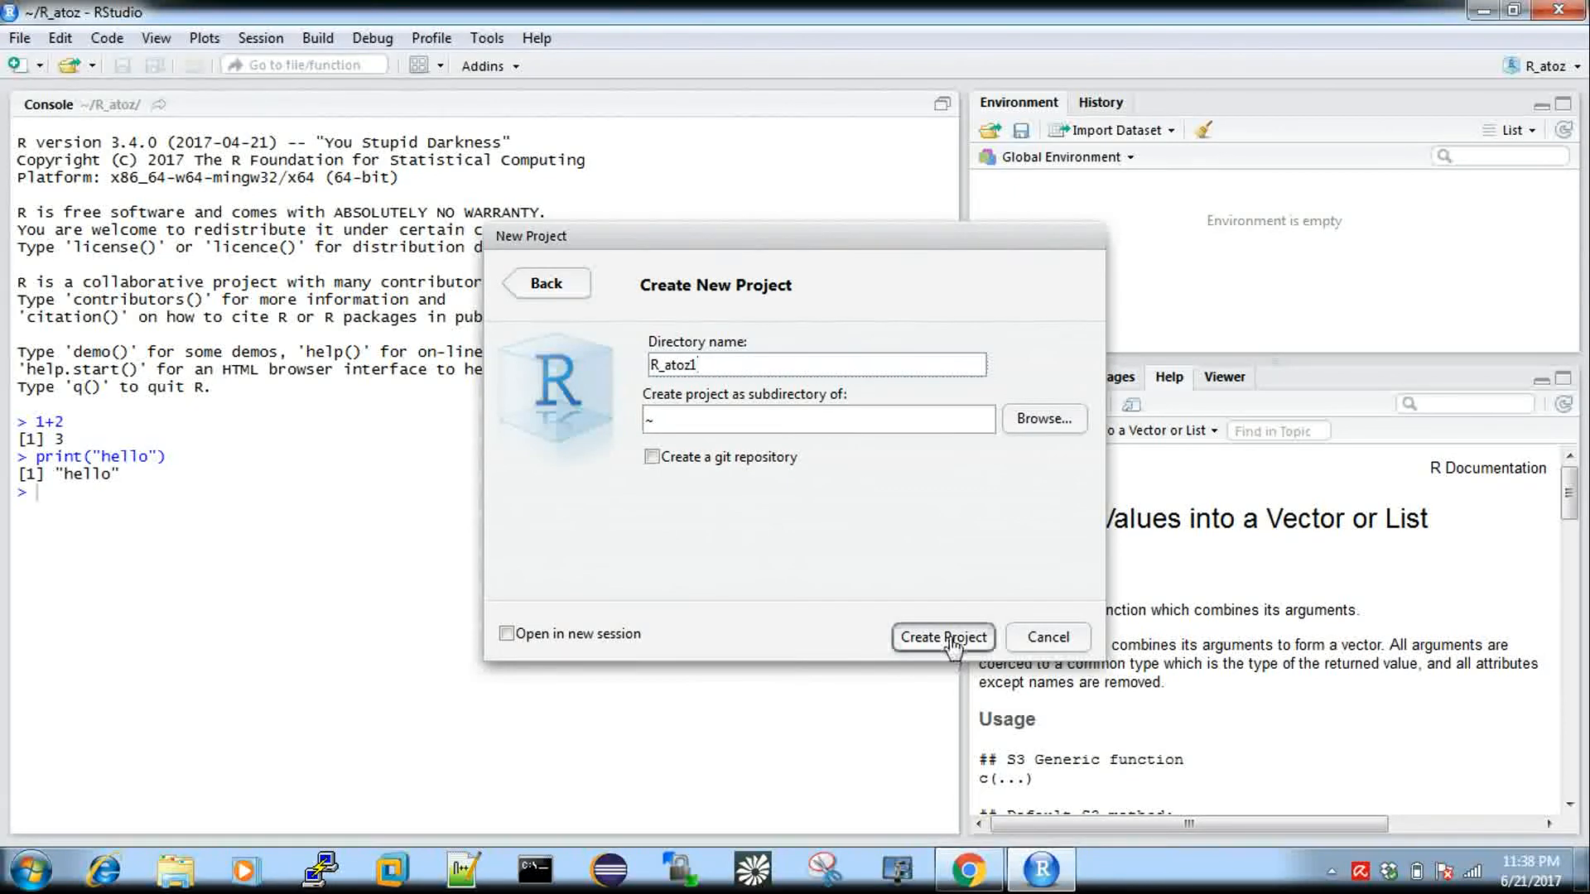
click(942, 636)
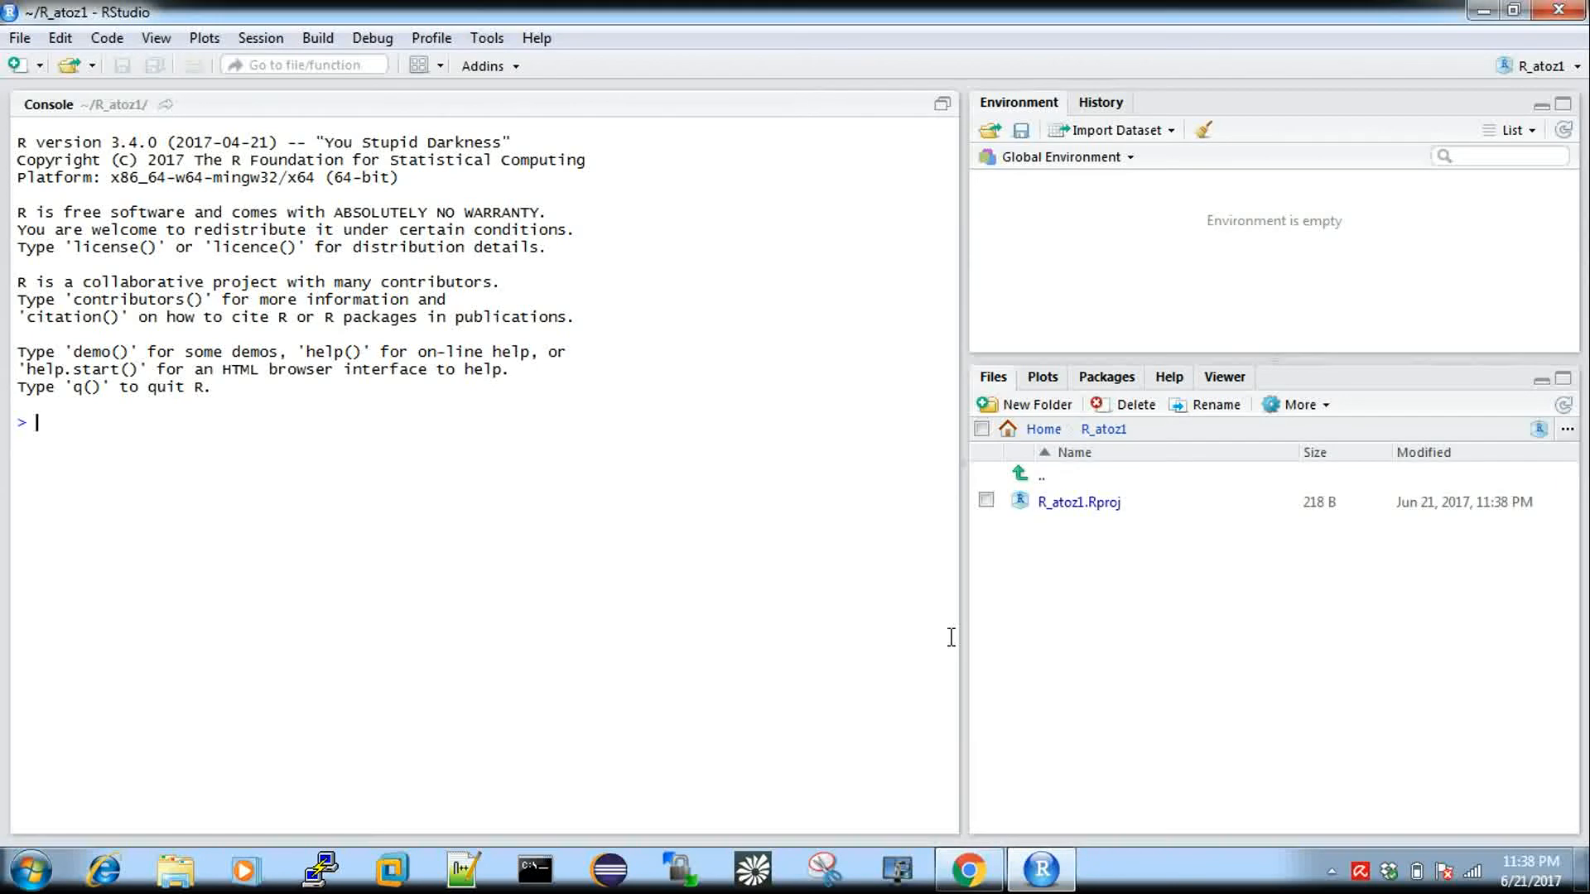
mouse_move(1054, 487)
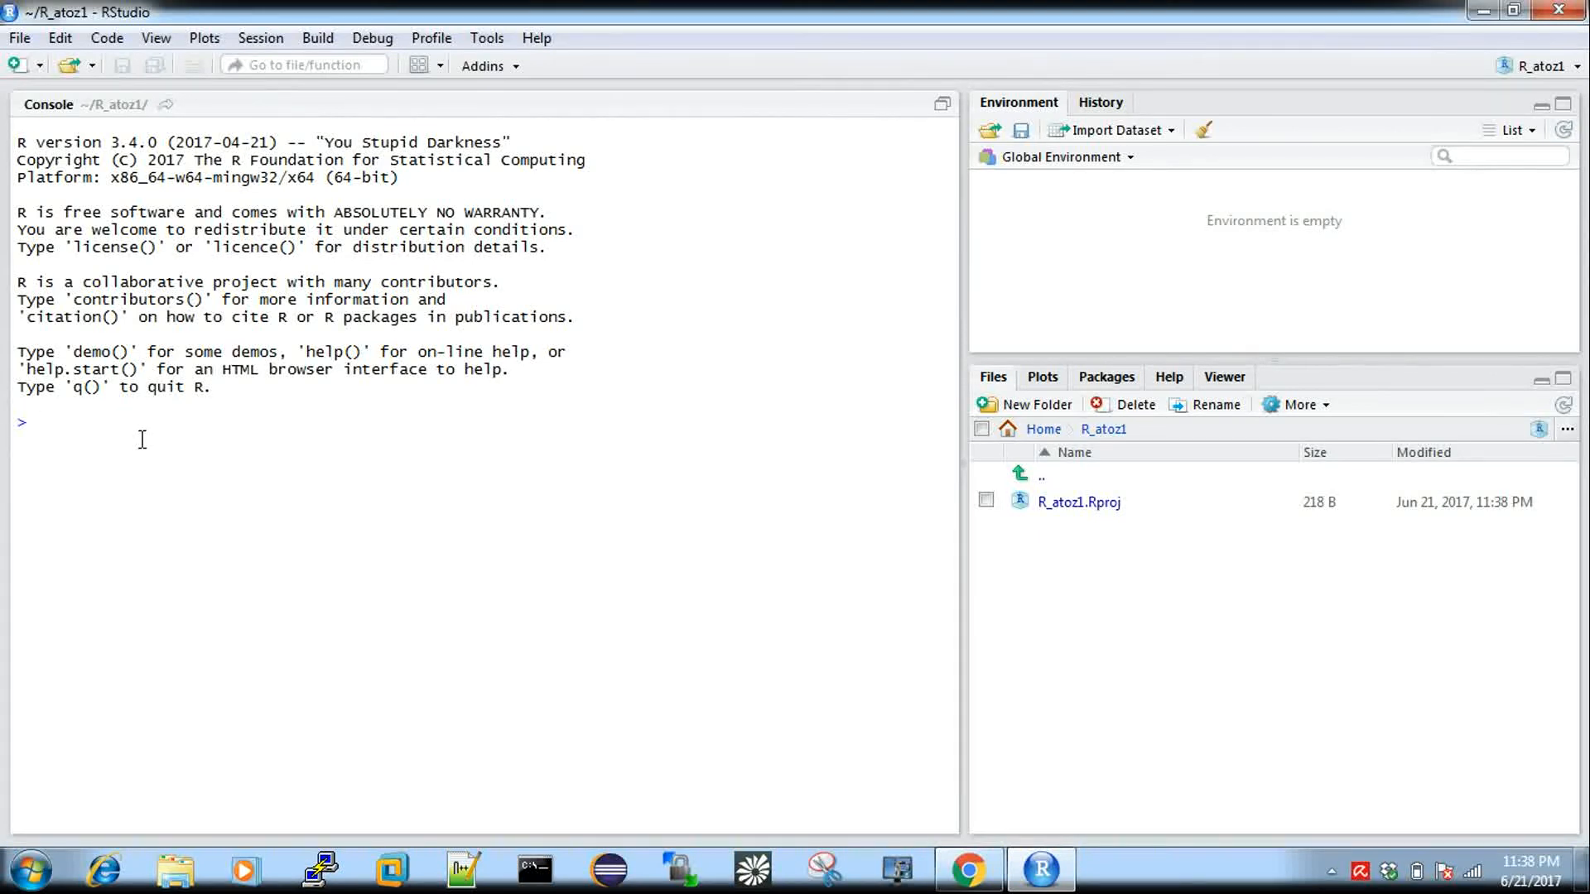
Step: Create a new R script containing print("hello") and run it, echoing [1] "hello"
click(20, 38)
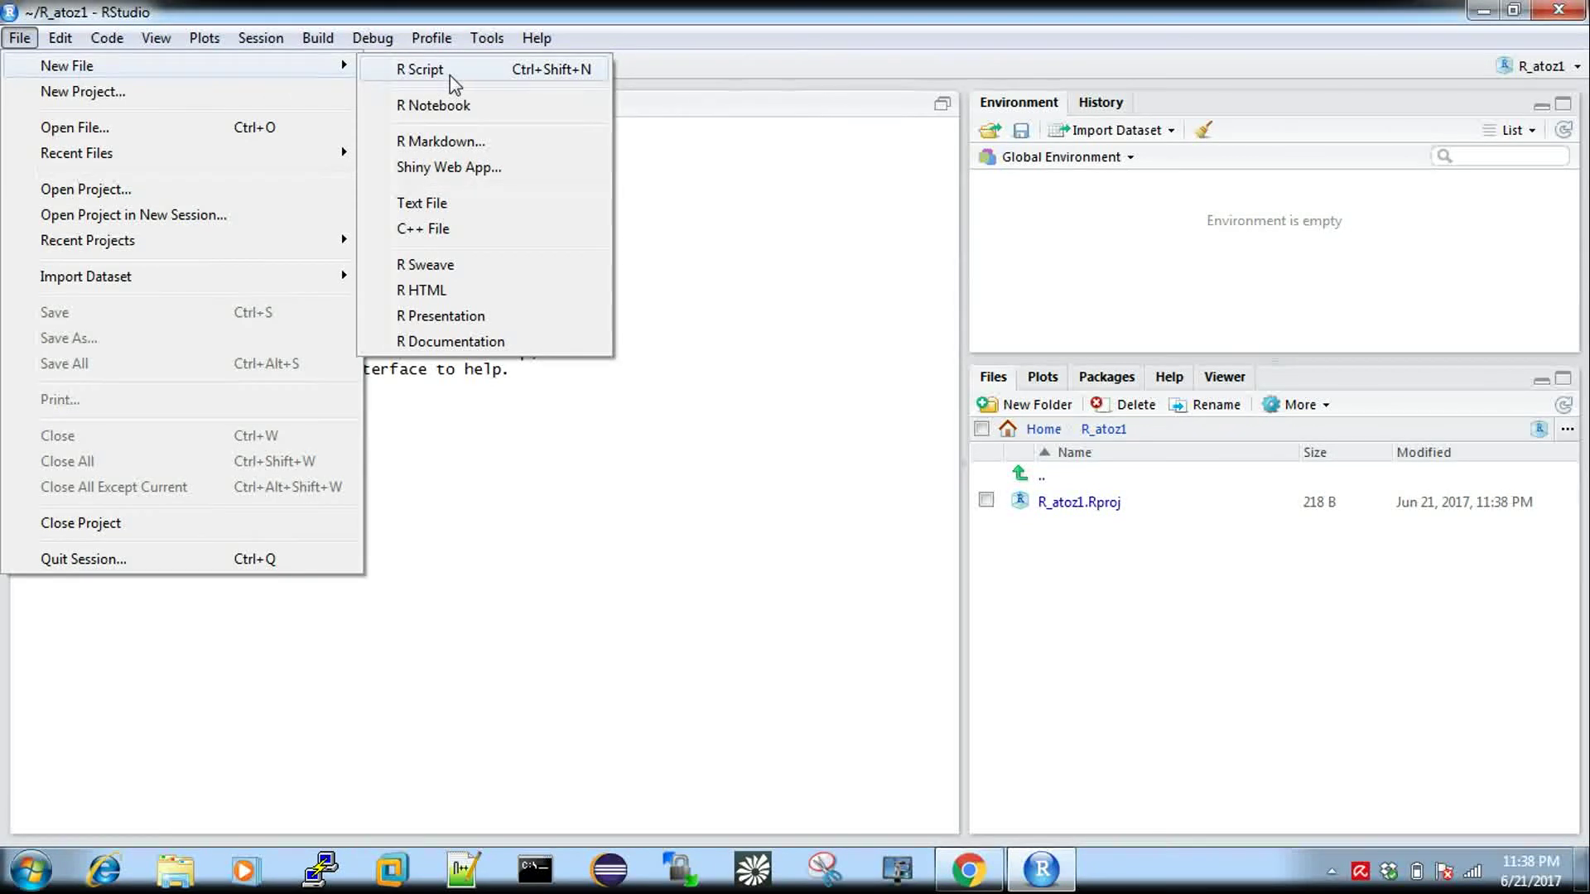
click(421, 69)
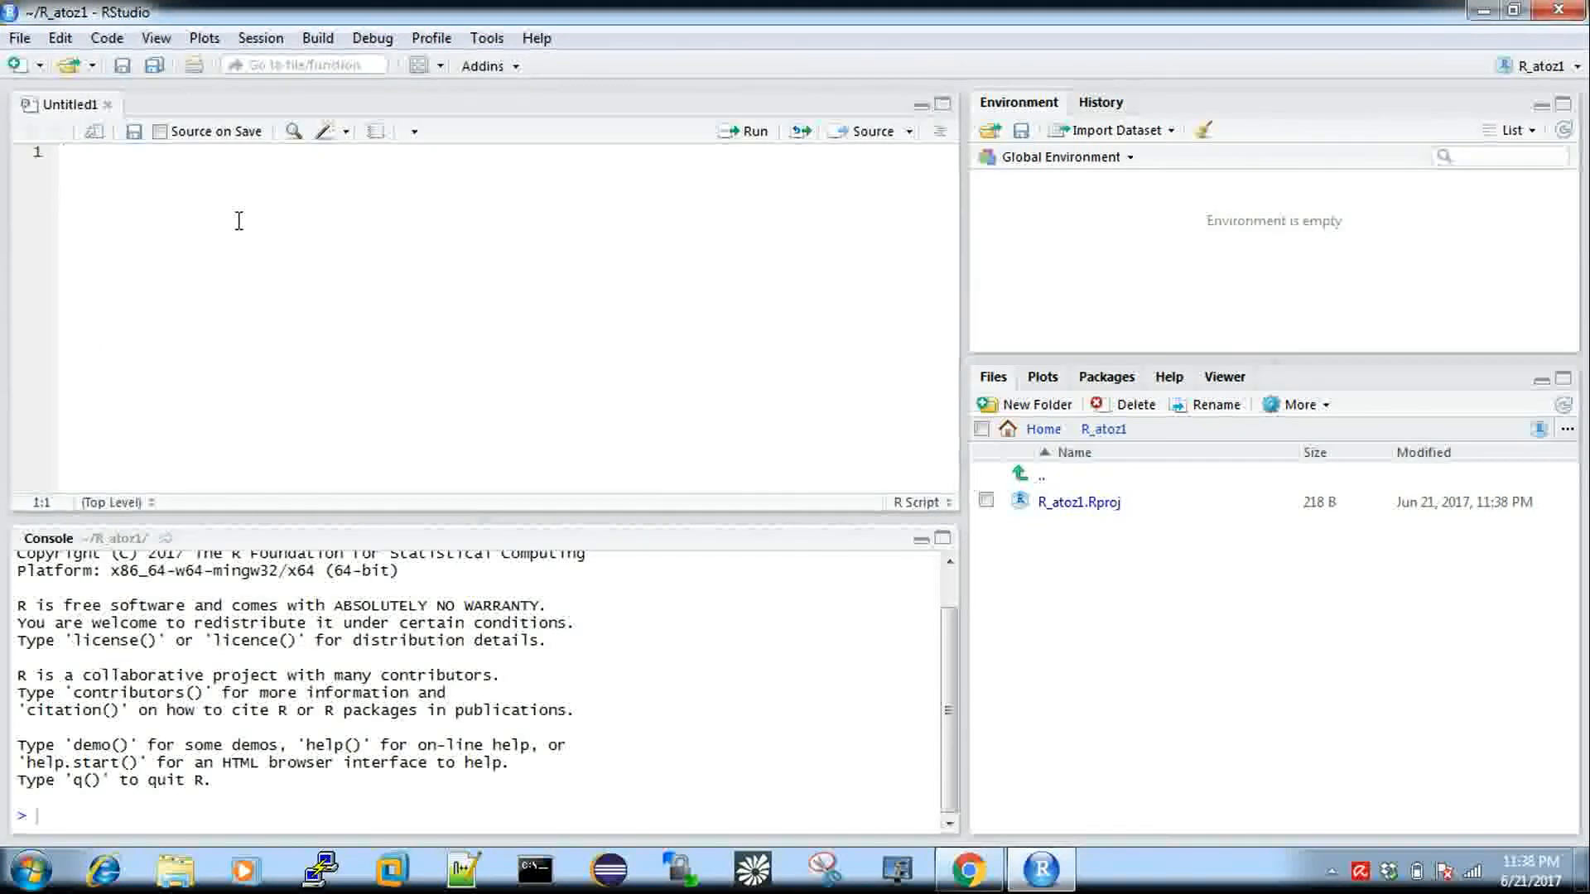
text(p)
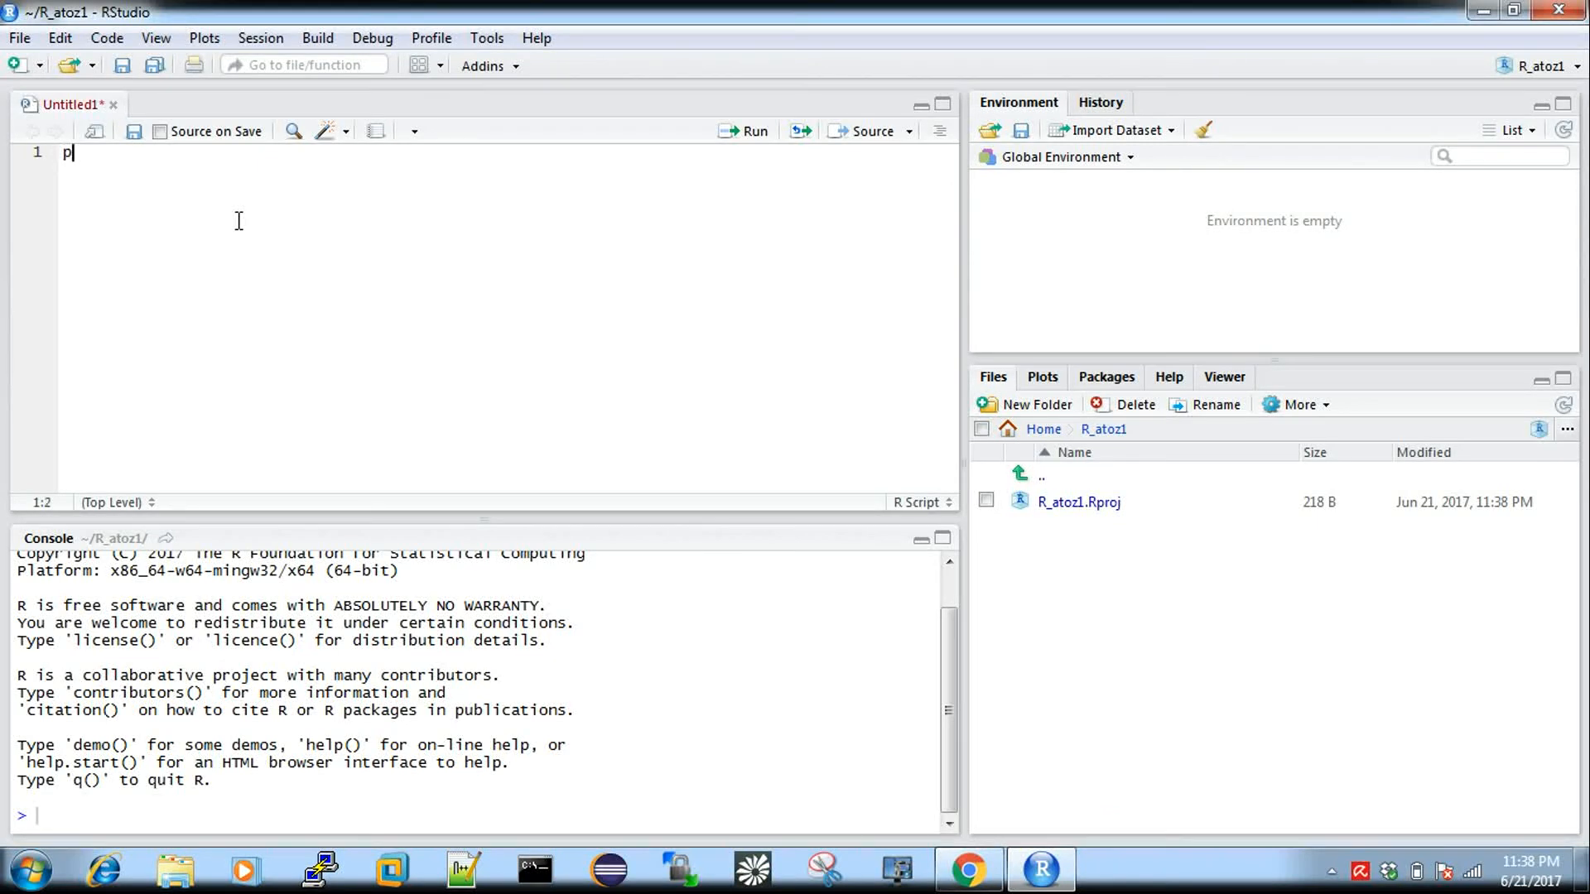
text(rint)
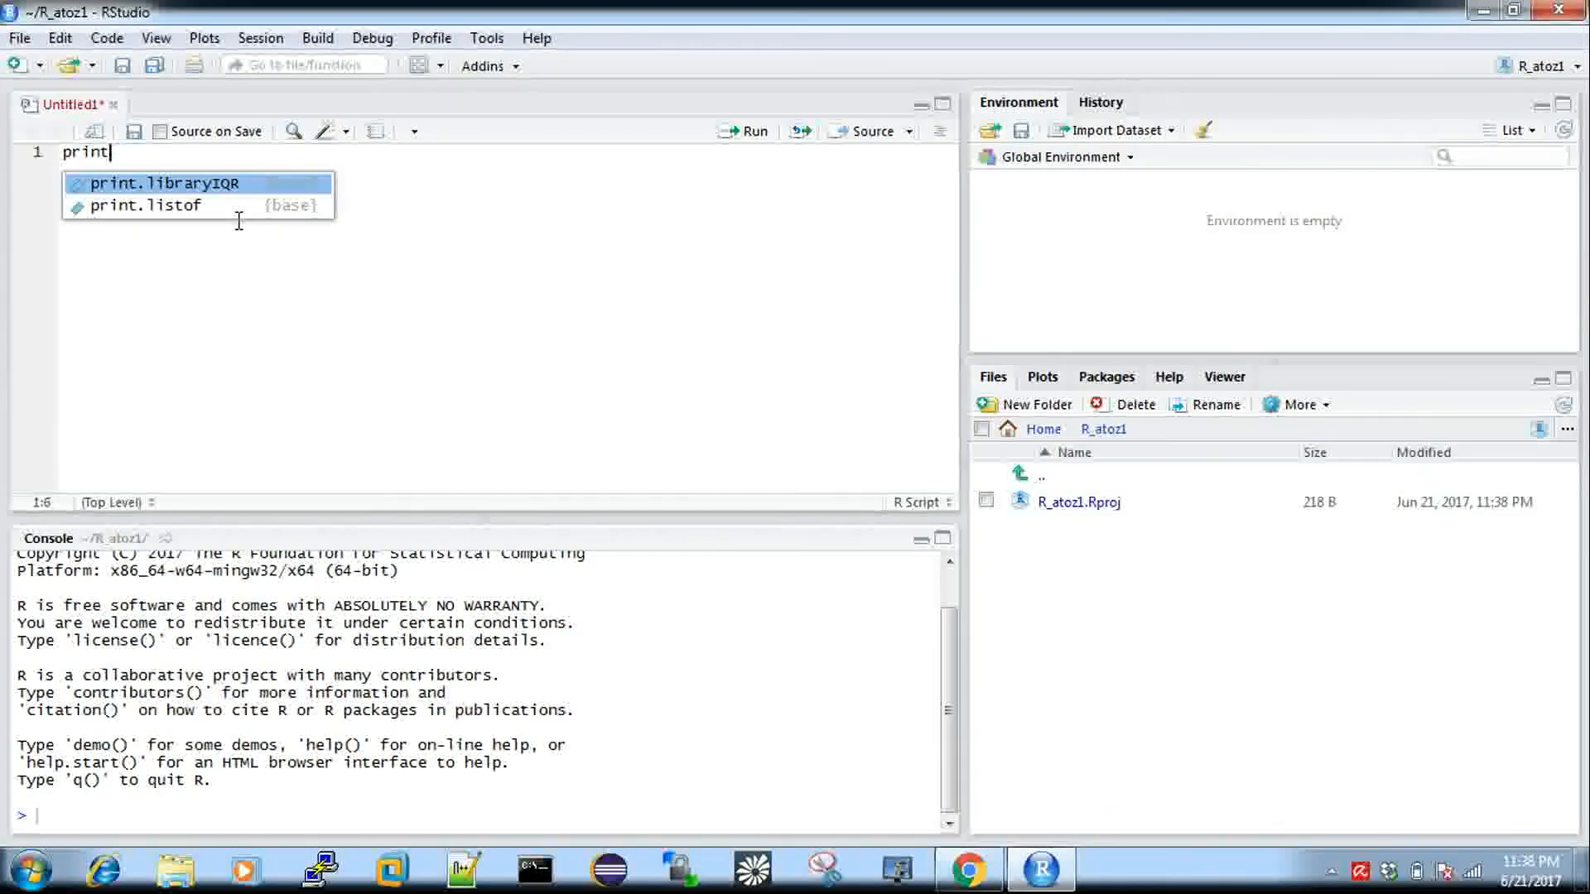
text(("h"))
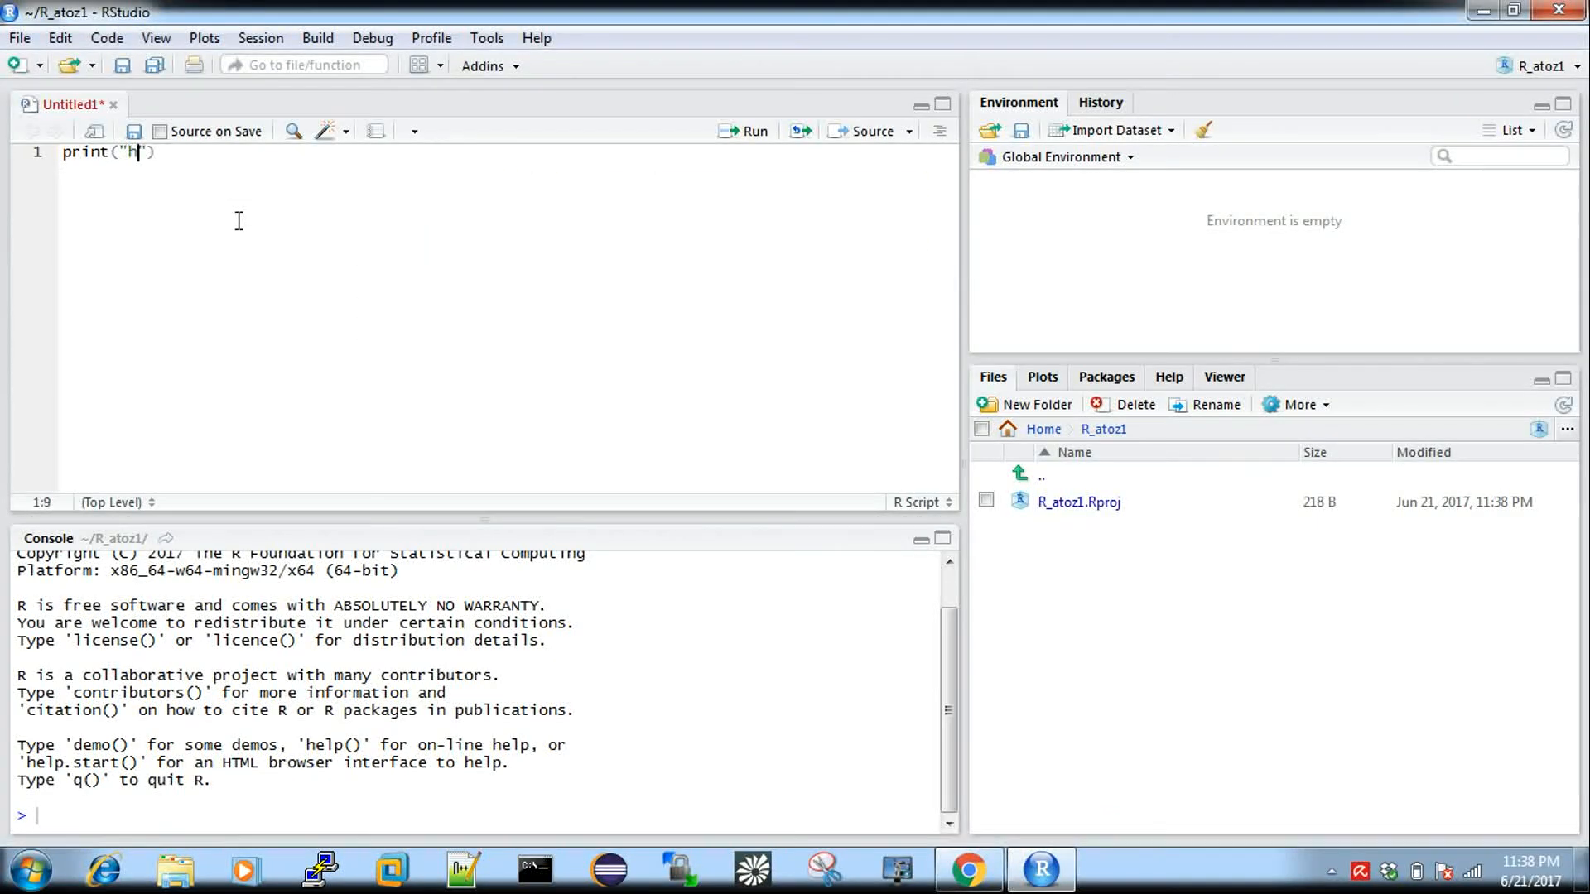
text(ello)
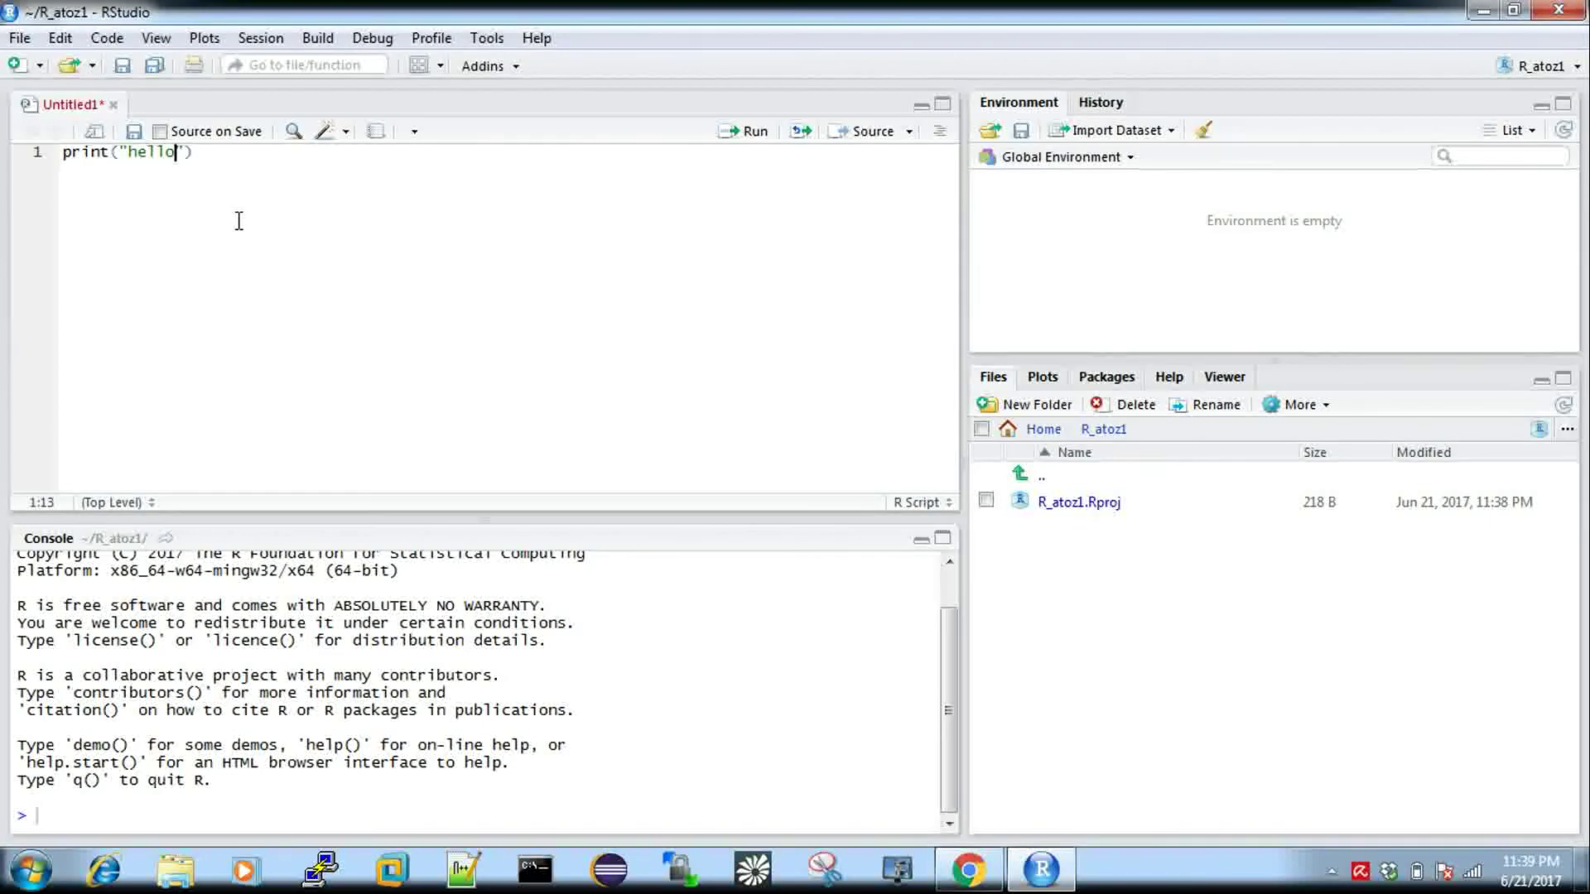
click(749, 133)
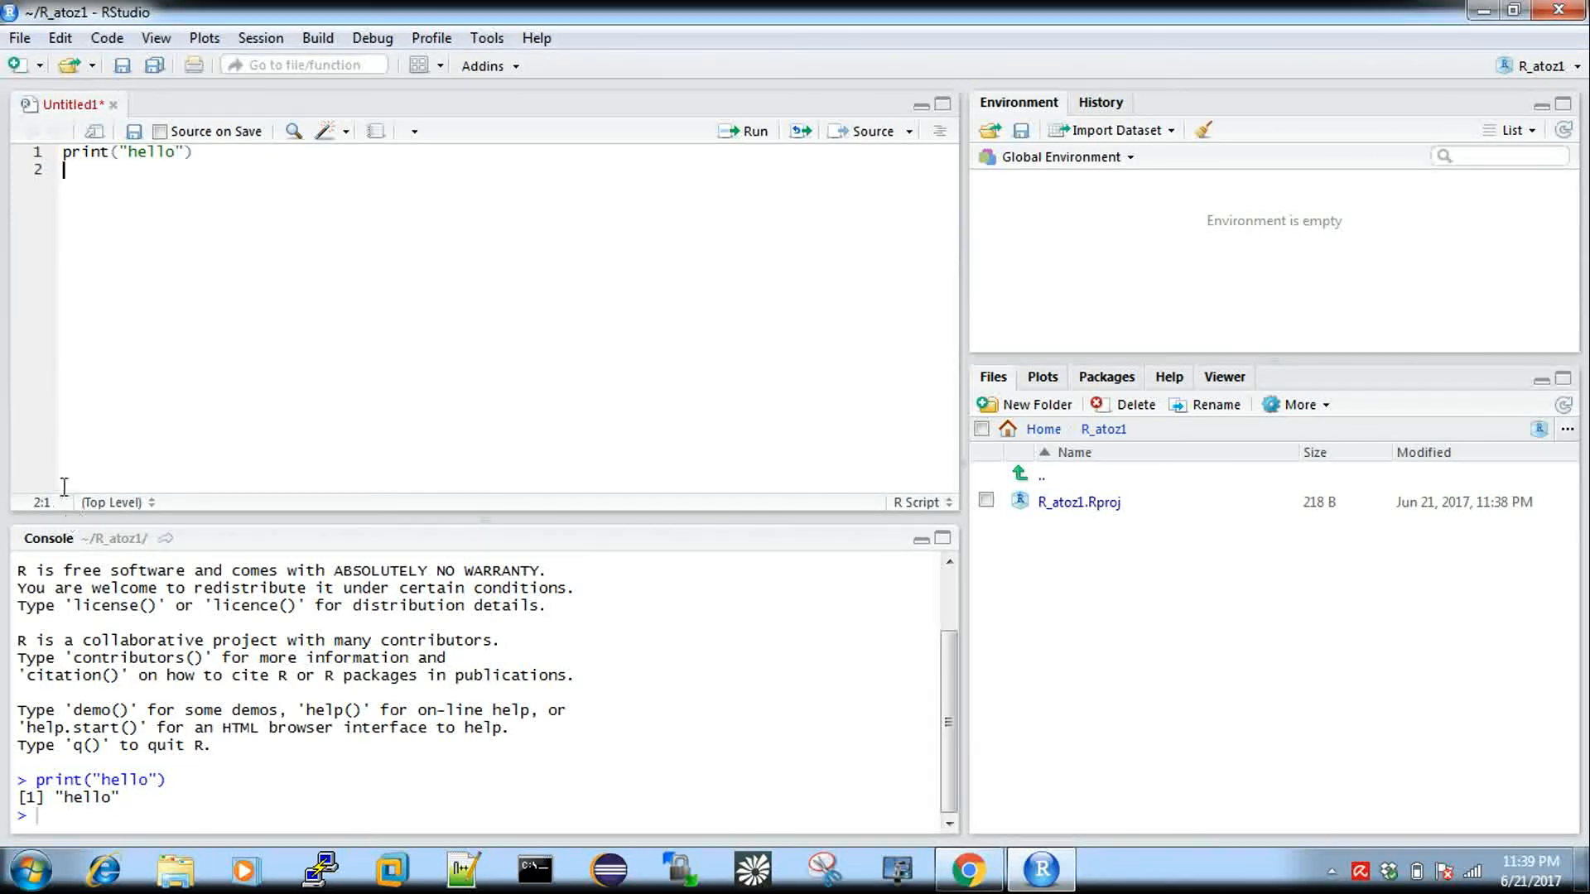
mouse_move(190, 333)
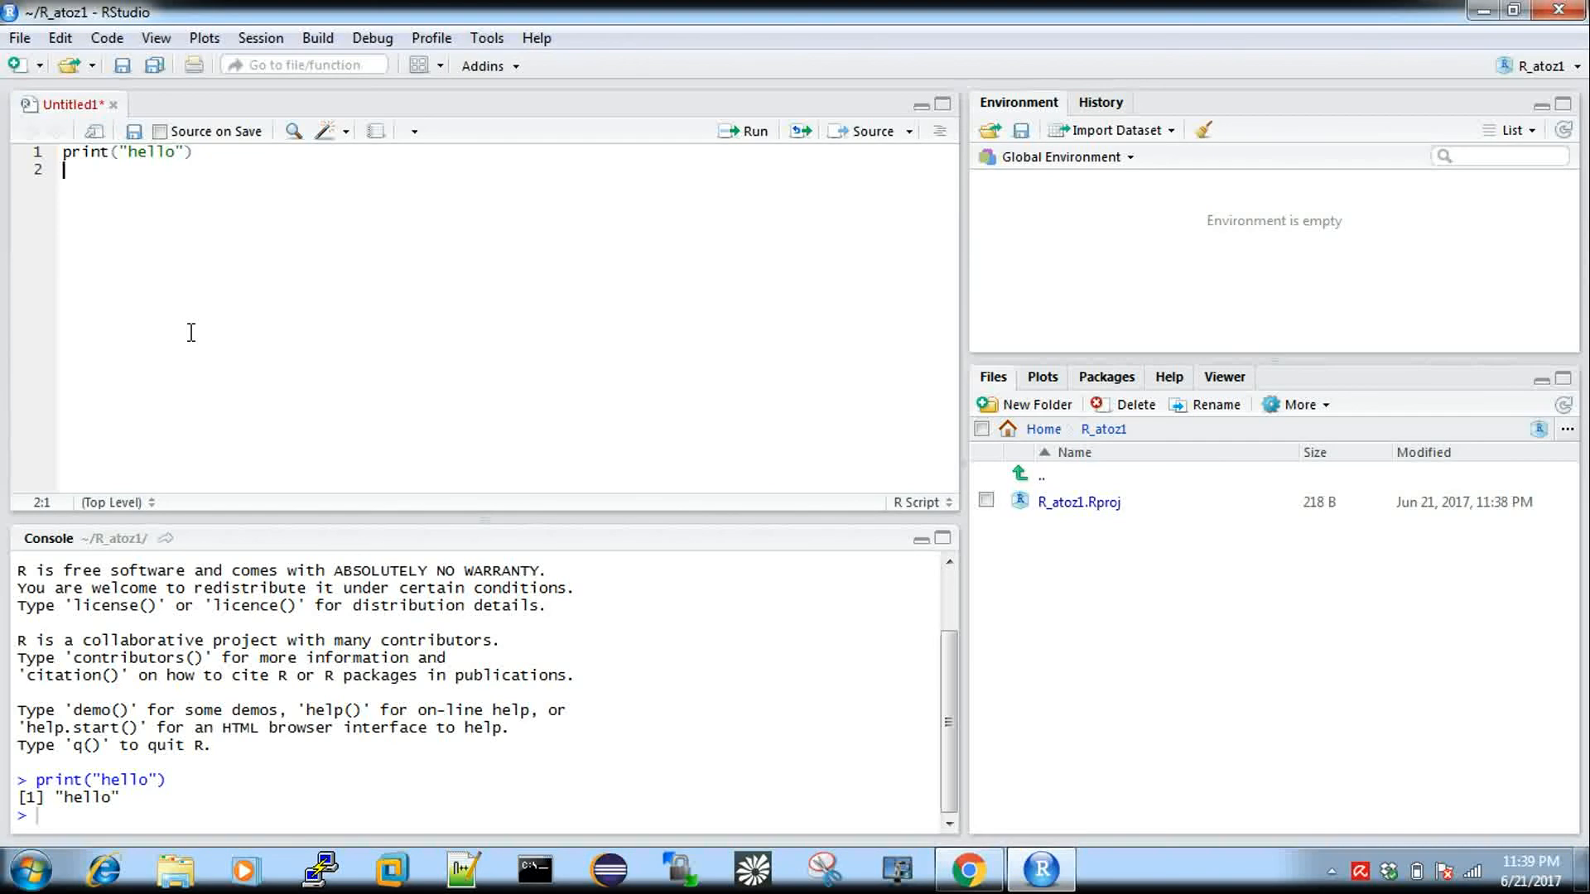
Step: Create a new R Notebook and run its plot(cars) chunk to show the scatter plot inline
click(19, 38)
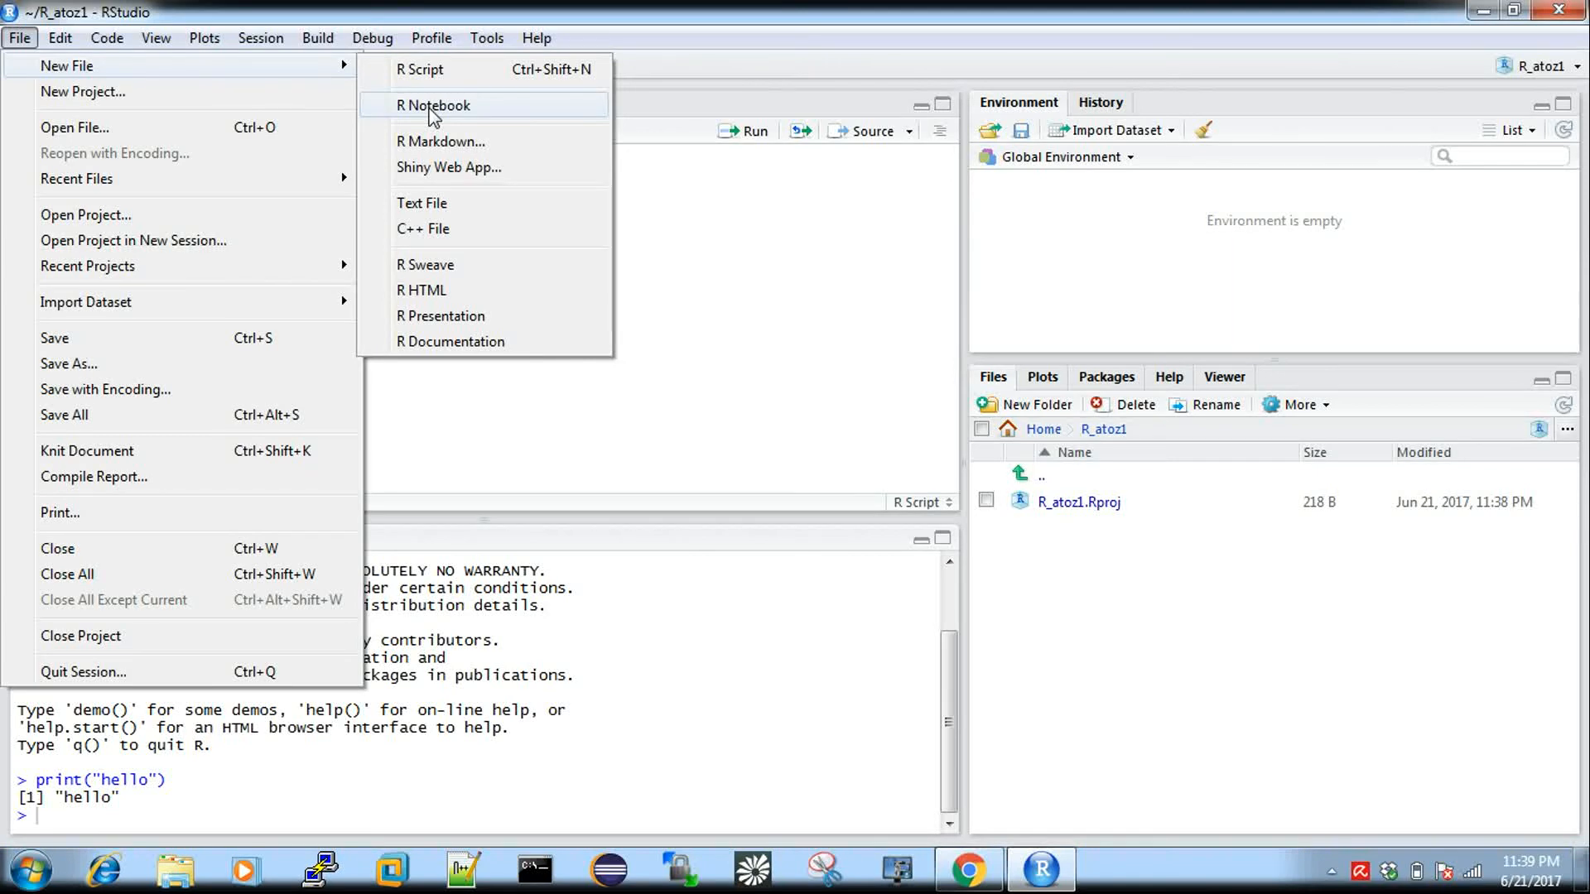
click(437, 104)
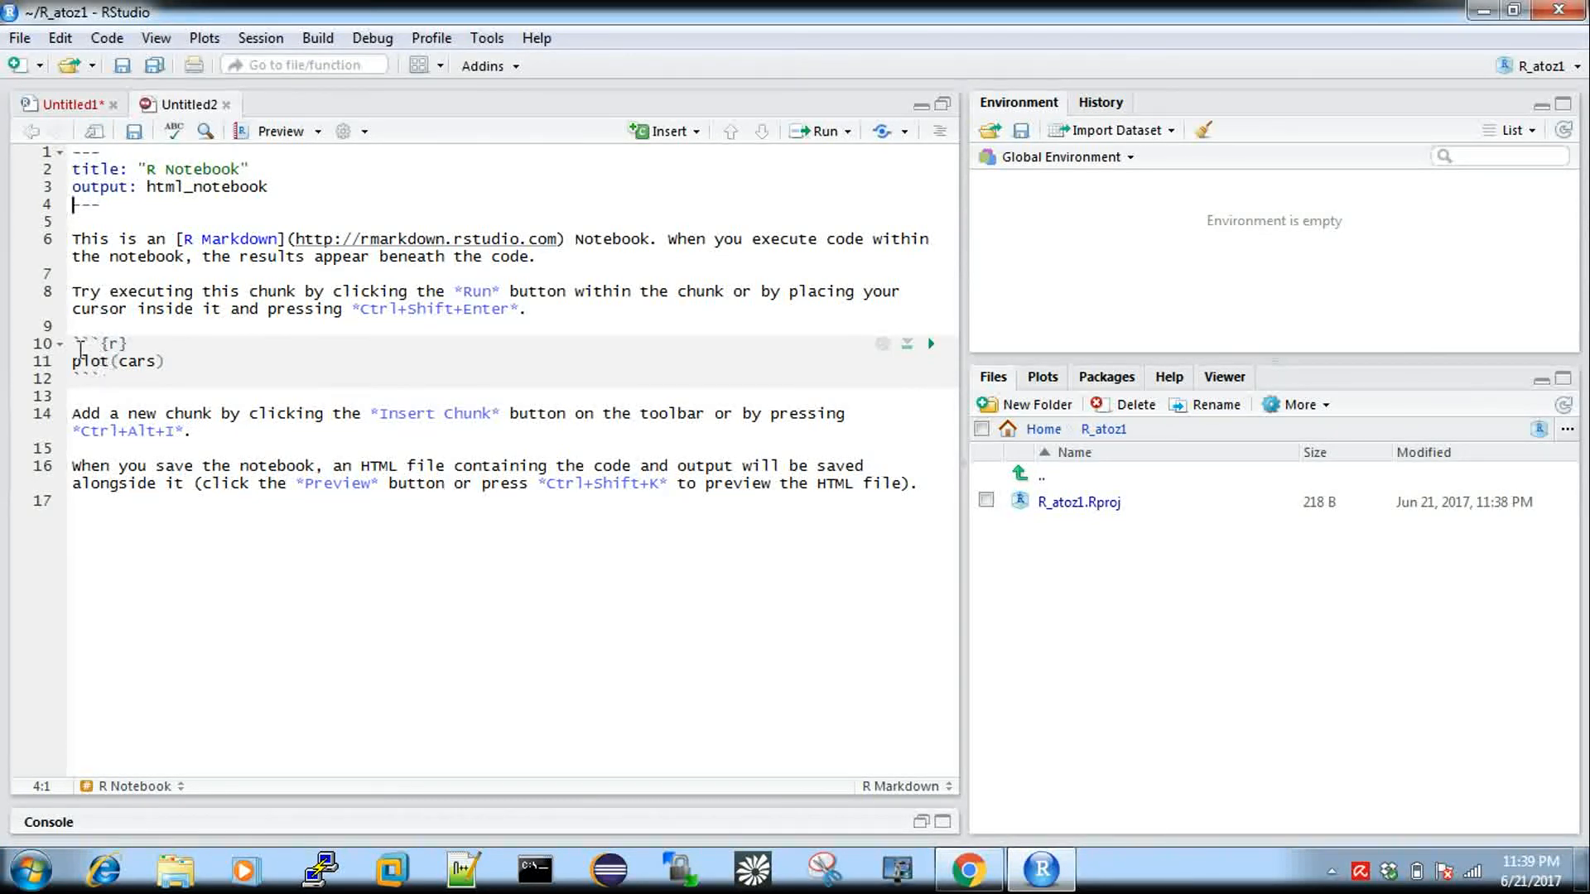
click(122, 341)
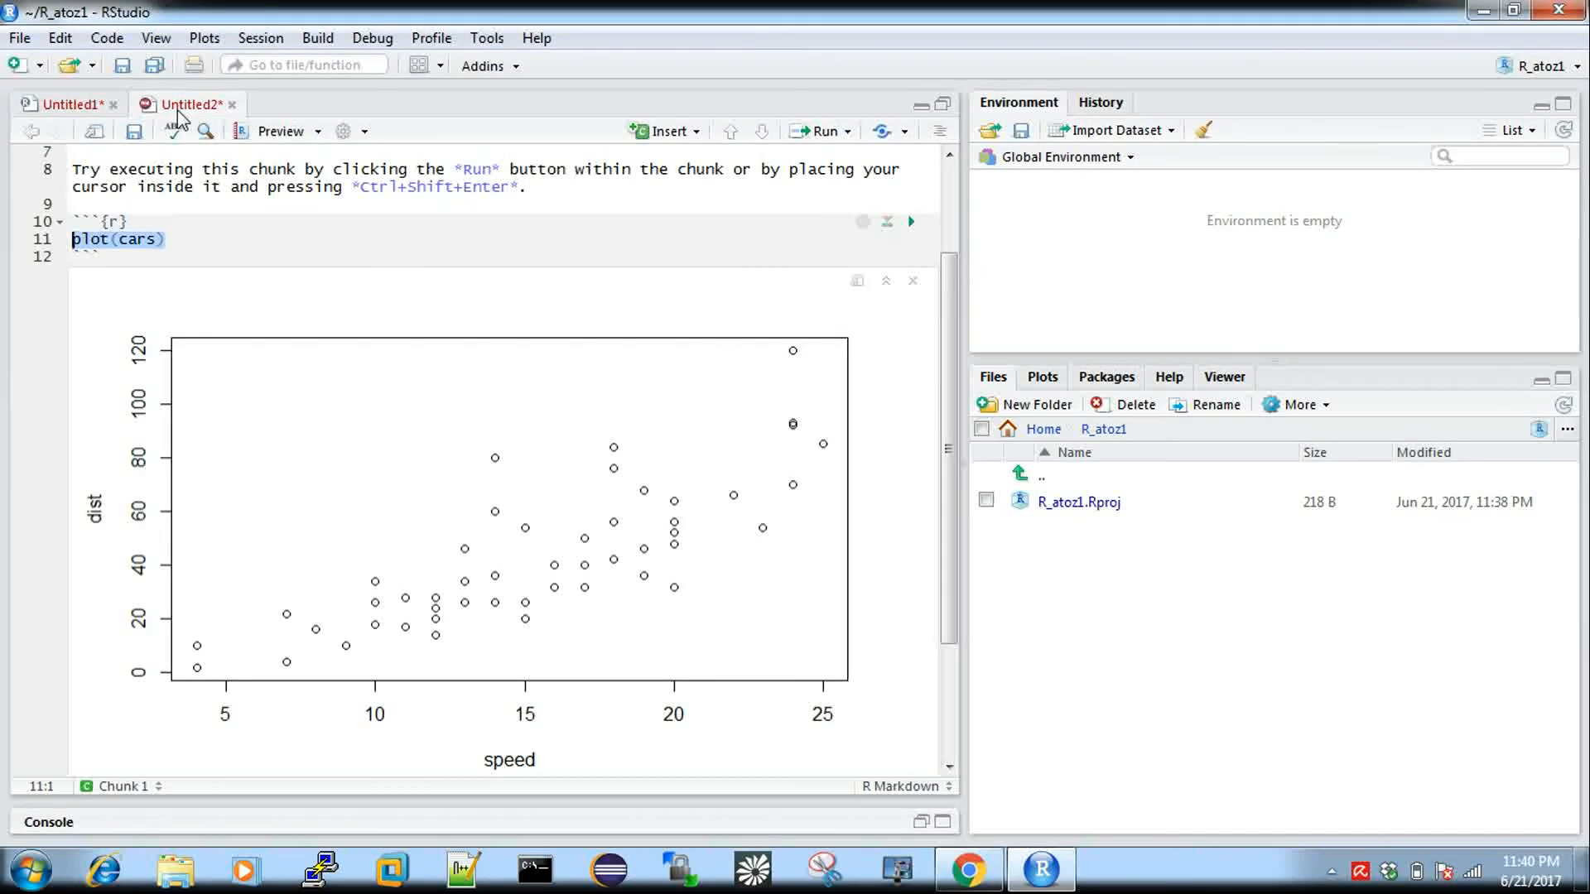
mouse_move(845, 417)
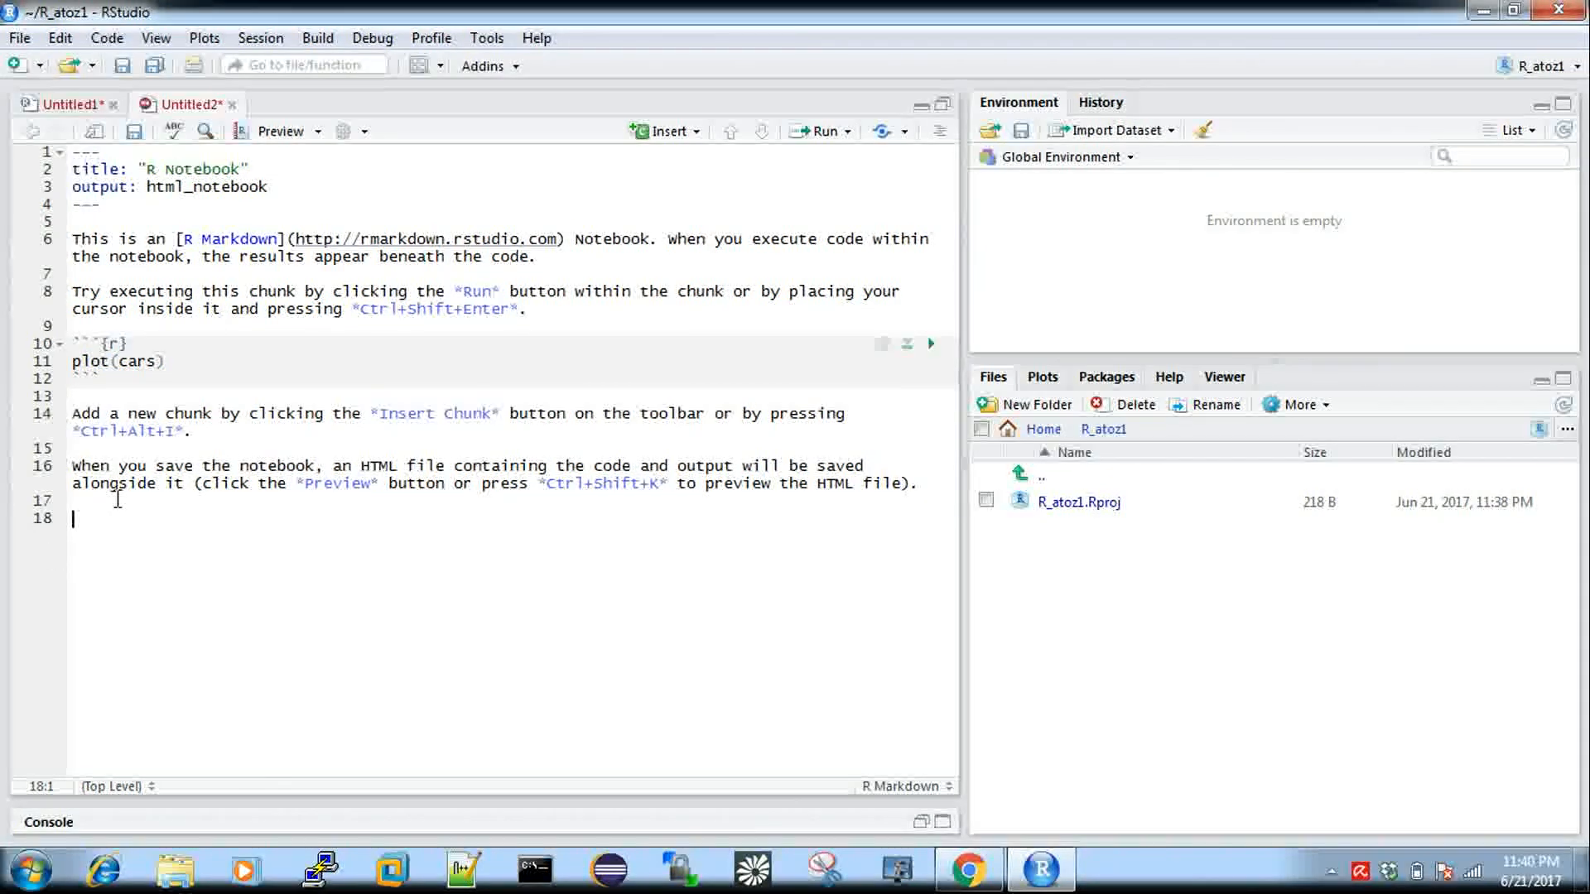
Step: Add a ```{r} chunk with print("hello") and run it via Run Current Chunk
text(```)
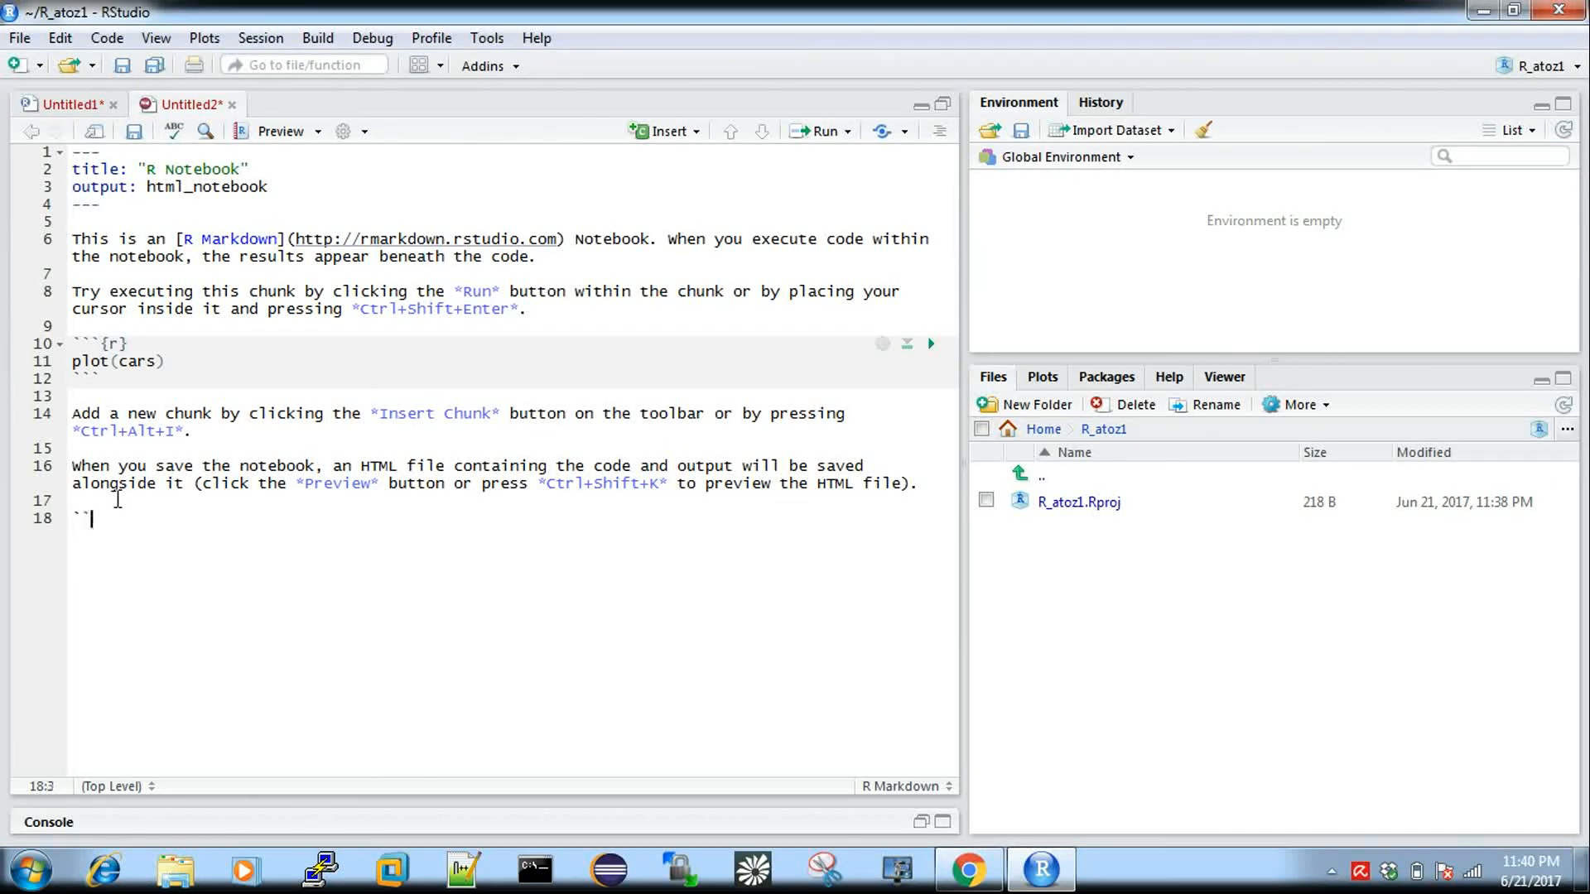
text({r)
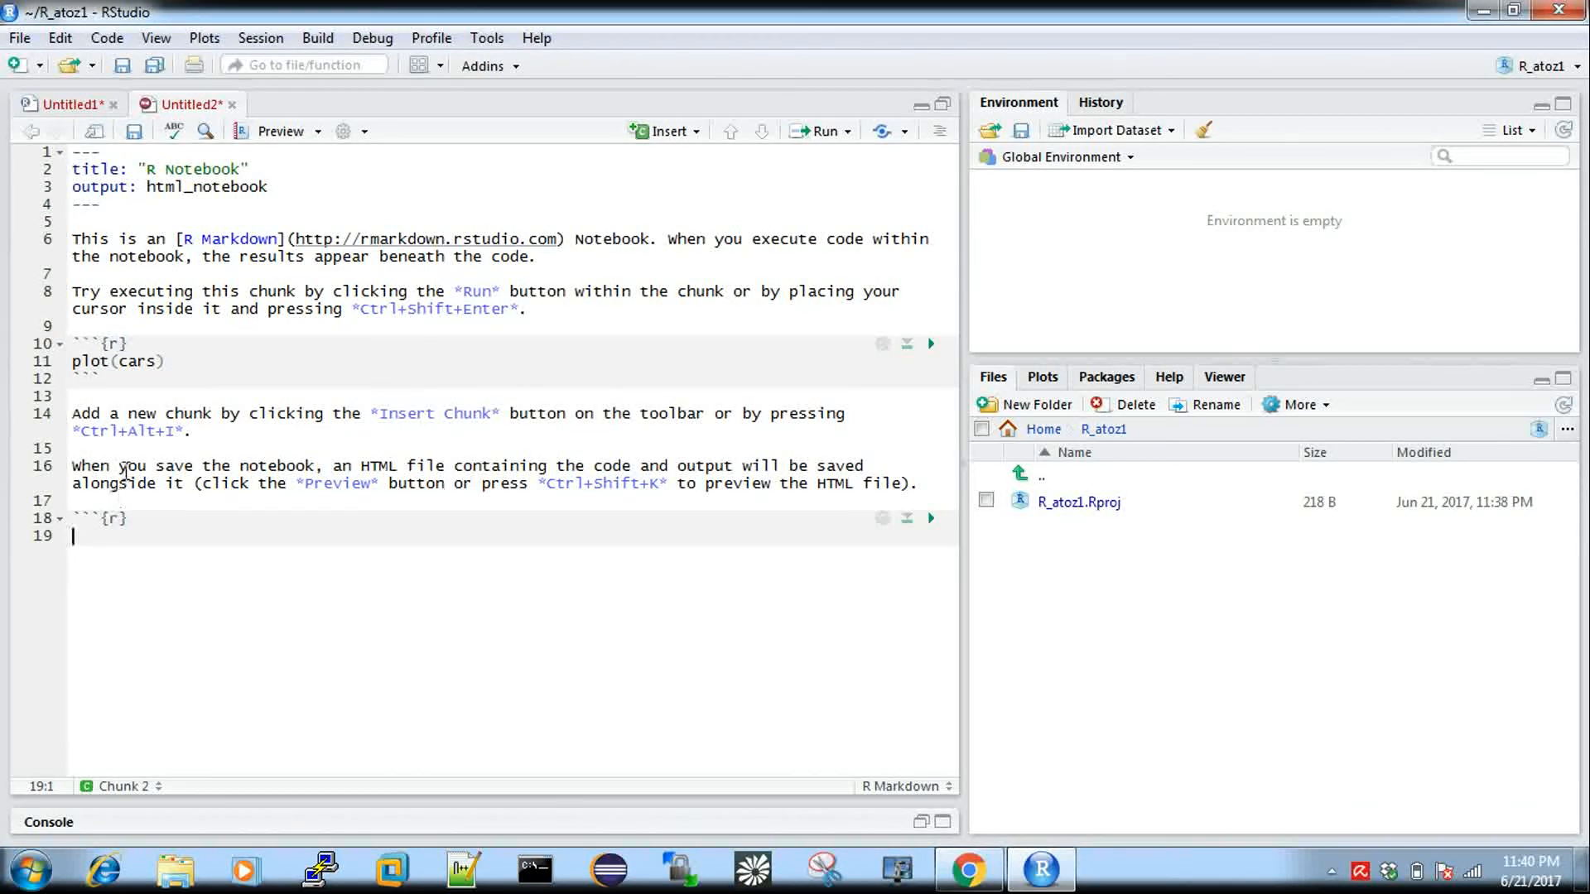
mouse_move(197, 438)
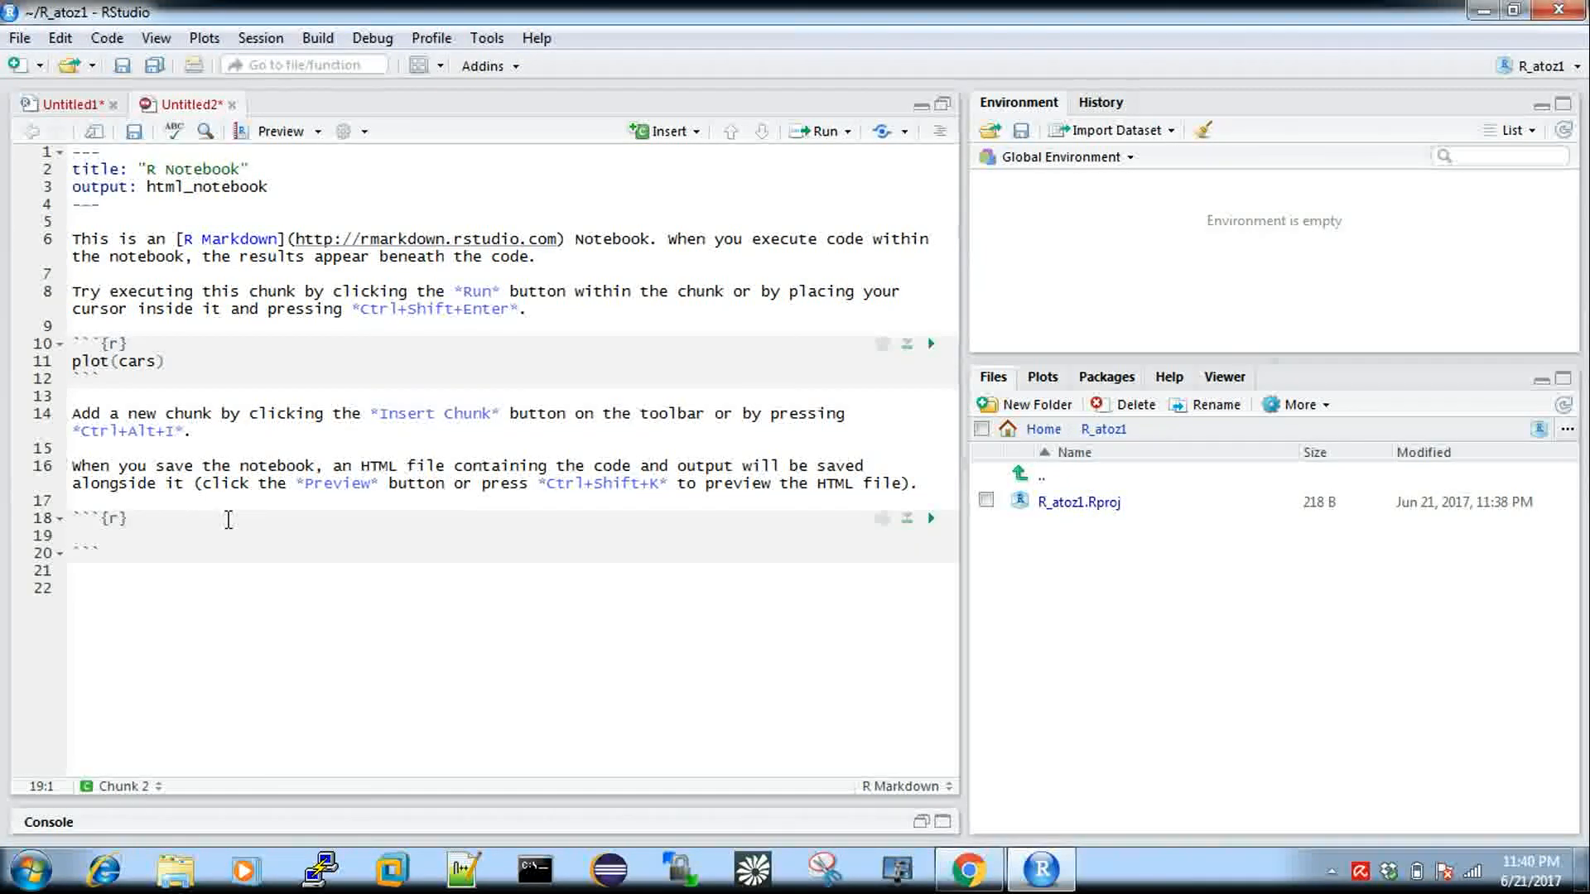
text(print()
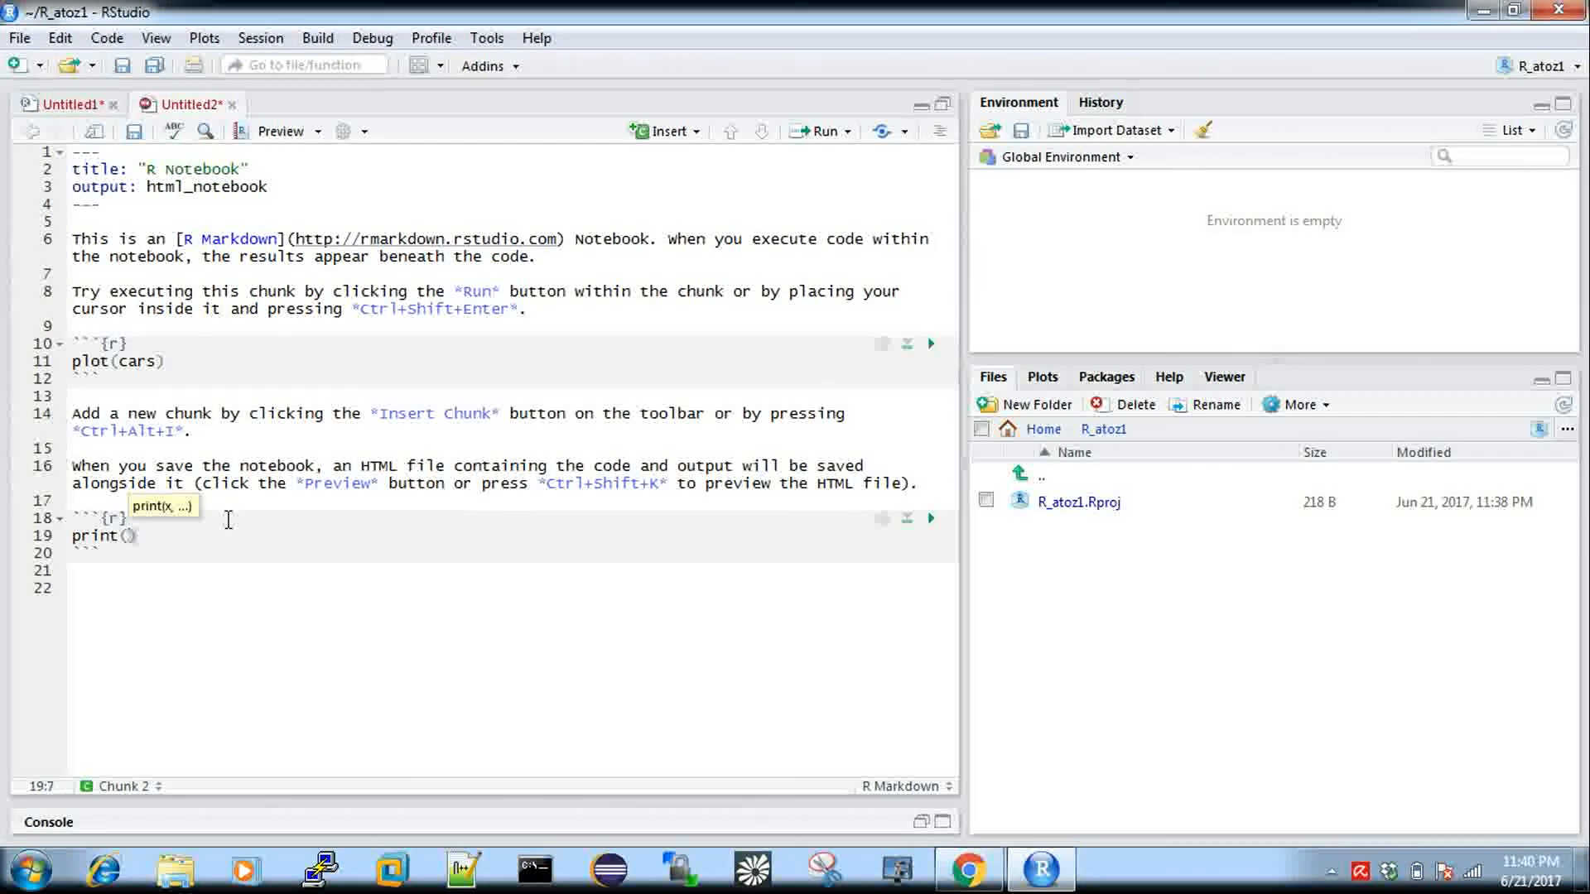
text("hello")
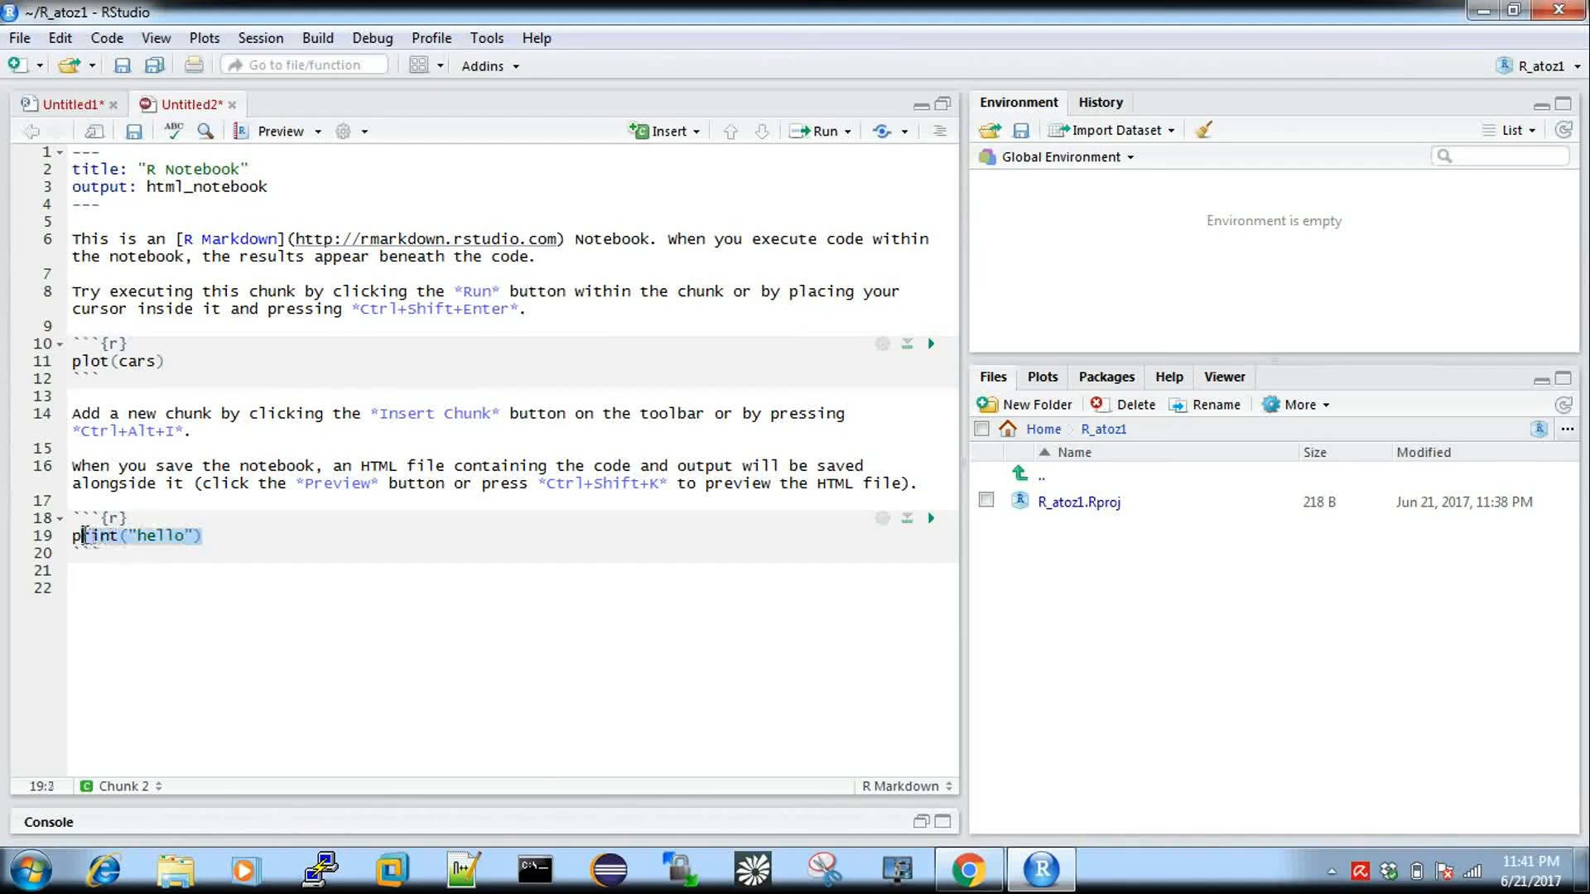
click(845, 131)
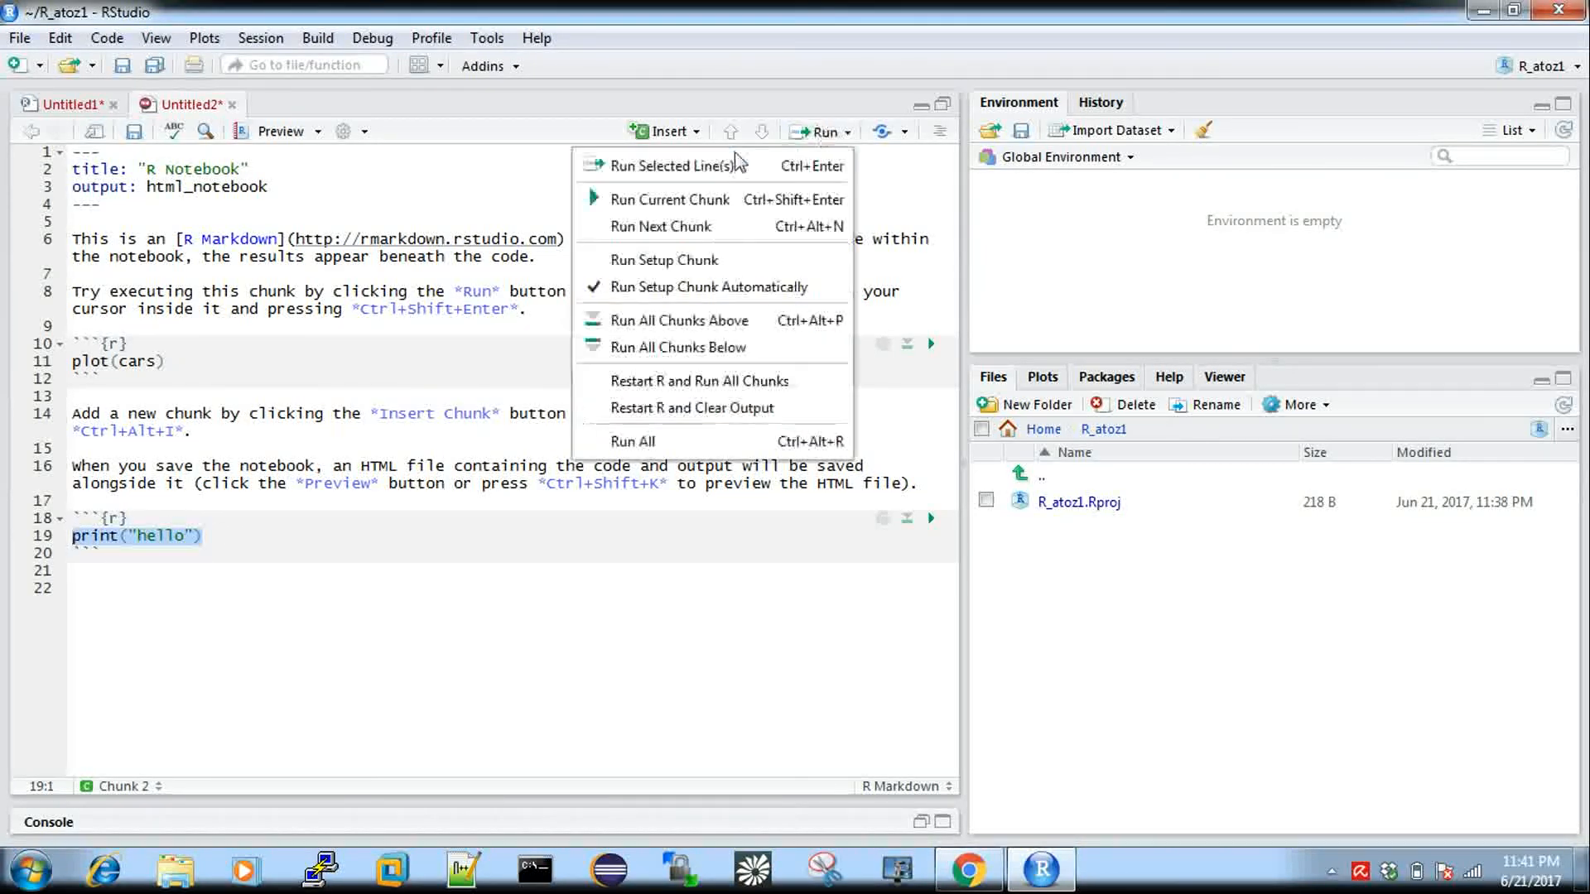
mouse_move(688, 202)
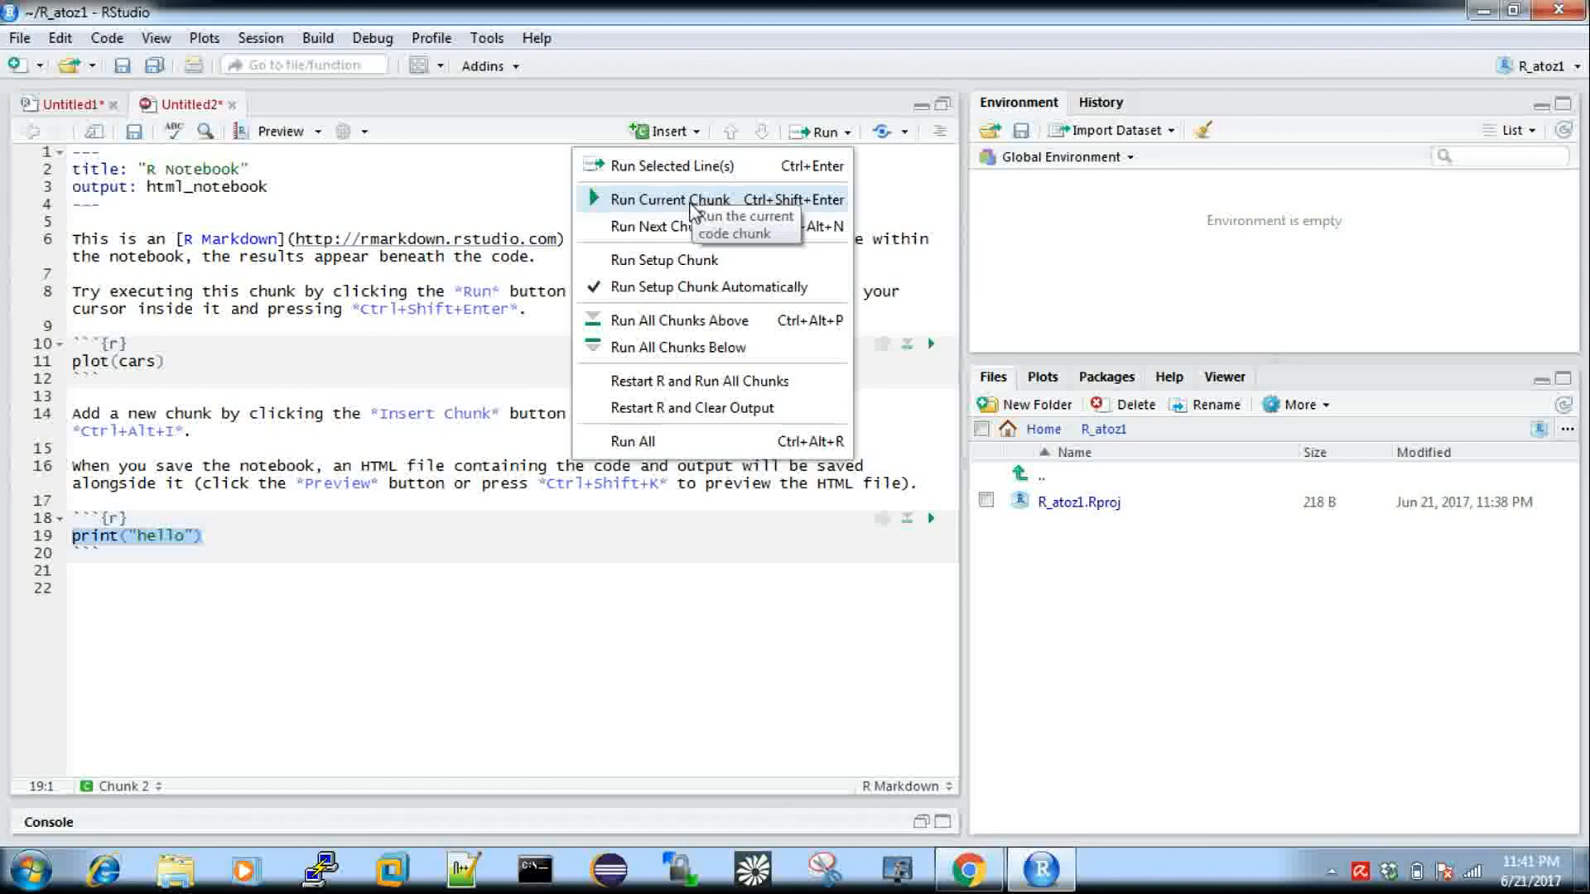
click(669, 199)
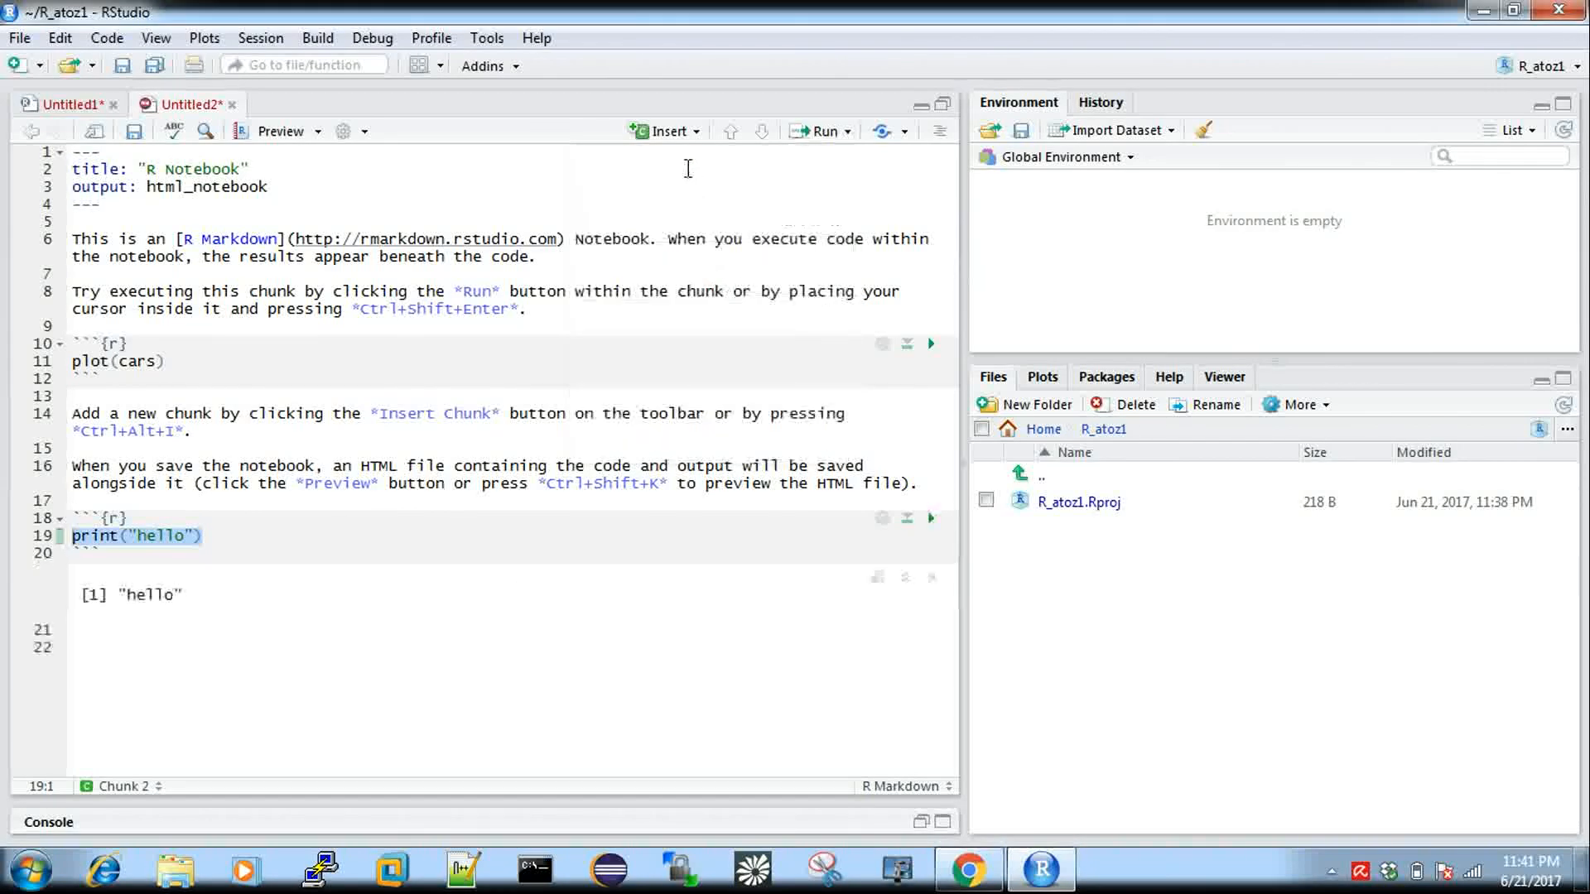